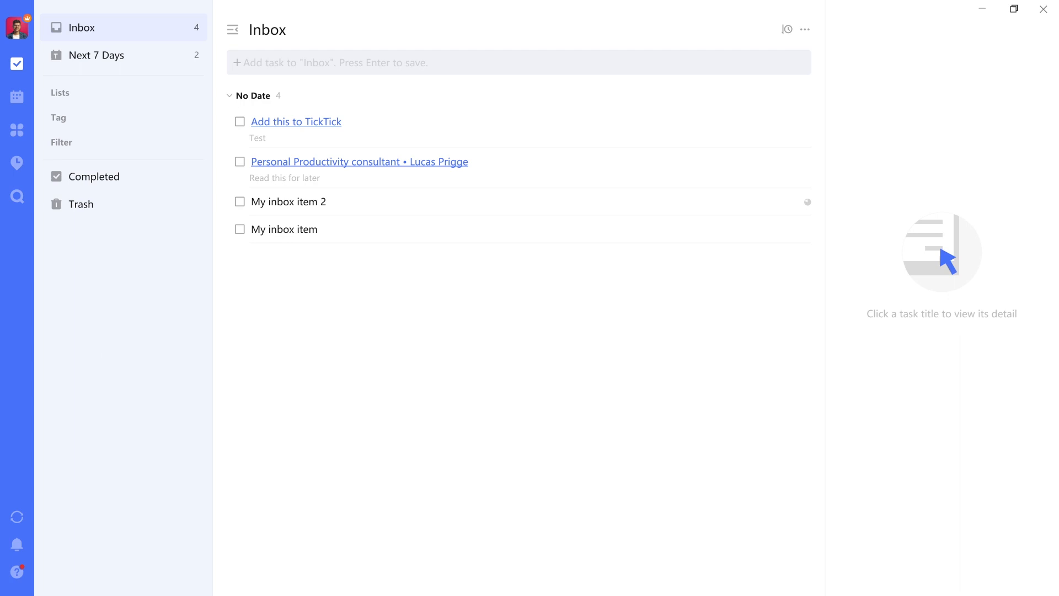
pyautogui.moveTo(108, 192)
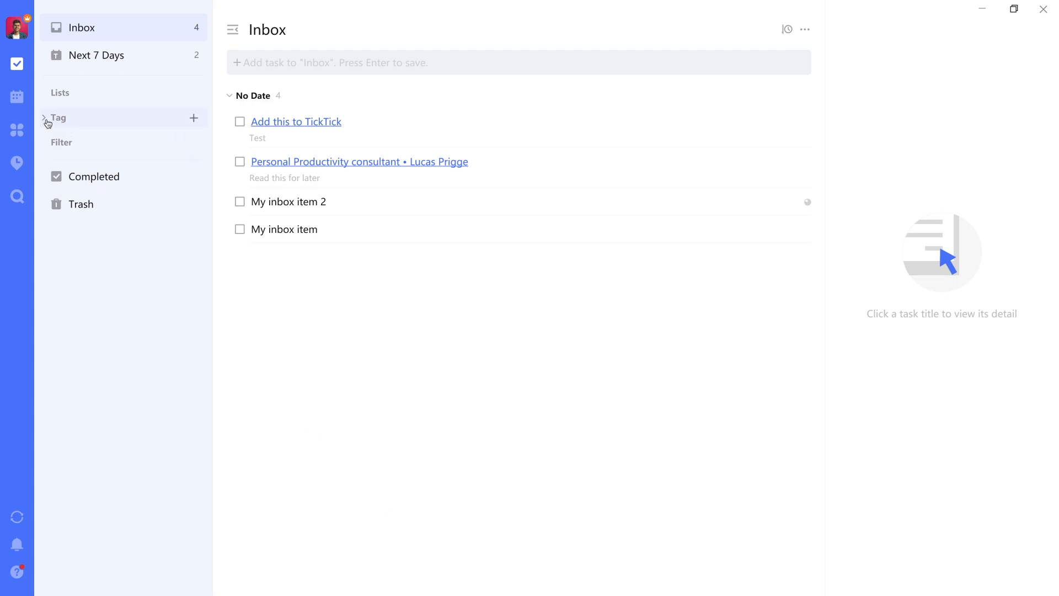
# Expand the Tag section to reveal 'next' and 'waiting', and start a new tag.
pyautogui.click(45, 118)
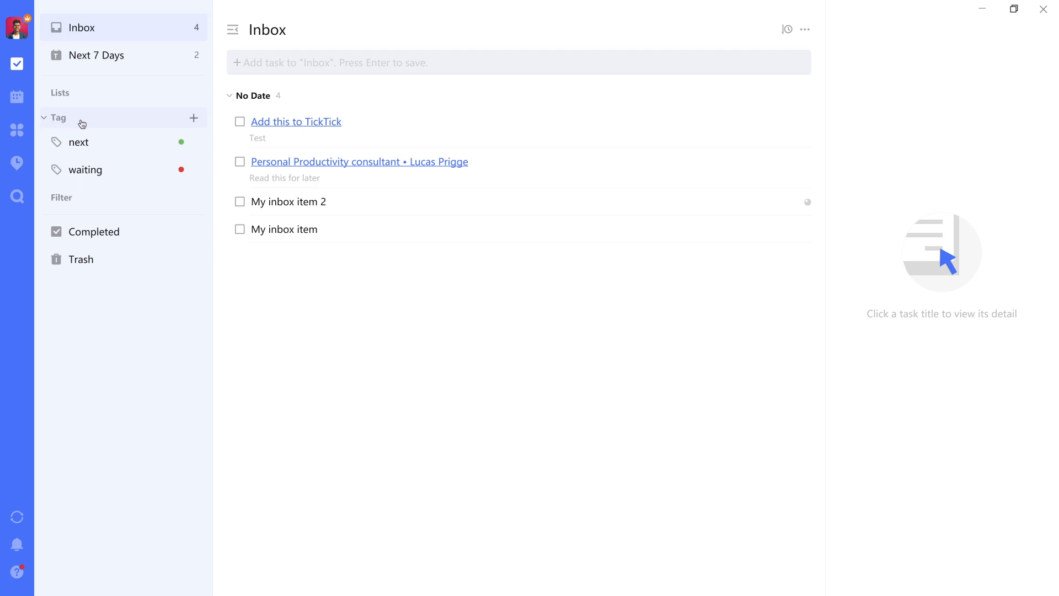
pyautogui.click(193, 118)
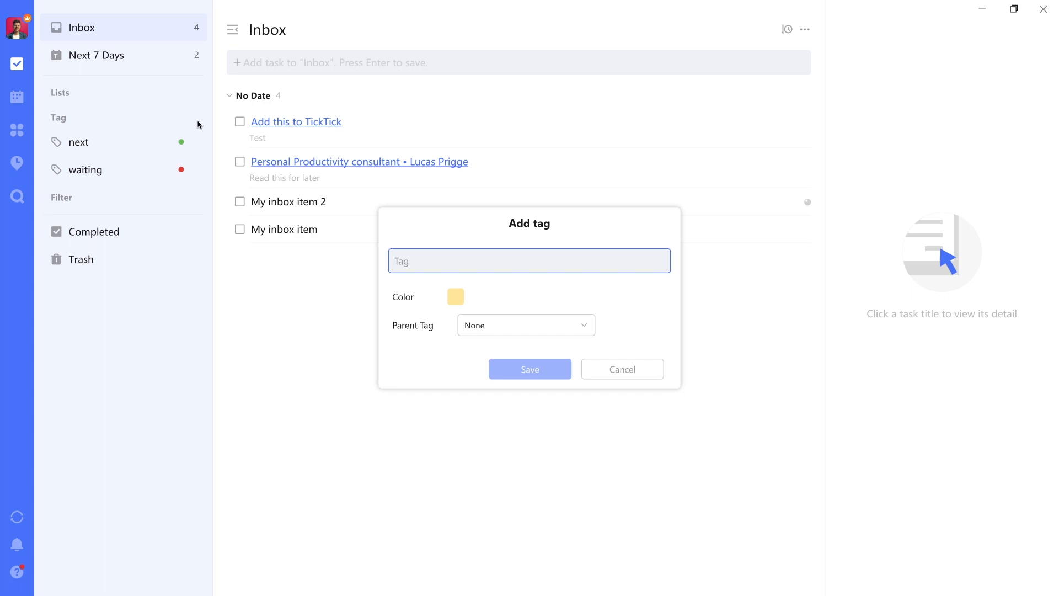
# Try a green tag named 'next', then cancel it as a duplicate.
pyautogui.write('next')
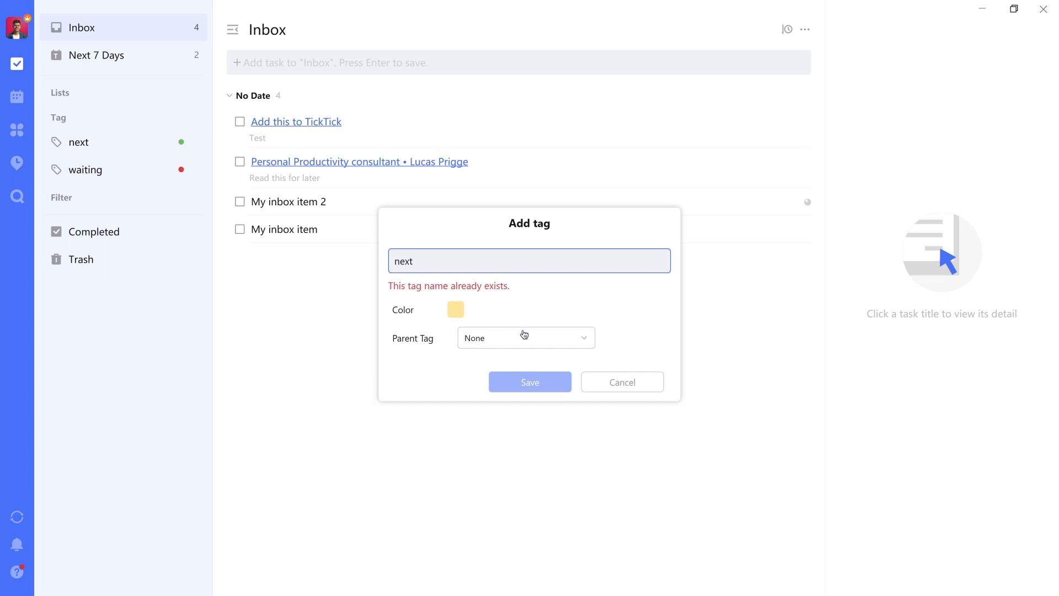
pyautogui.click(455, 309)
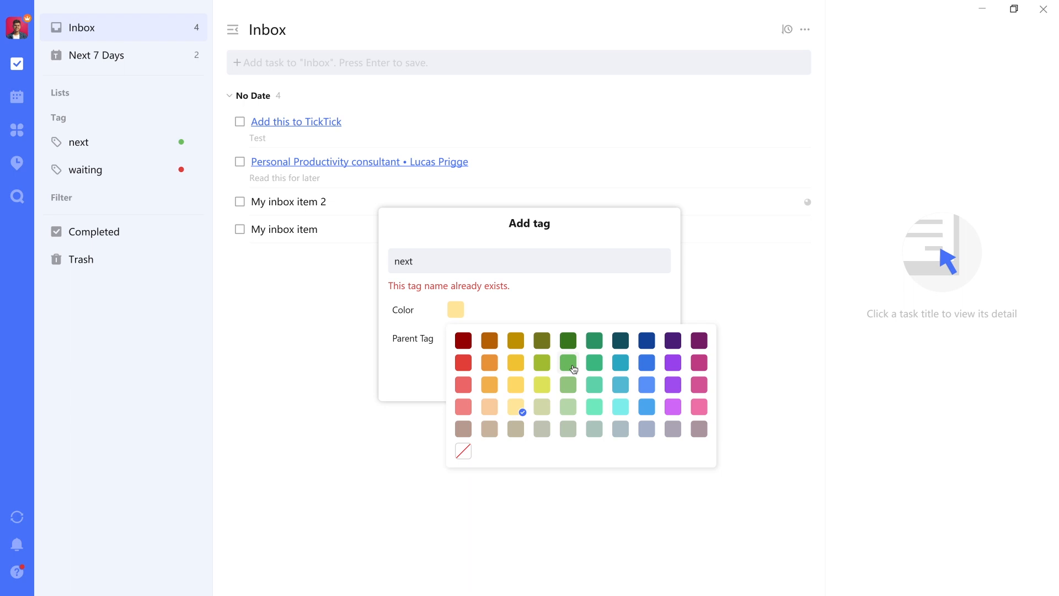
pyautogui.click(568, 362)
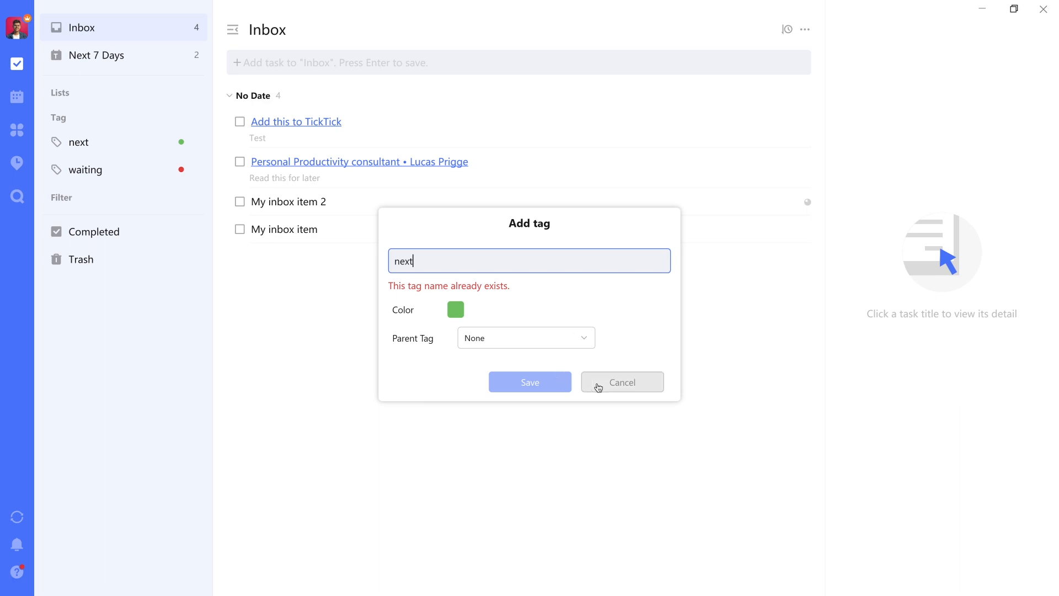
pyautogui.click(623, 381)
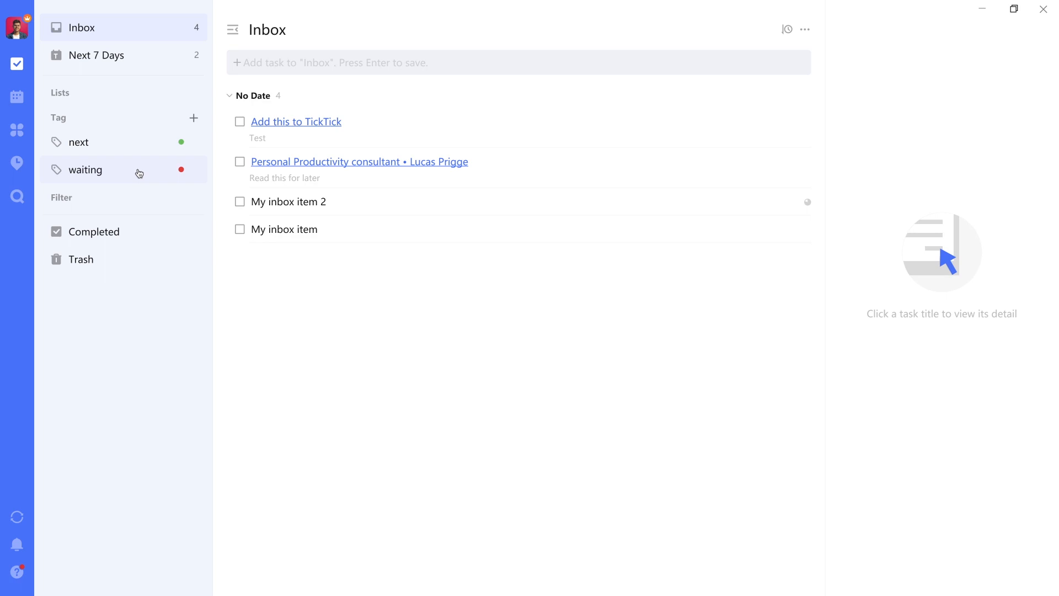
# Expand Lists and rename the 'My inbox item' task to 'My task'.
pyautogui.click(49, 93)
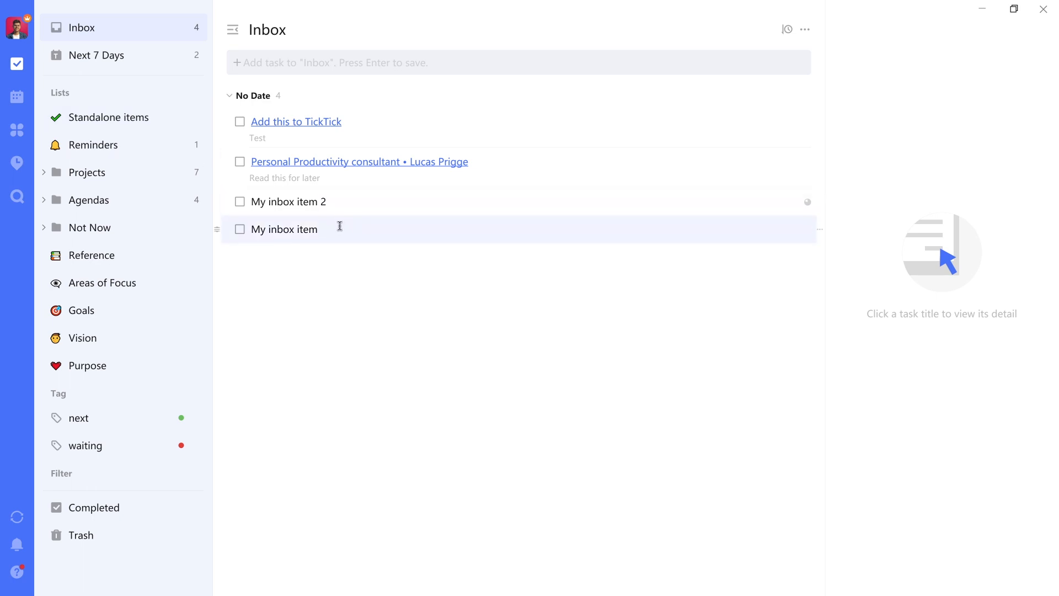
pyautogui.click(285, 229)
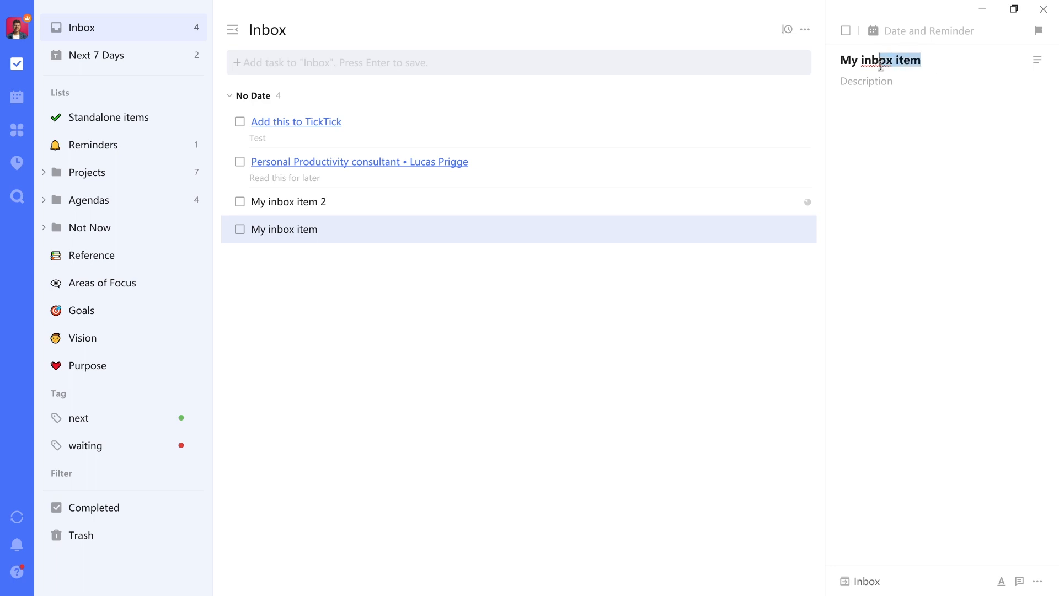
pyautogui.write('My task')
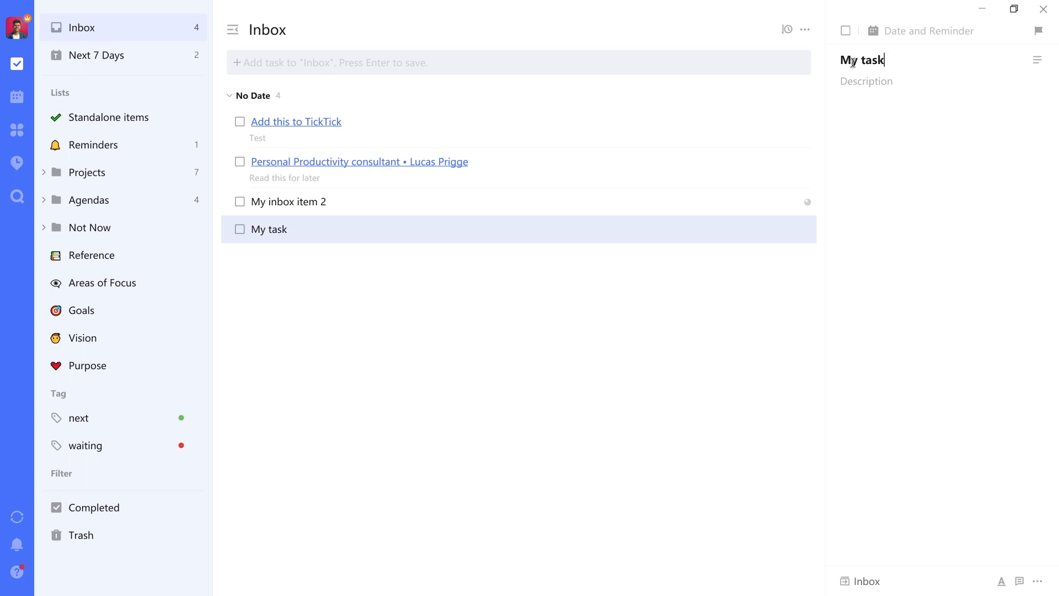
pyautogui.moveTo(905, 34)
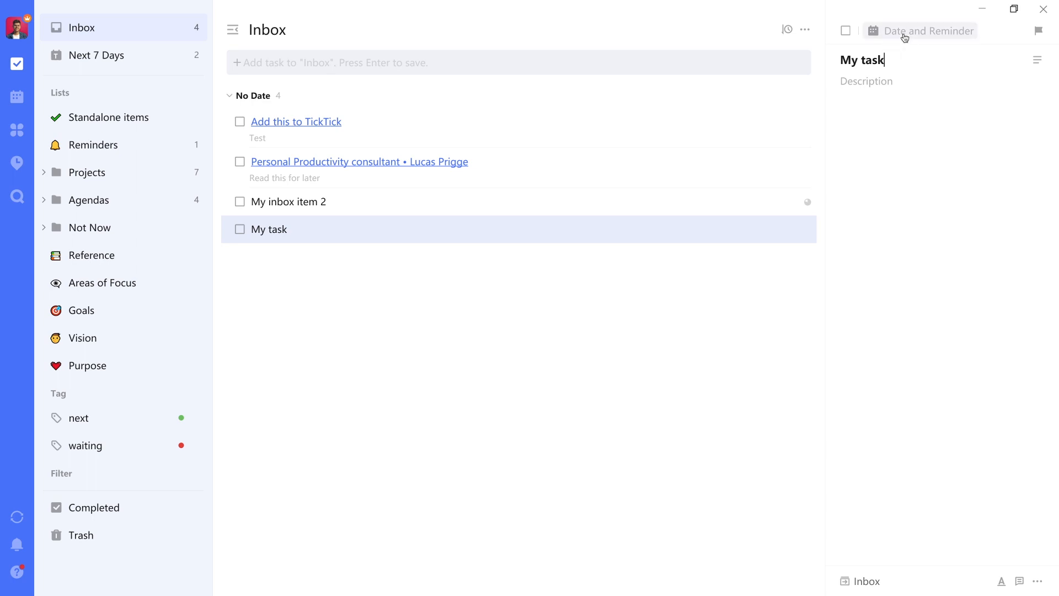
pyautogui.click(904, 31)
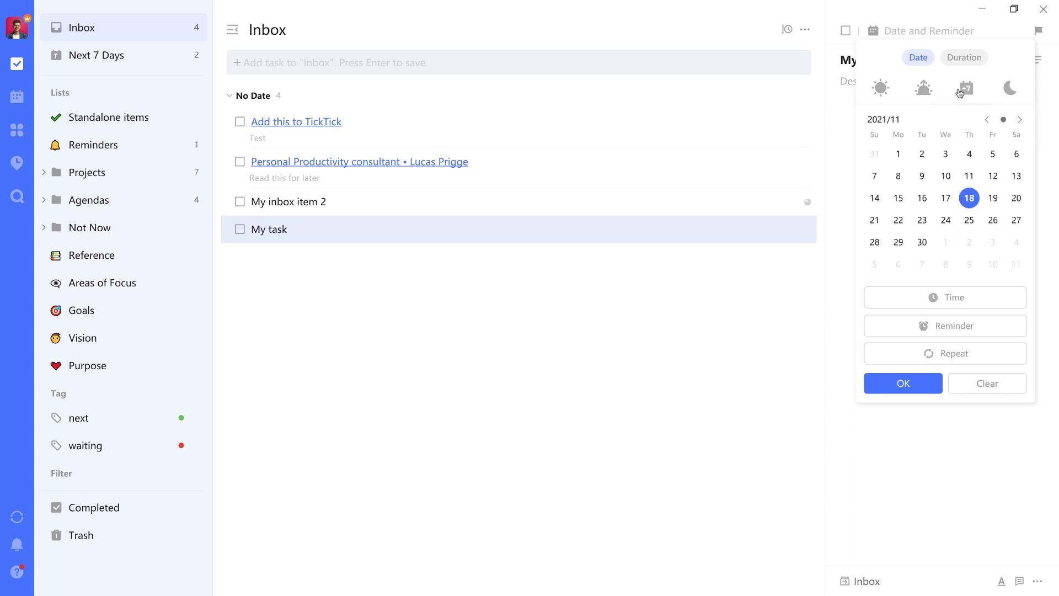
pyautogui.click(970, 220)
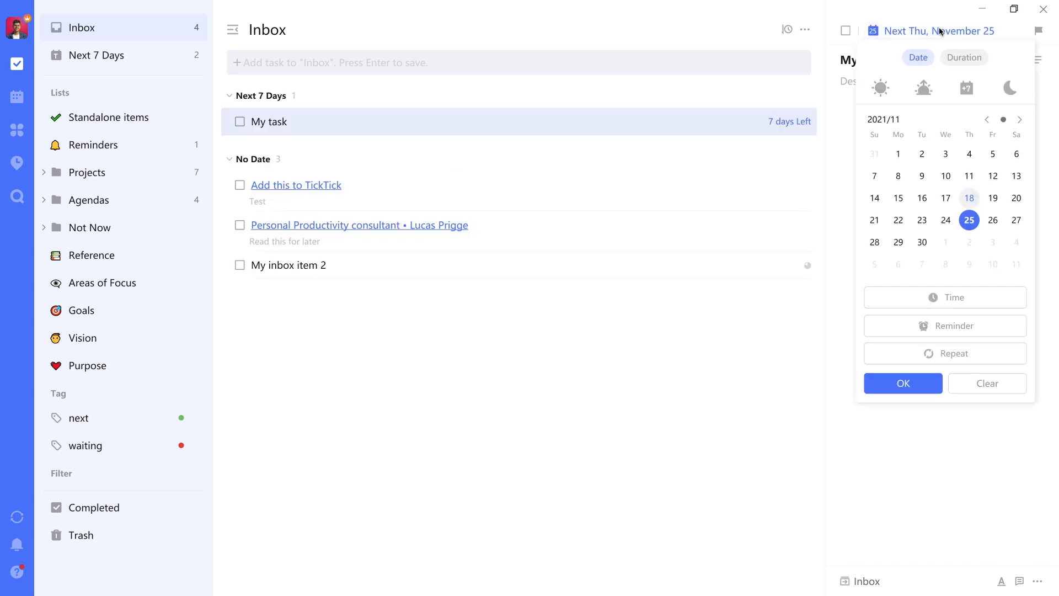
pyautogui.moveTo(923, 88)
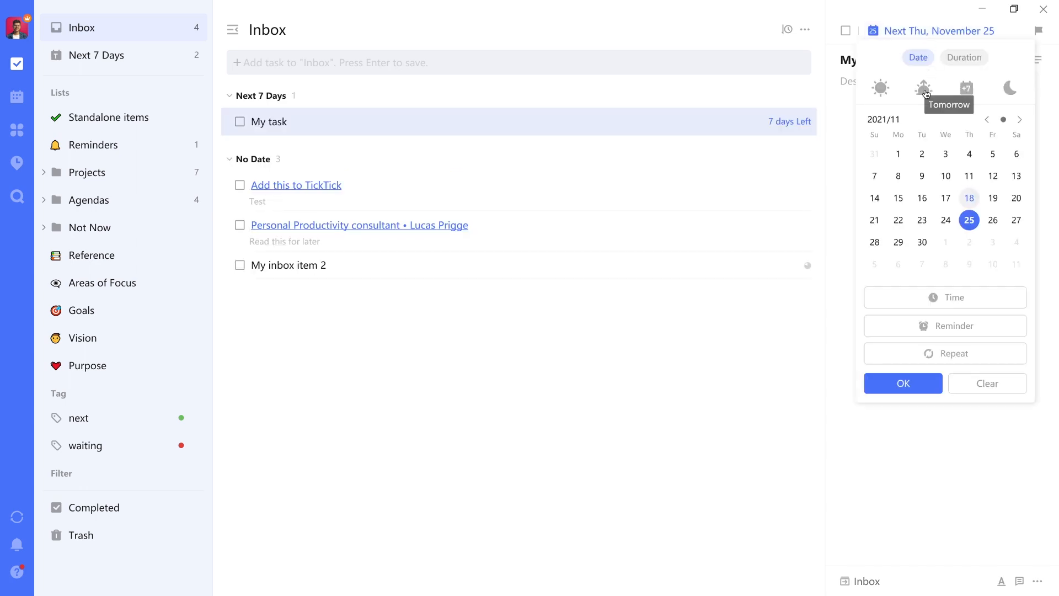
pyautogui.moveTo(987, 99)
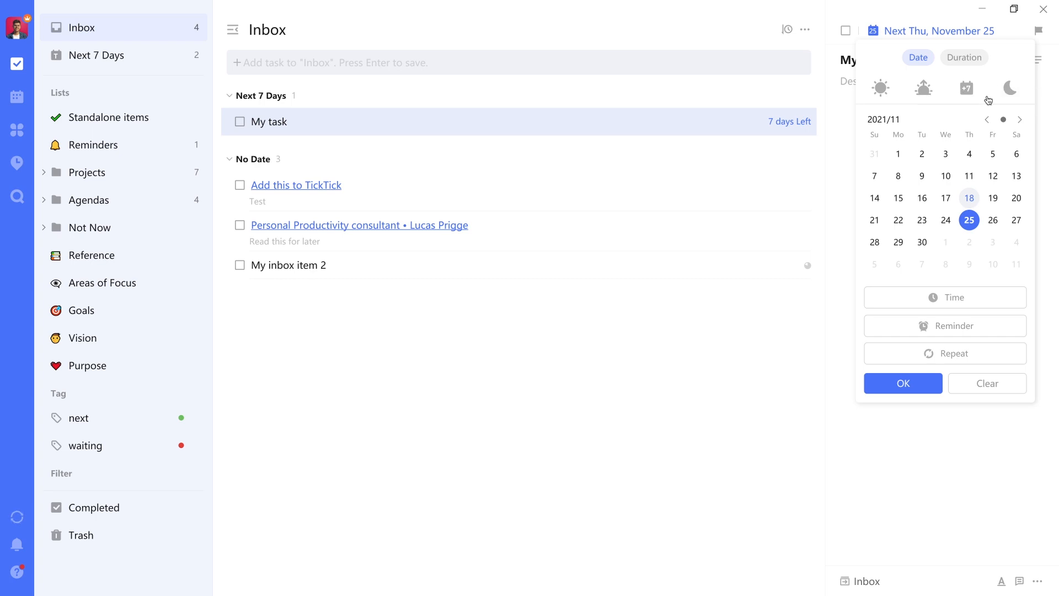
pyautogui.moveTo(1012, 87)
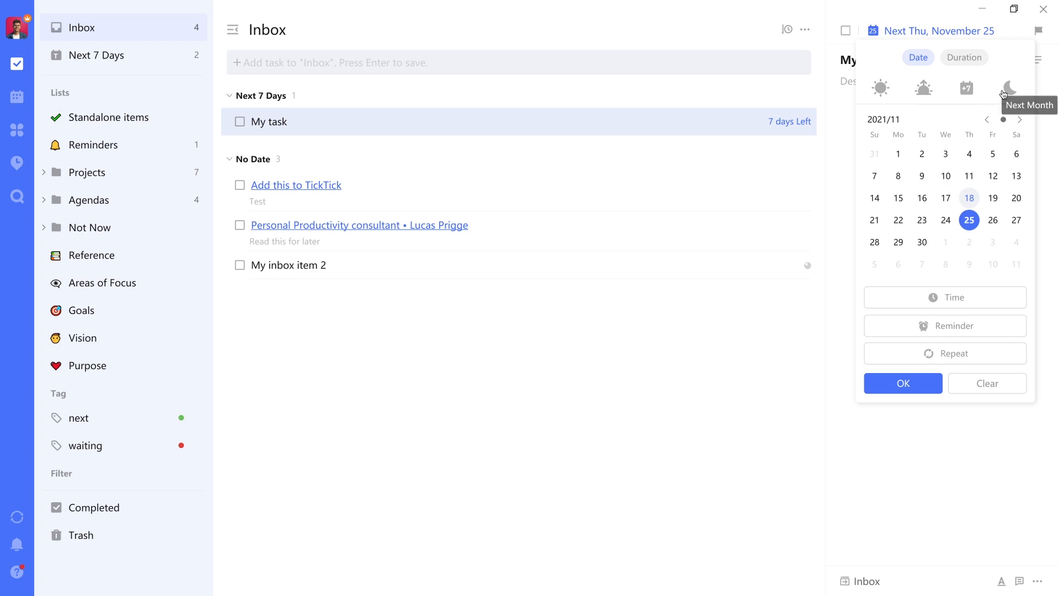
pyautogui.click(964, 57)
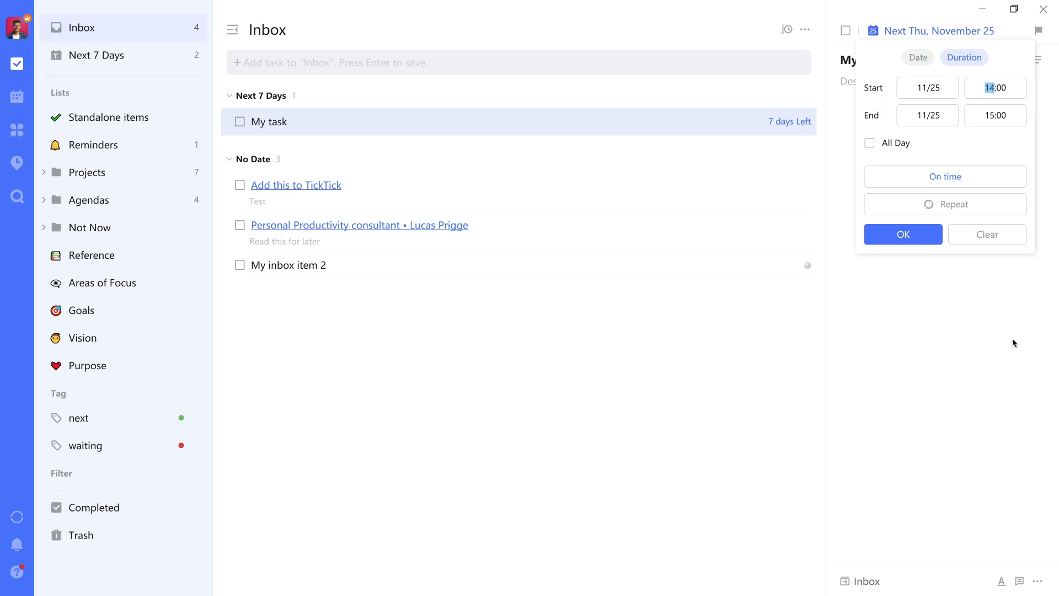
pyautogui.click(904, 233)
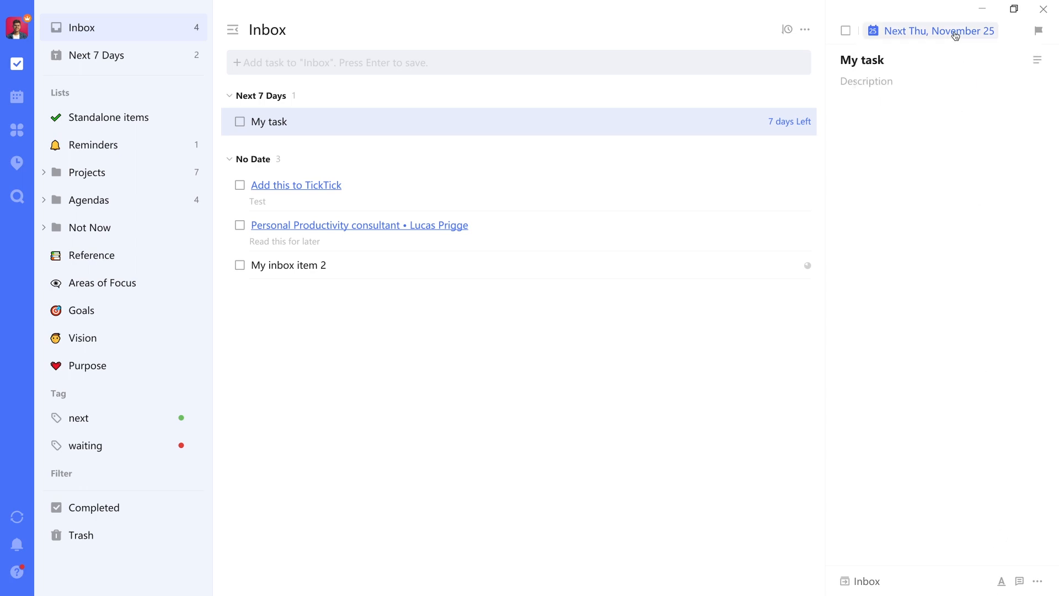
pyautogui.click(939, 30)
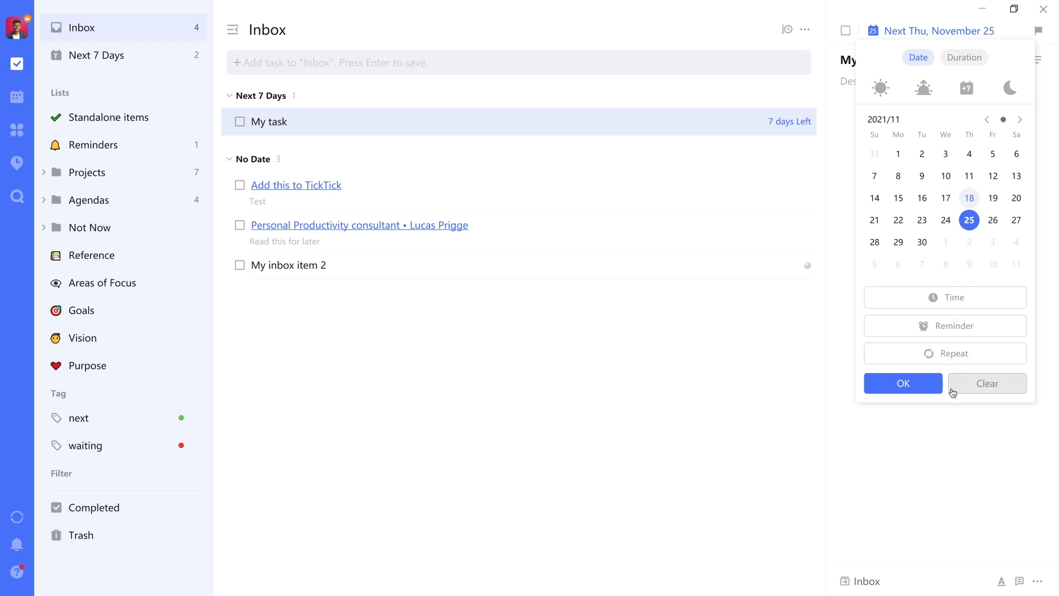
pyautogui.moveTo(958, 392)
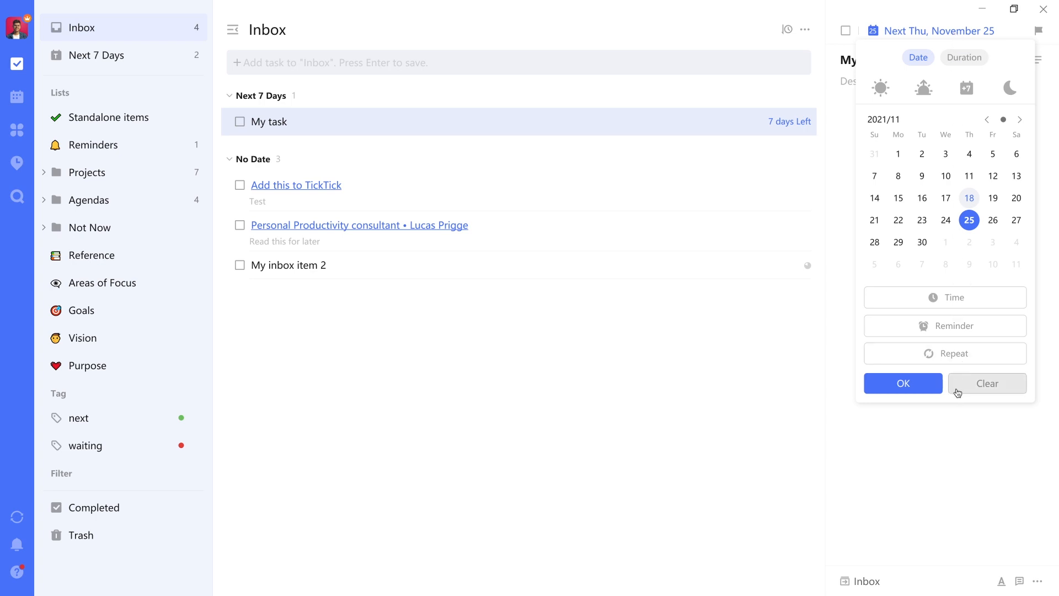
pyautogui.click(987, 383)
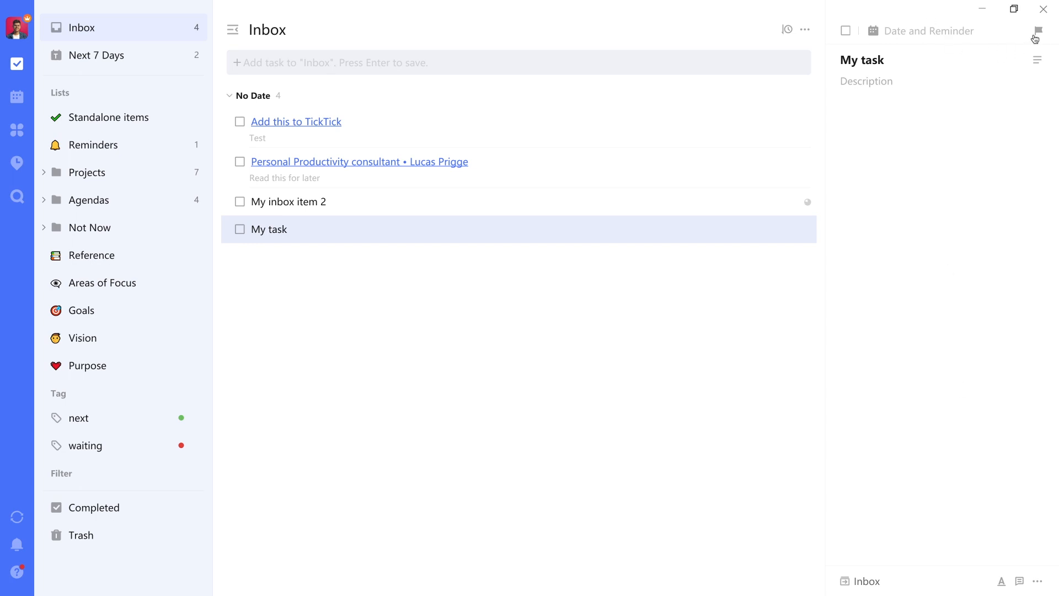
# Set My task's priority to High.
pyautogui.click(1039, 31)
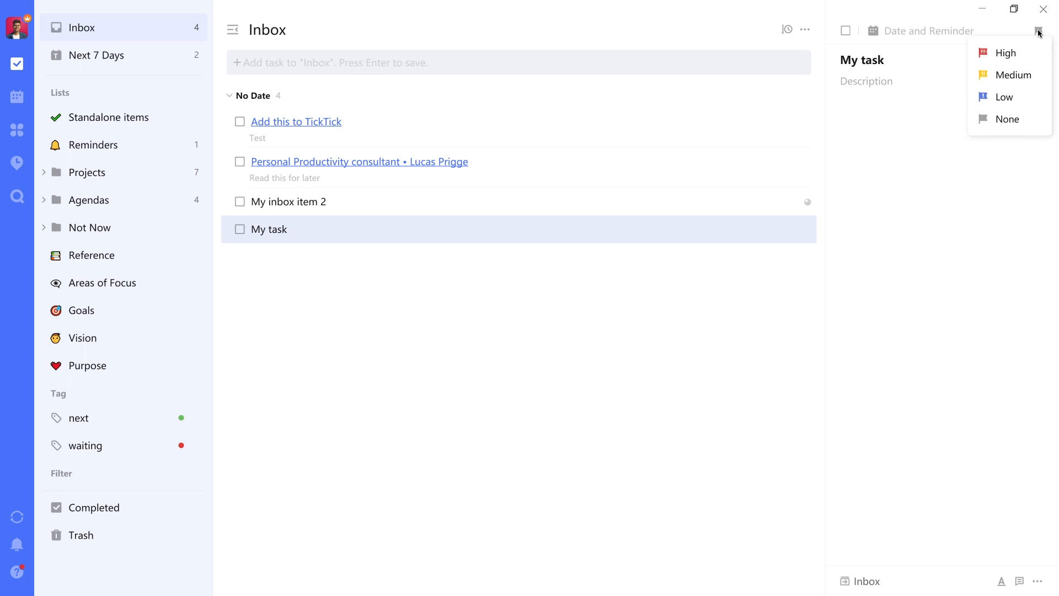
pyautogui.moveTo(1018, 71)
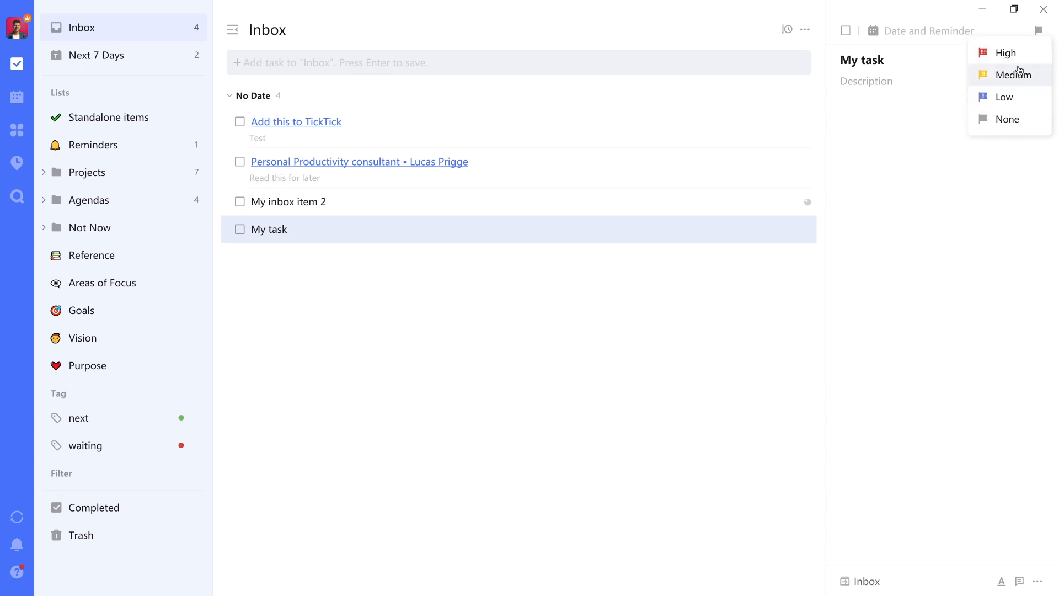
pyautogui.moveTo(1019, 53)
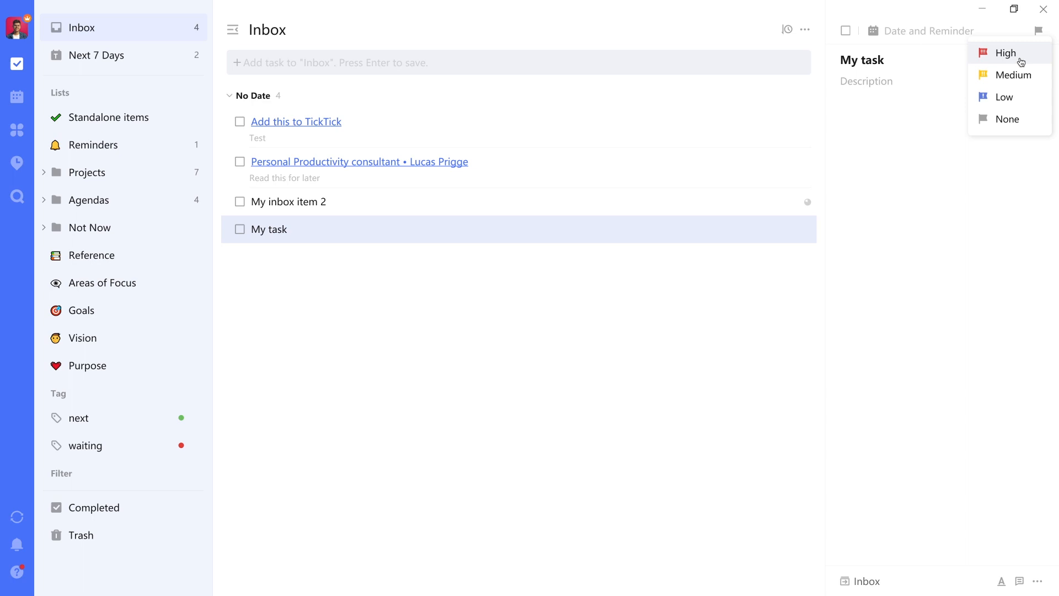
pyautogui.moveTo(1018, 72)
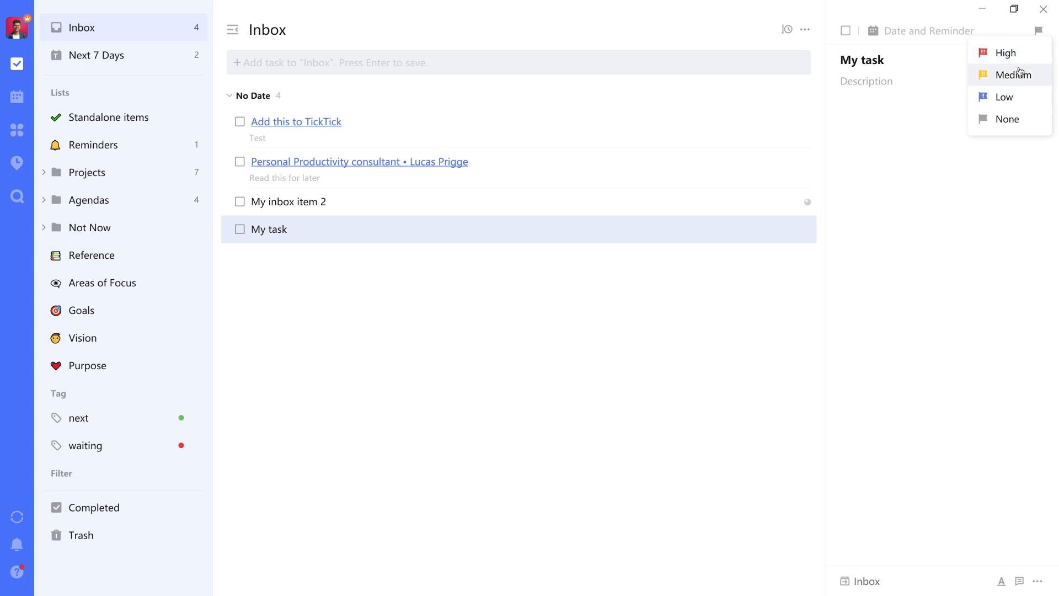
pyautogui.moveTo(1004, 126)
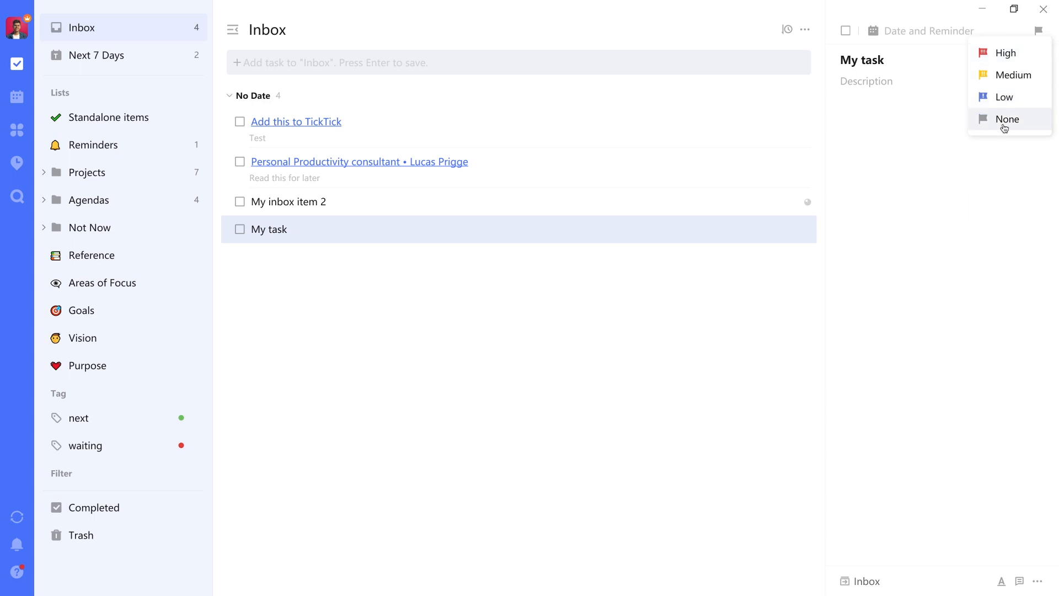
pyautogui.moveTo(1023, 53)
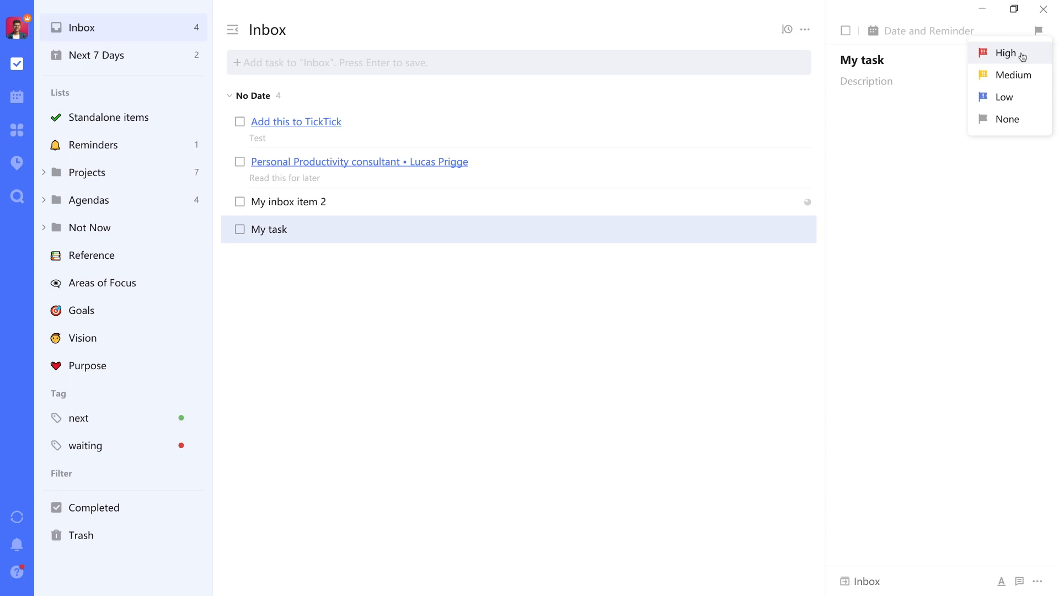
pyautogui.moveTo(1013, 122)
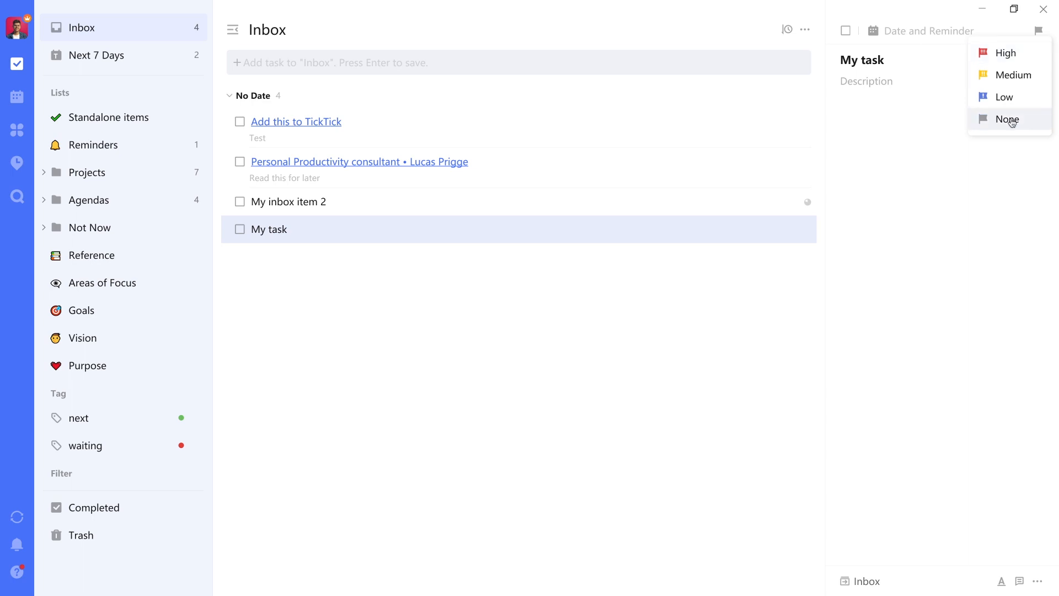
pyautogui.moveTo(1012, 53)
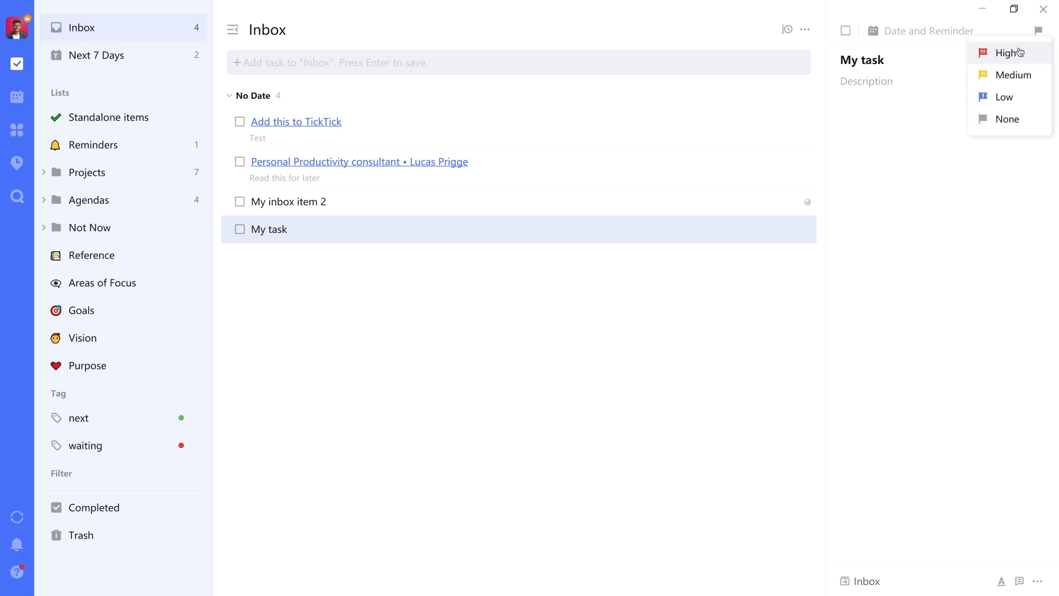
pyautogui.click(1005, 53)
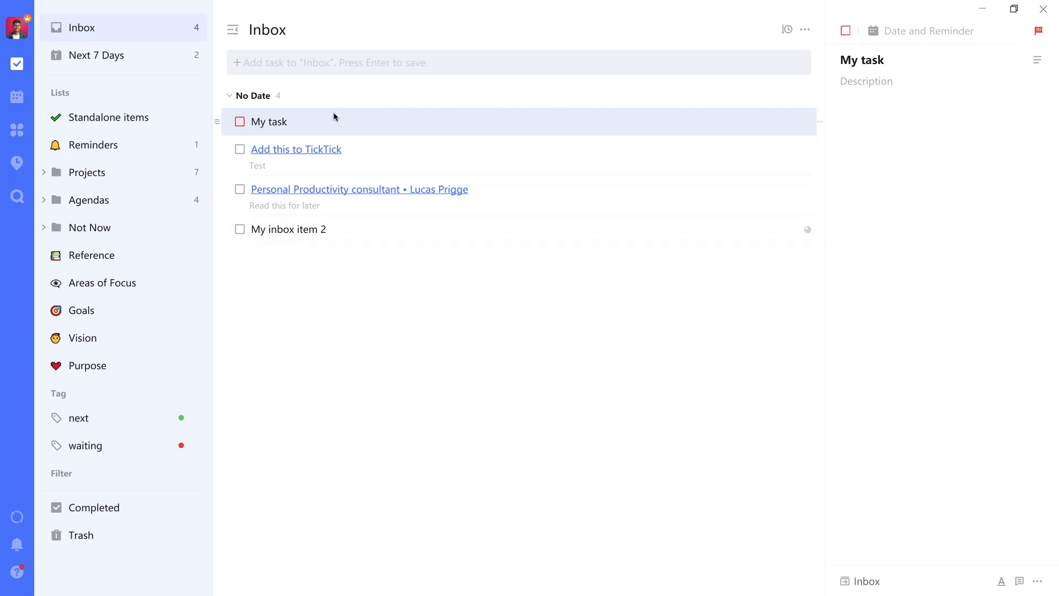
pyautogui.moveTo(16, 131)
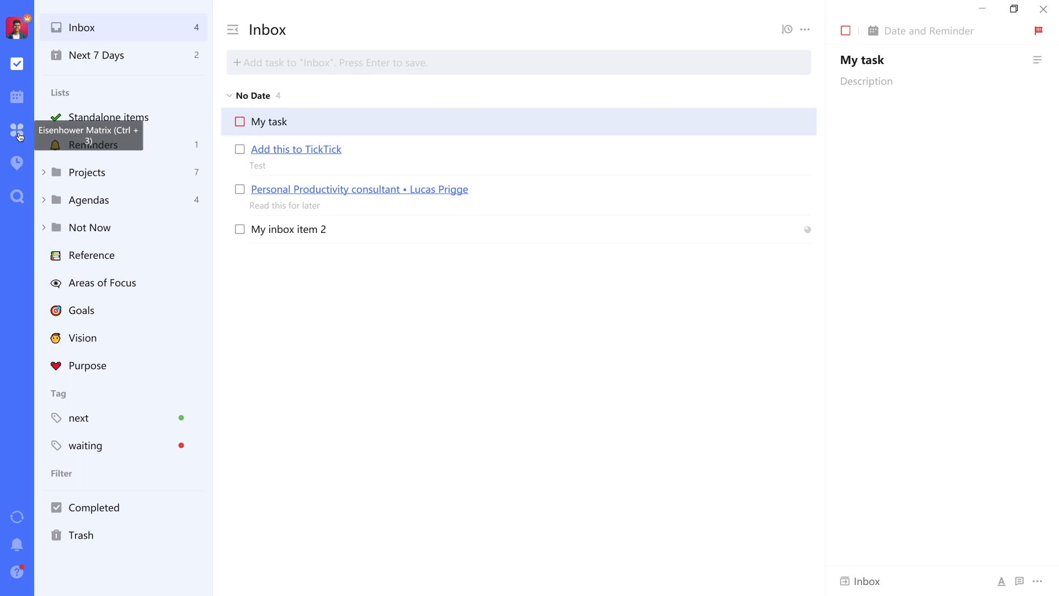
# In the Eisenhower Matrix, set My task's due date to November 19.
pyautogui.click(16, 131)
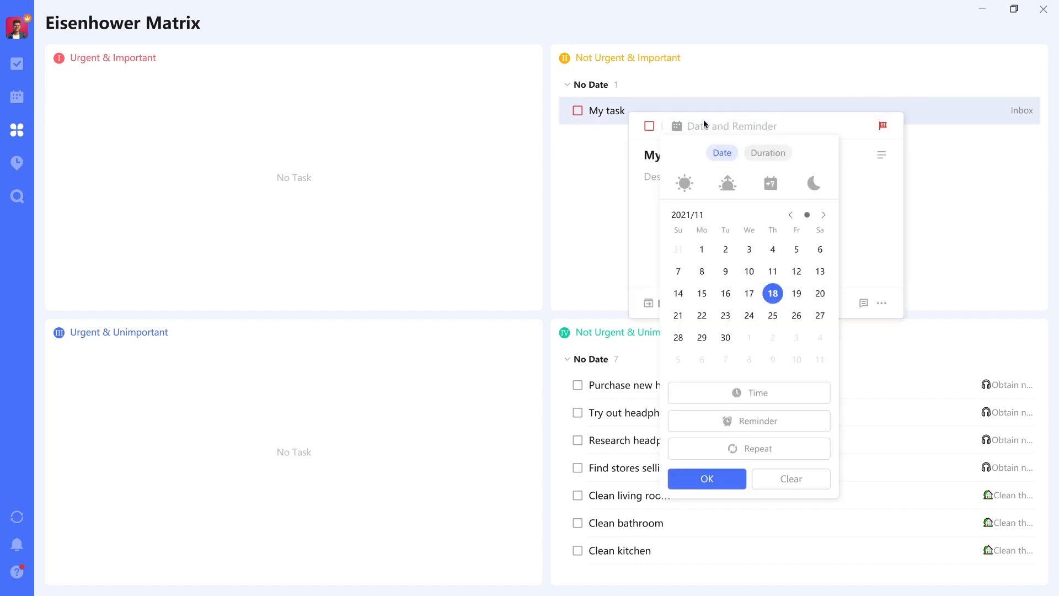
pyautogui.click(796, 294)
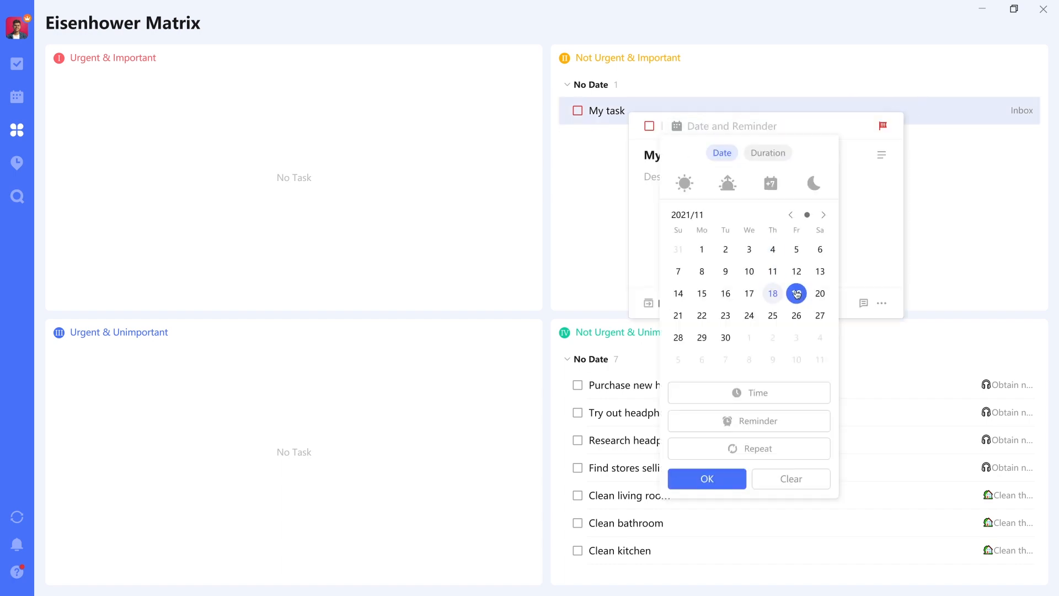
pyautogui.click(707, 479)
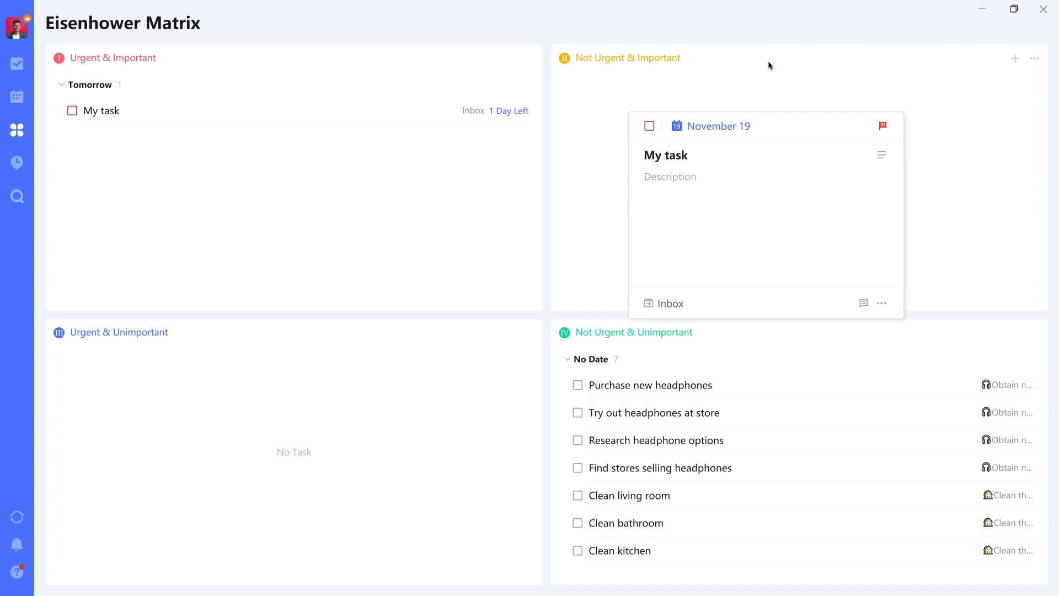
pyautogui.moveTo(867, 140)
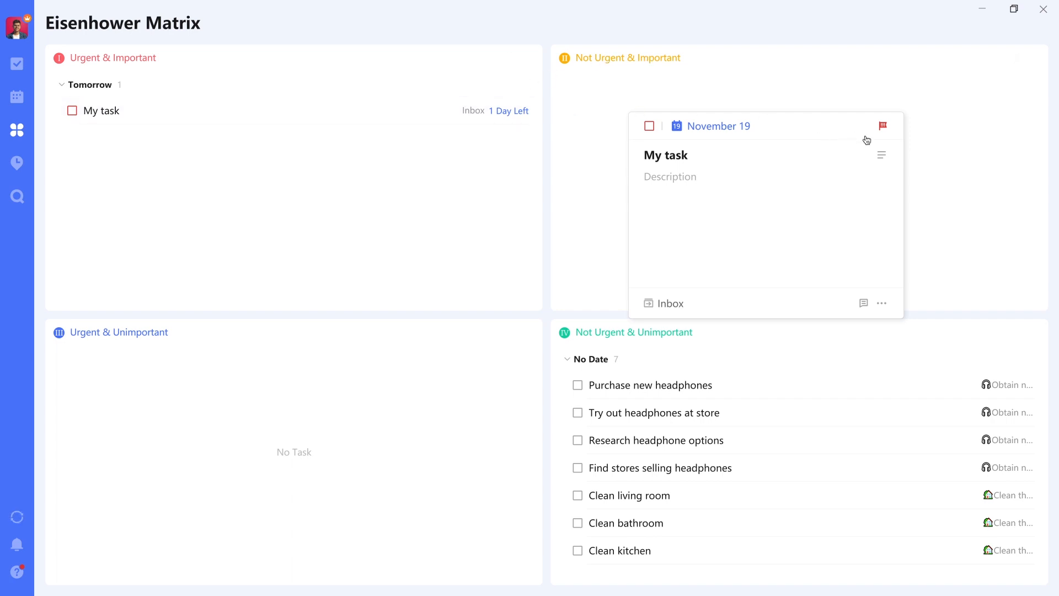
pyautogui.moveTo(17, 64)
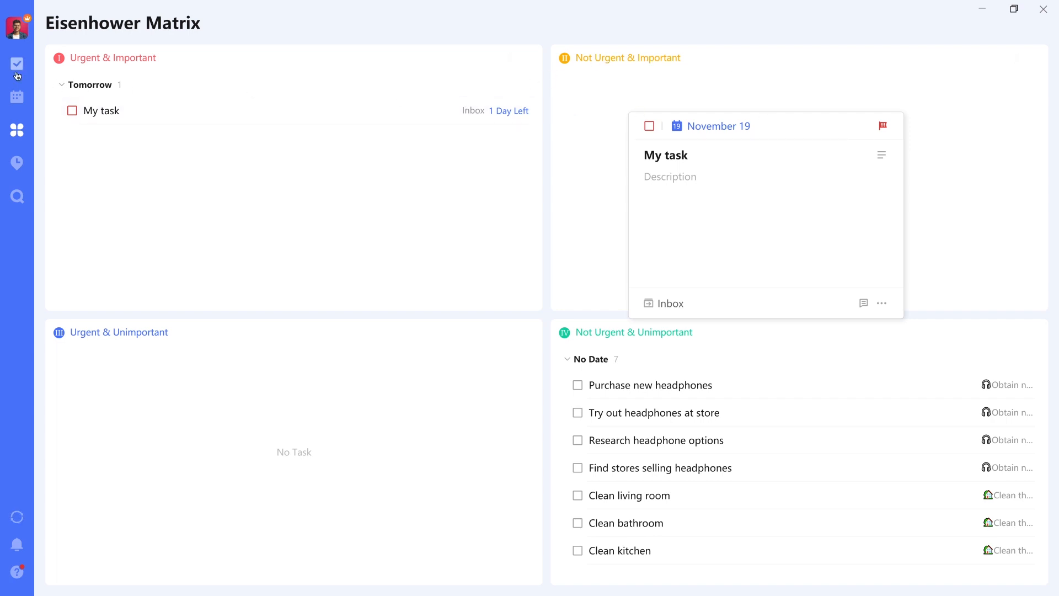
# Move My task from the Inbox to Standalone items and view that list.
pyautogui.click(18, 63)
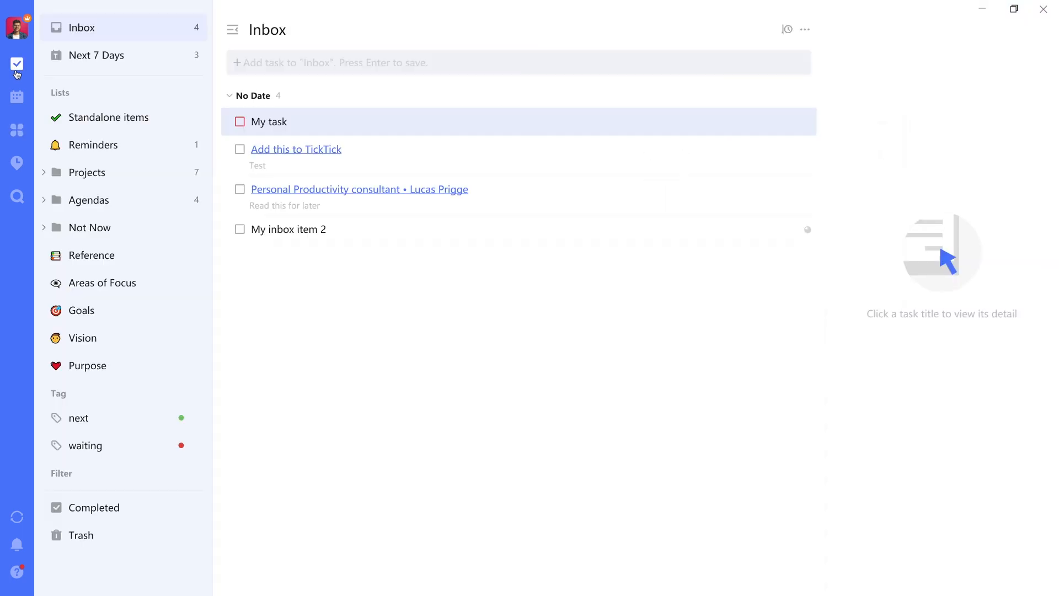
pyautogui.click(270, 121)
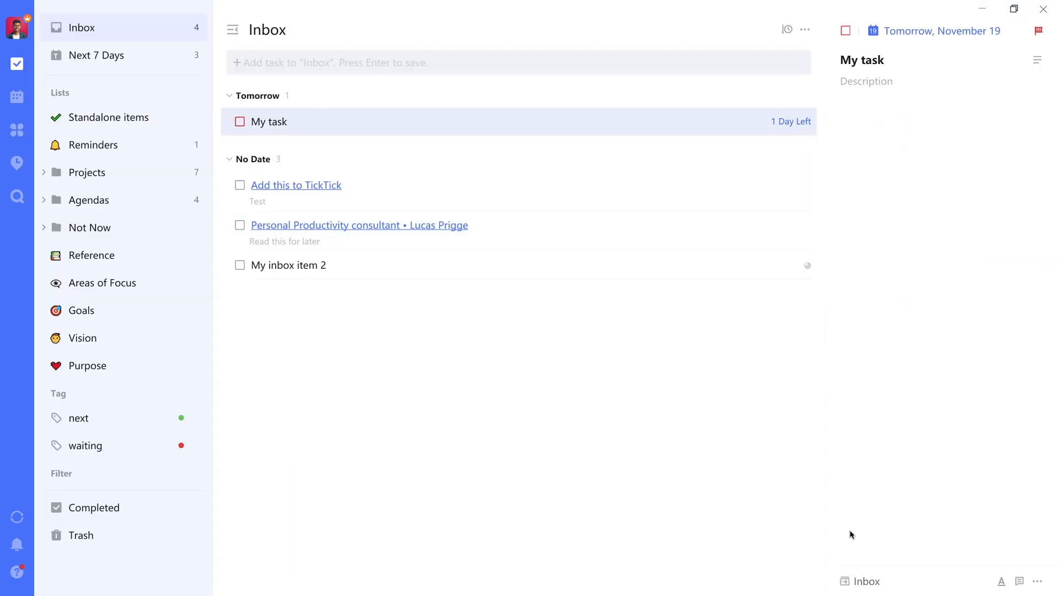
pyautogui.moveTo(847, 581)
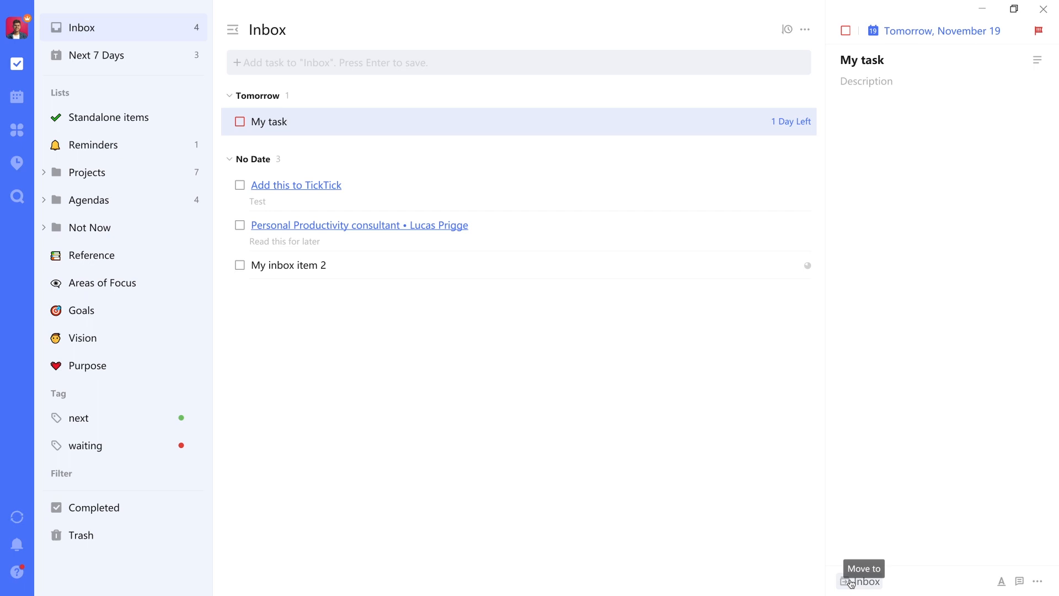
pyautogui.click(845, 582)
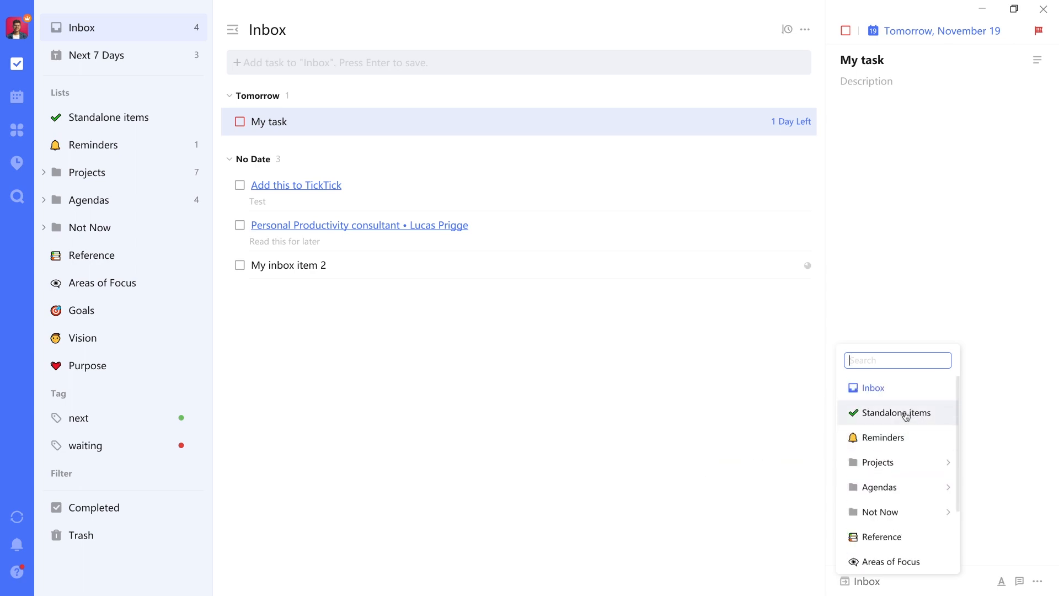
pyautogui.click(897, 413)
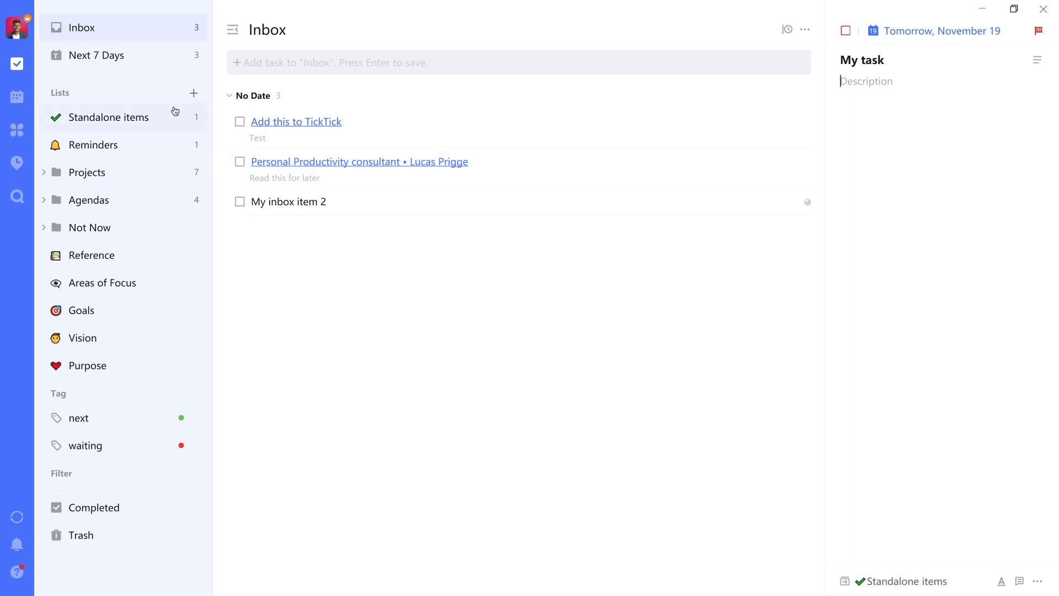
pyautogui.click(109, 117)
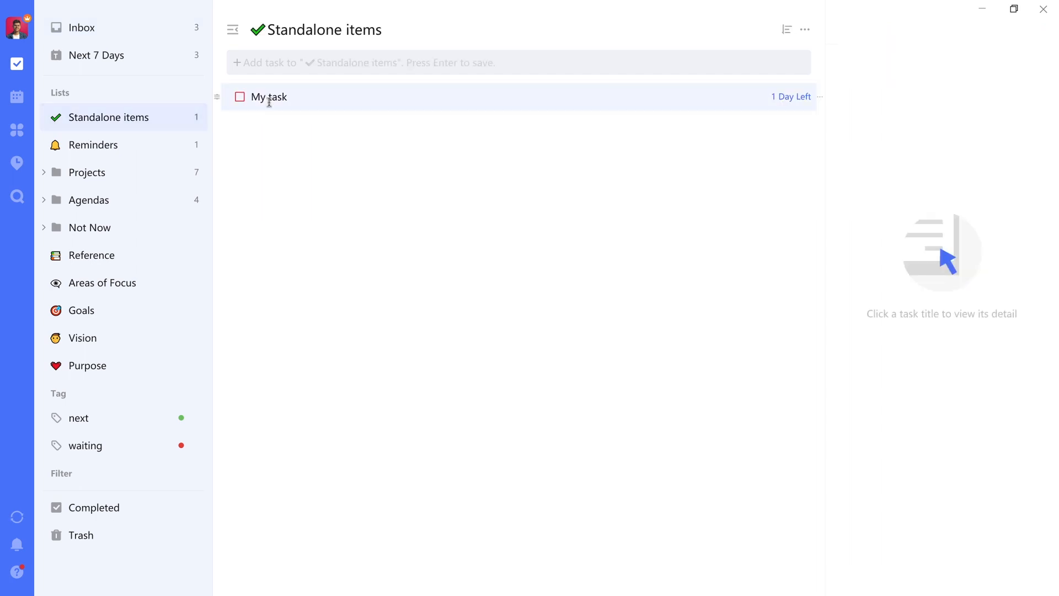
pyautogui.moveTo(153, 43)
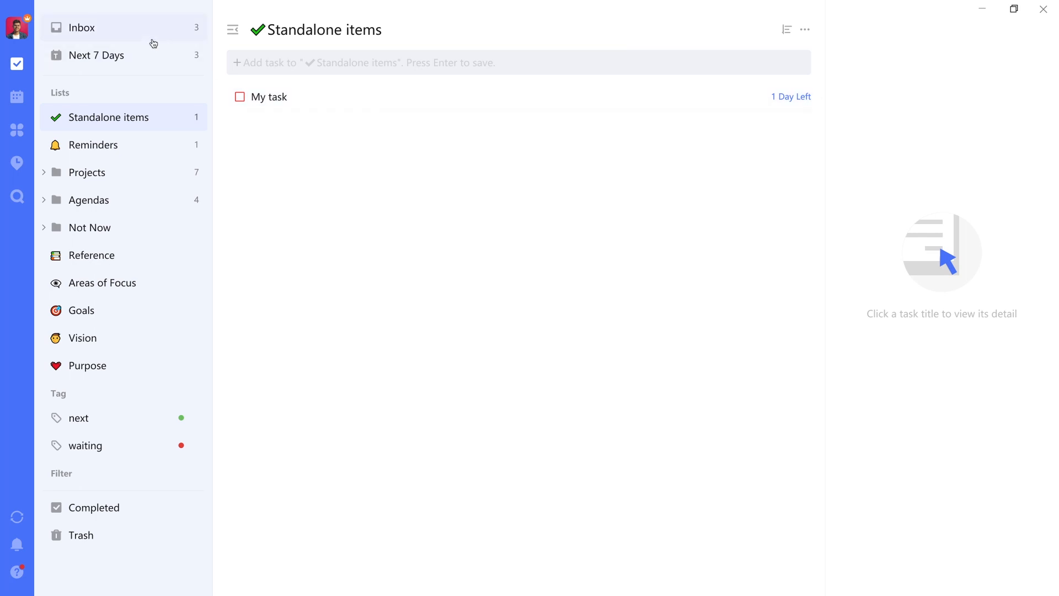
pyautogui.moveTo(311, 98)
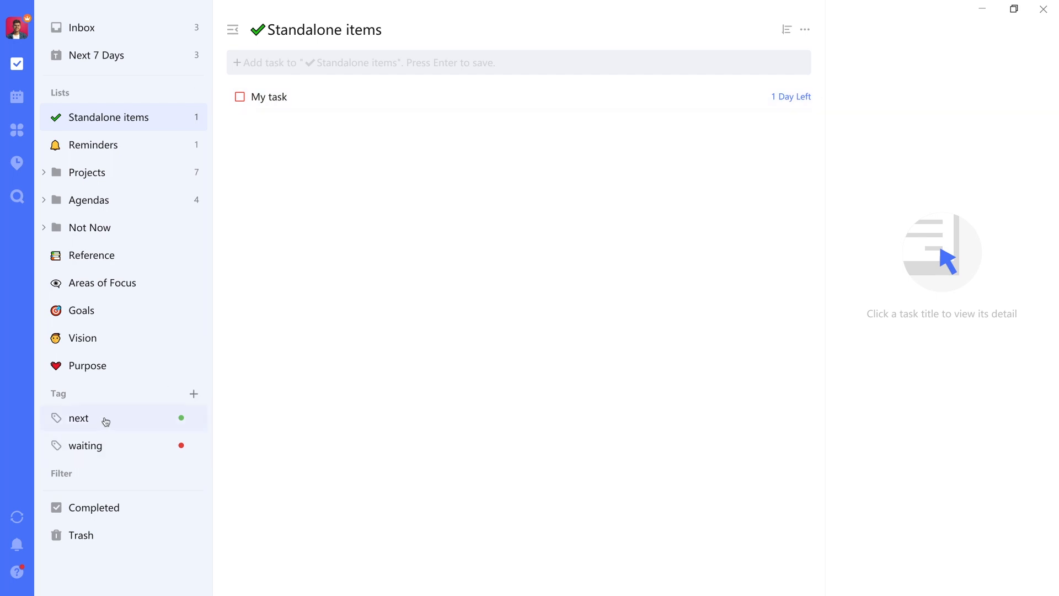
# Tag My task with 'next' and view the tasks tagged next.
pyautogui.click(268, 97)
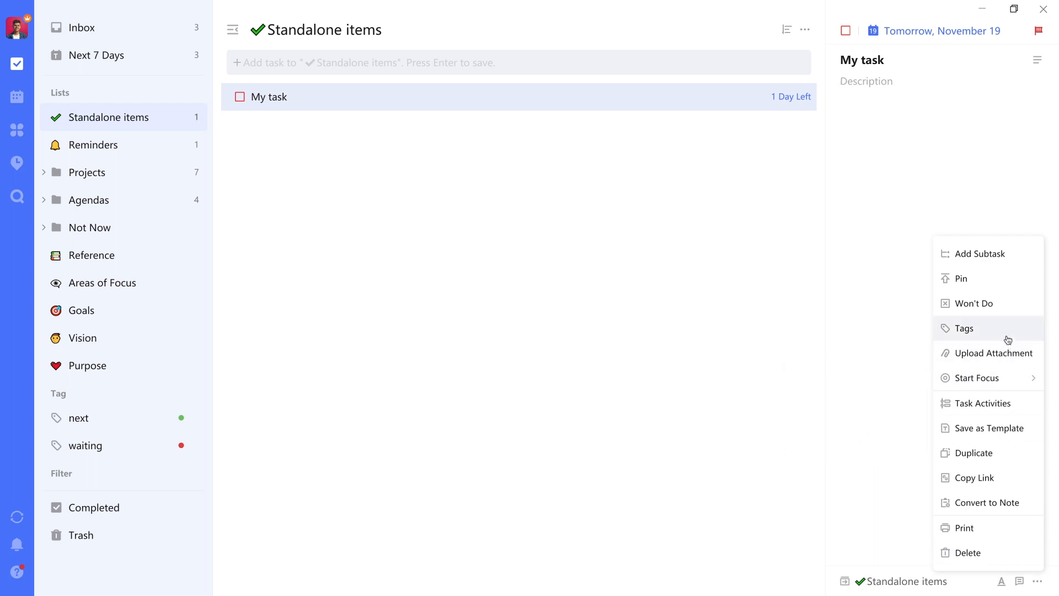
pyautogui.click(964, 328)
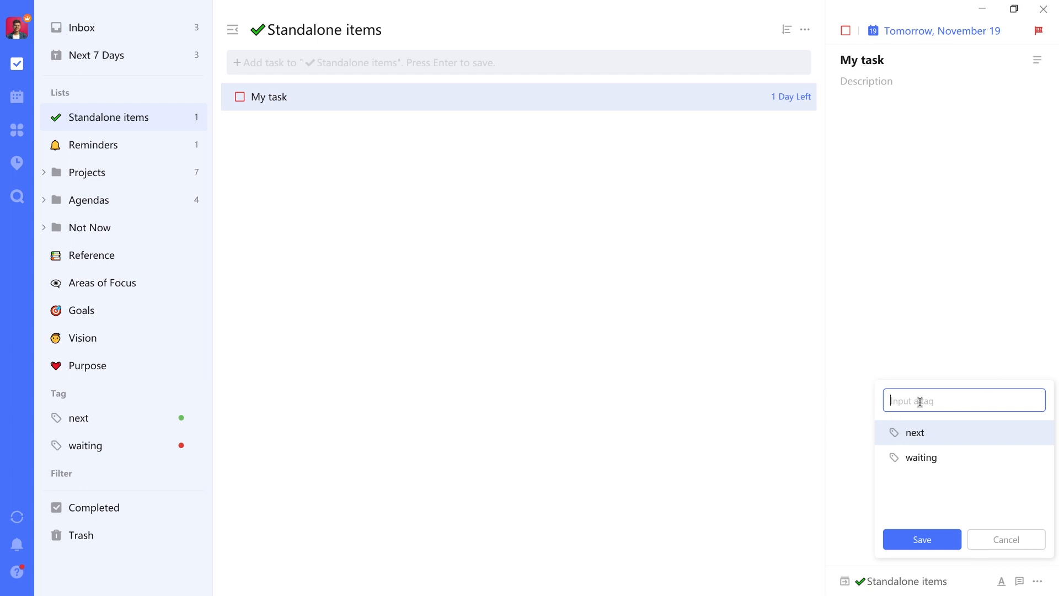
pyautogui.click(915, 433)
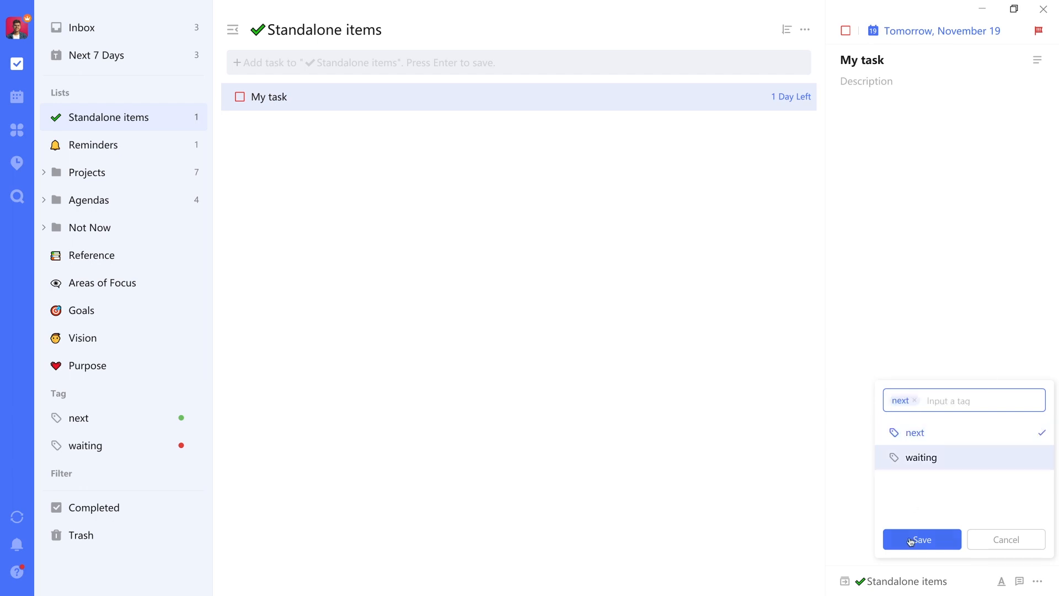
pyautogui.click(922, 539)
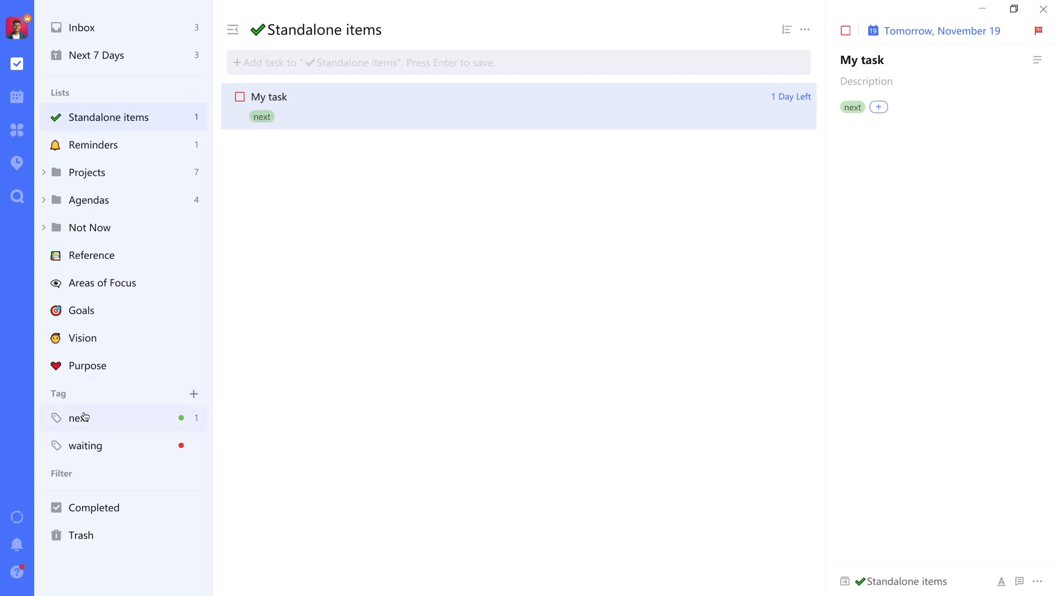
pyautogui.click(76, 419)
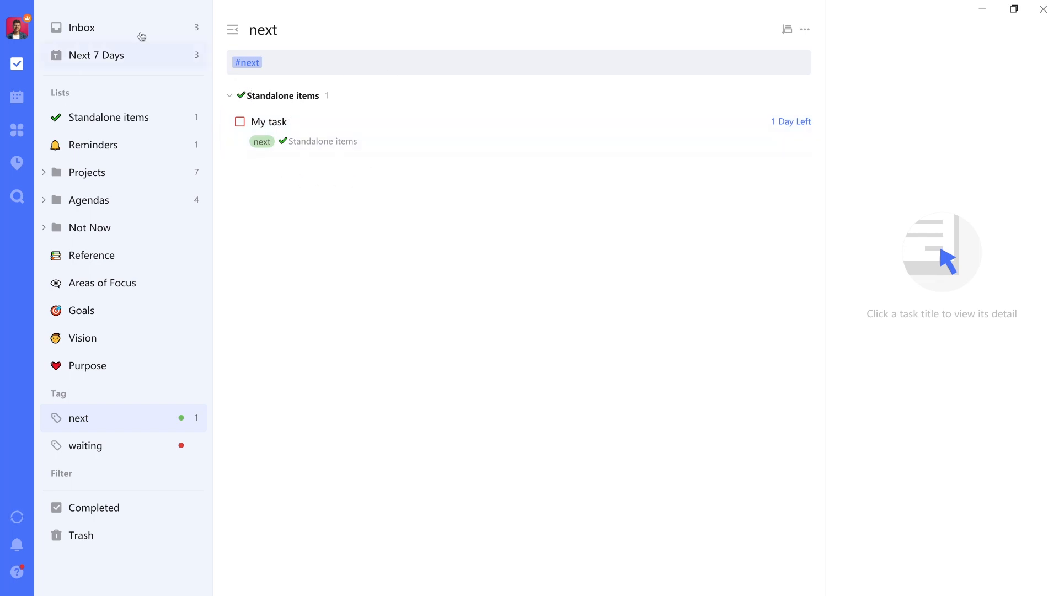
# Move 'Add this to TickTick' from the Inbox into the headphones project.
pyautogui.click(80, 27)
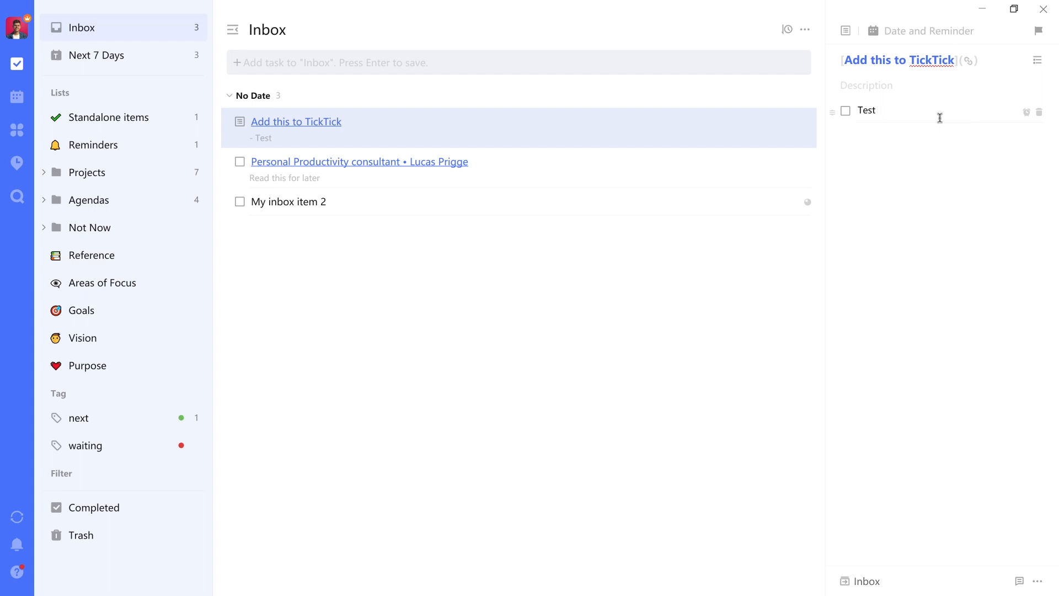
pyautogui.moveTo(911, 111)
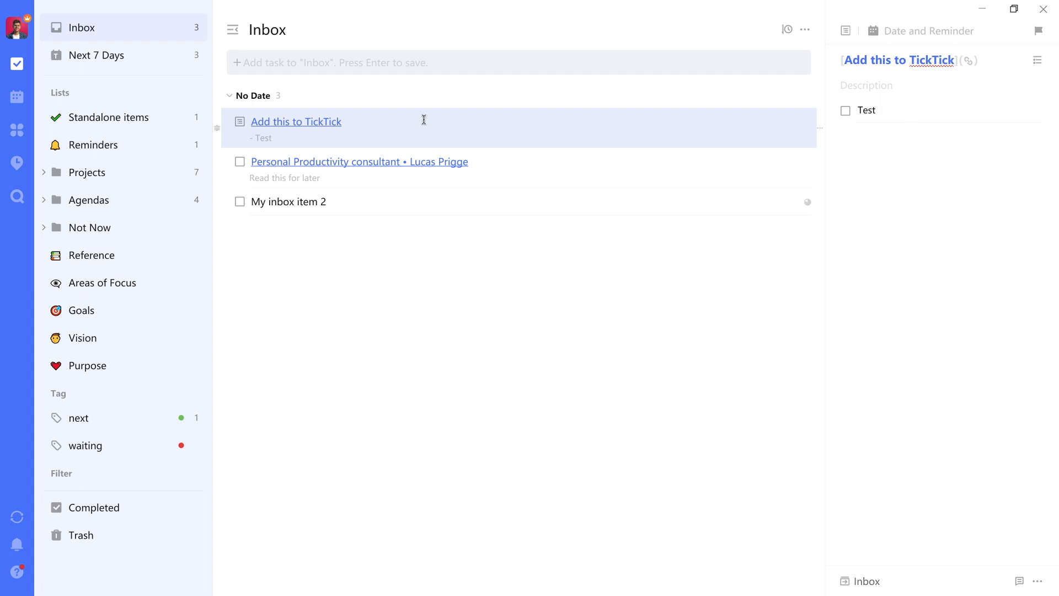
pyautogui.moveTo(420, 119)
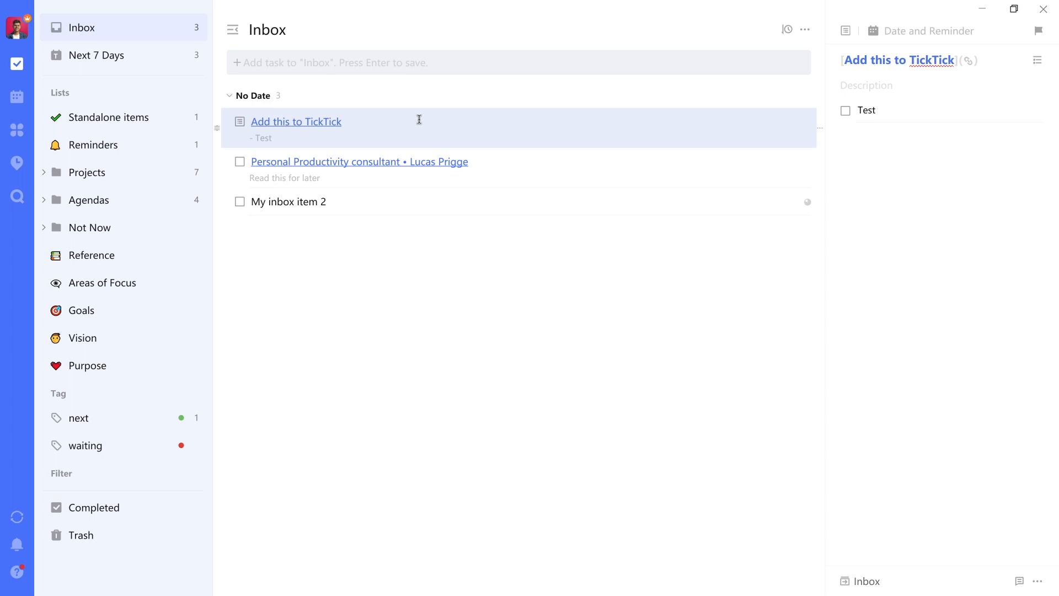
pyautogui.click(860, 581)
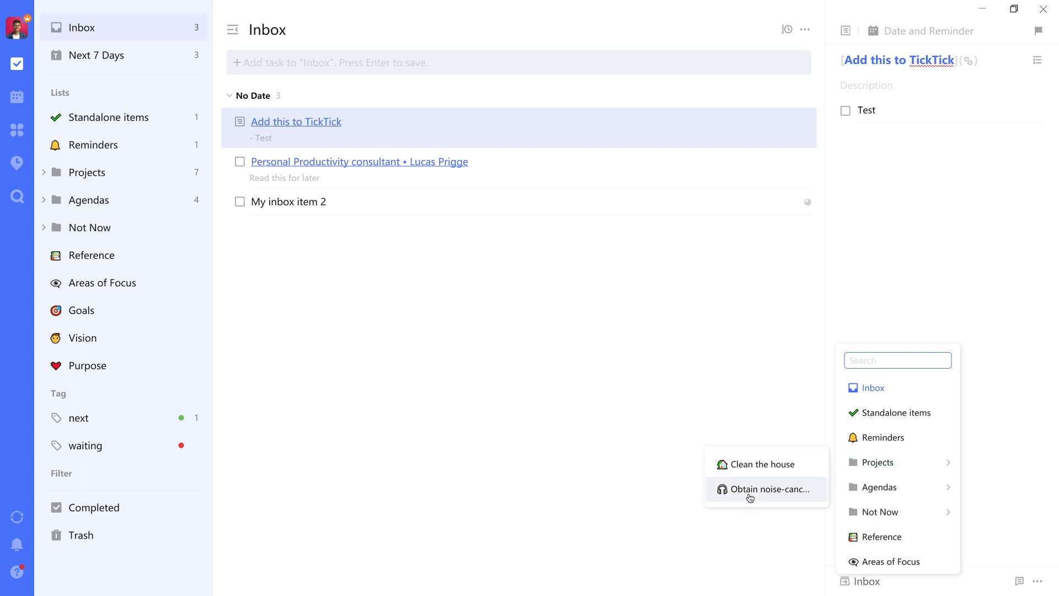
pyautogui.click(769, 489)
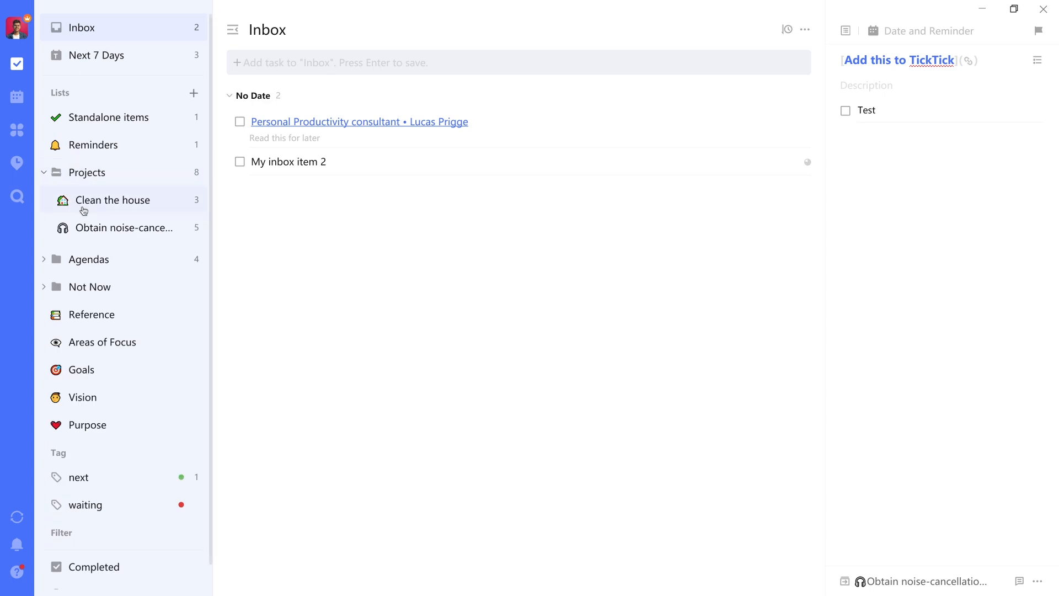
# Tag the headphones project's three Research tasks 'next' and view the next tag.
pyautogui.click(124, 228)
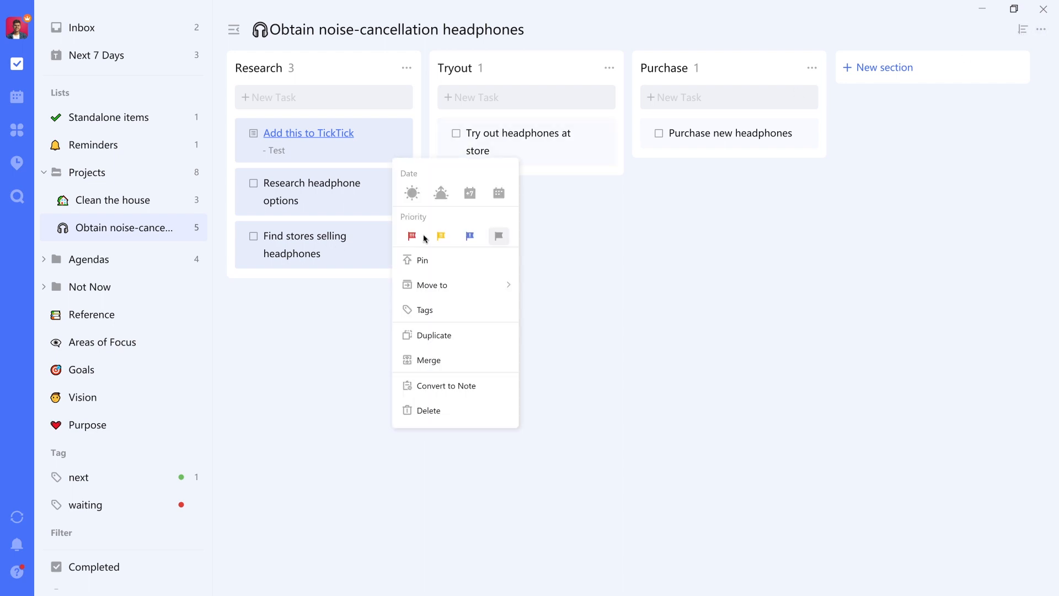
pyautogui.click(424, 309)
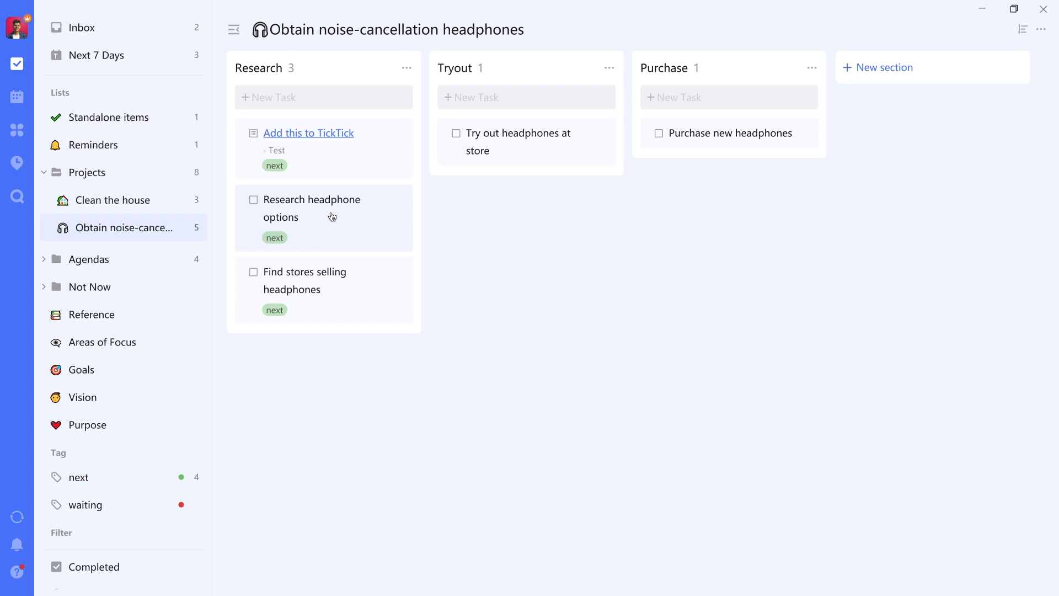
pyautogui.click(79, 478)
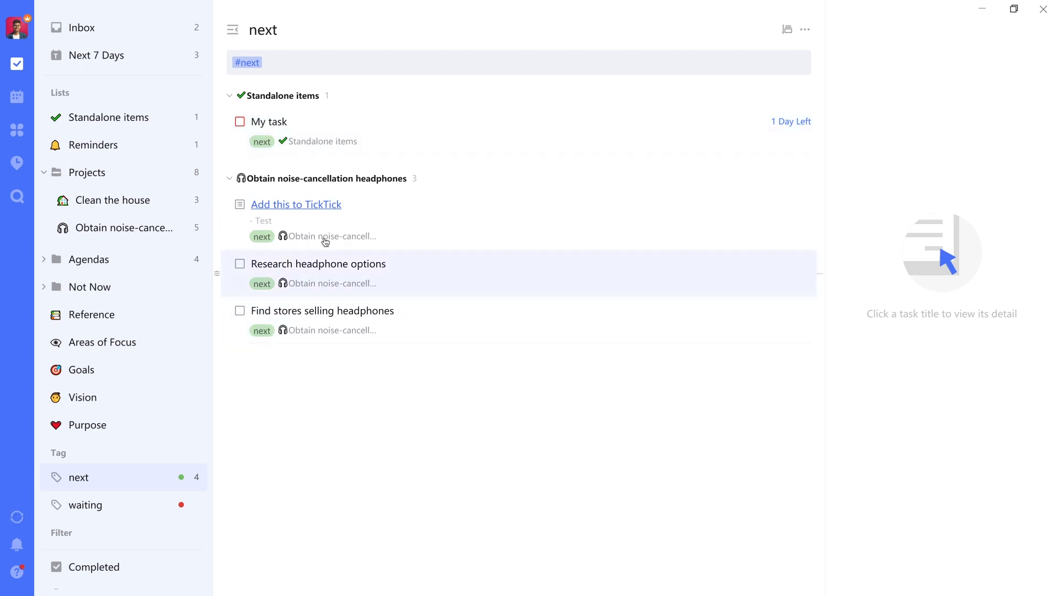
pyautogui.moveTo(363, 311)
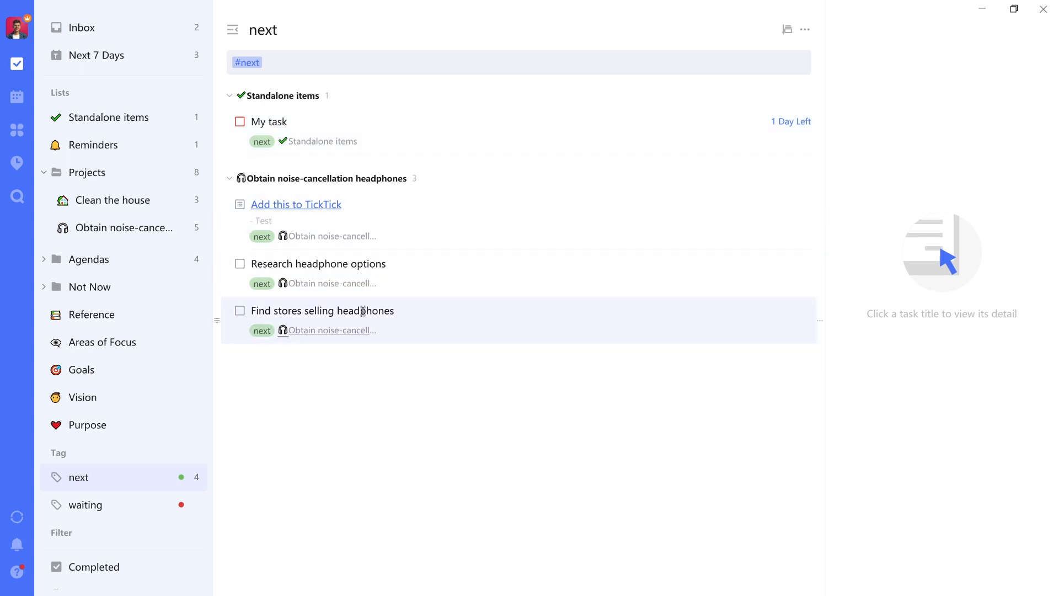
pyautogui.moveTo(336, 187)
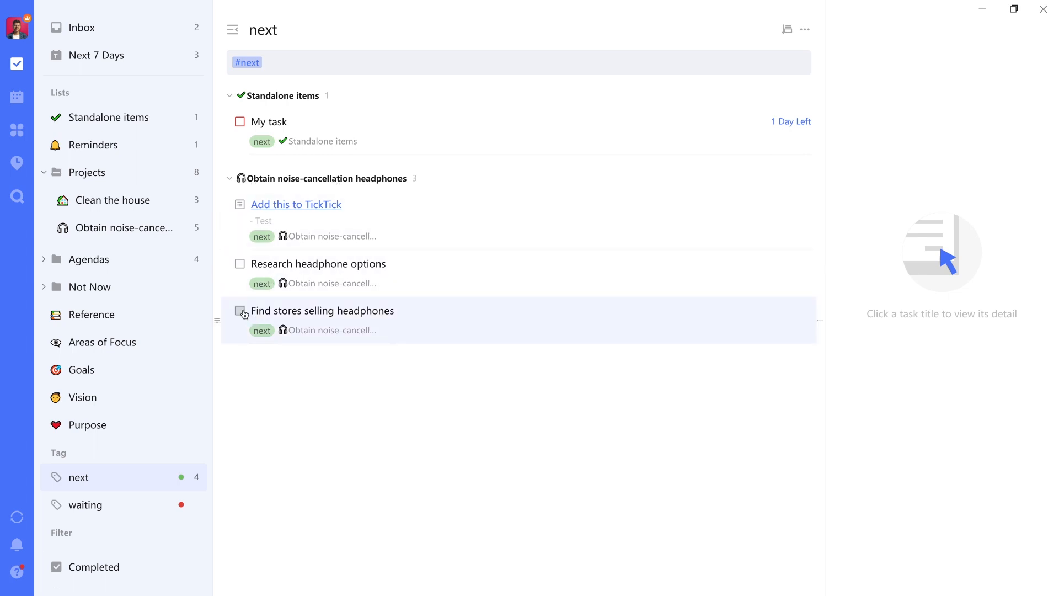
# Complete 'Find stores selling headphones', then go to the Inbox.
pyautogui.click(240, 310)
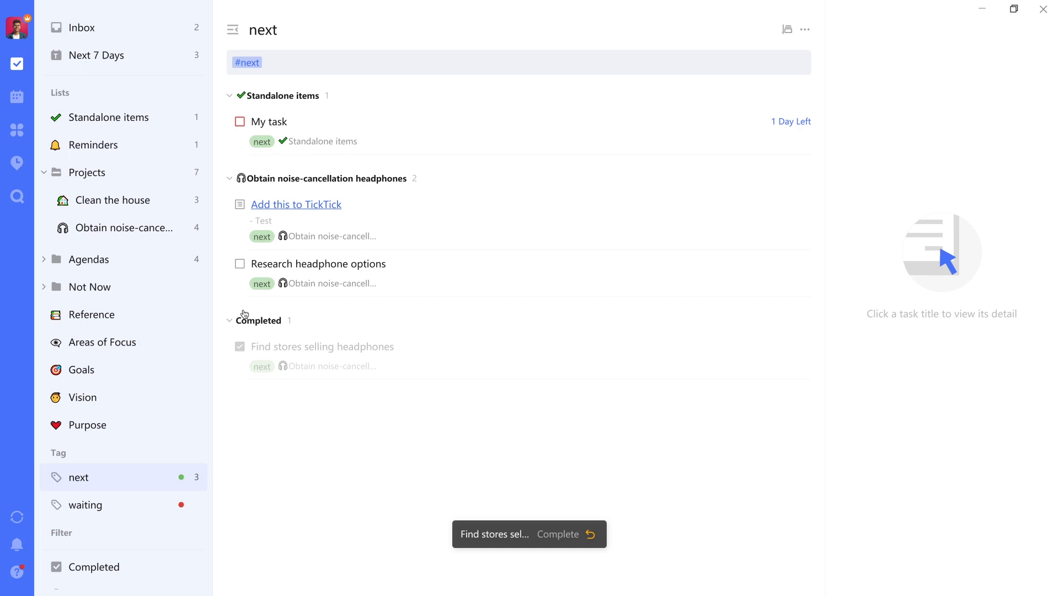
pyautogui.click(82, 28)
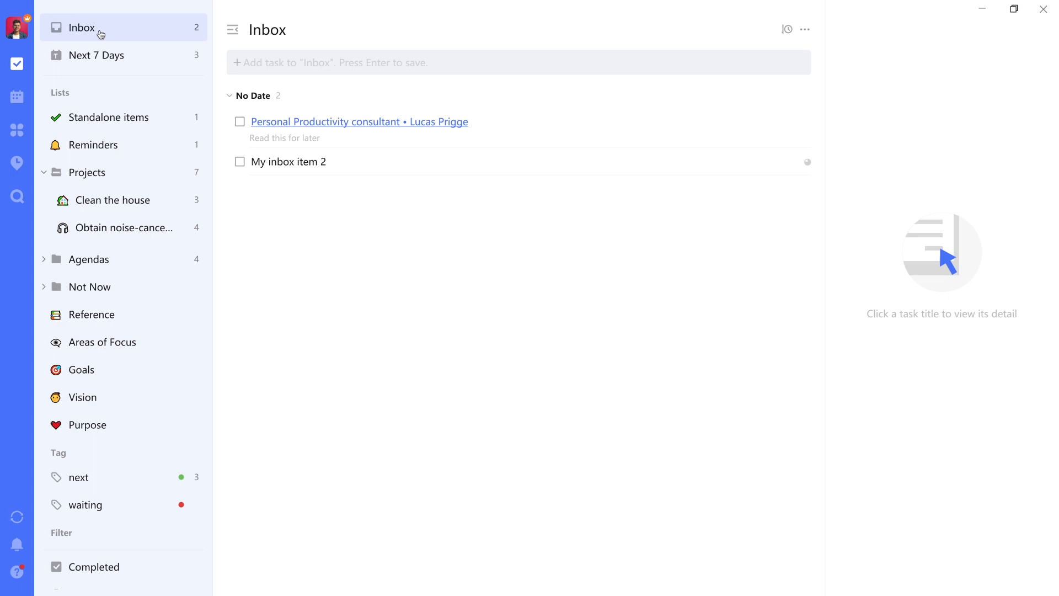
# Reopen the next tag view, listing three open tasks and the completed headphones-store task.
pyautogui.click(78, 478)
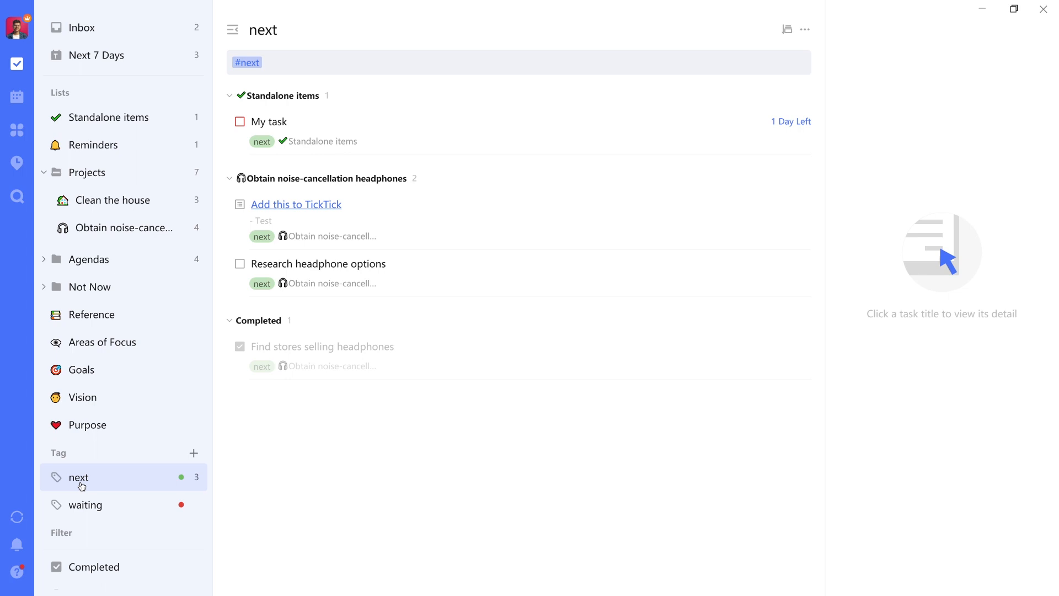
pyautogui.moveTo(313, 236)
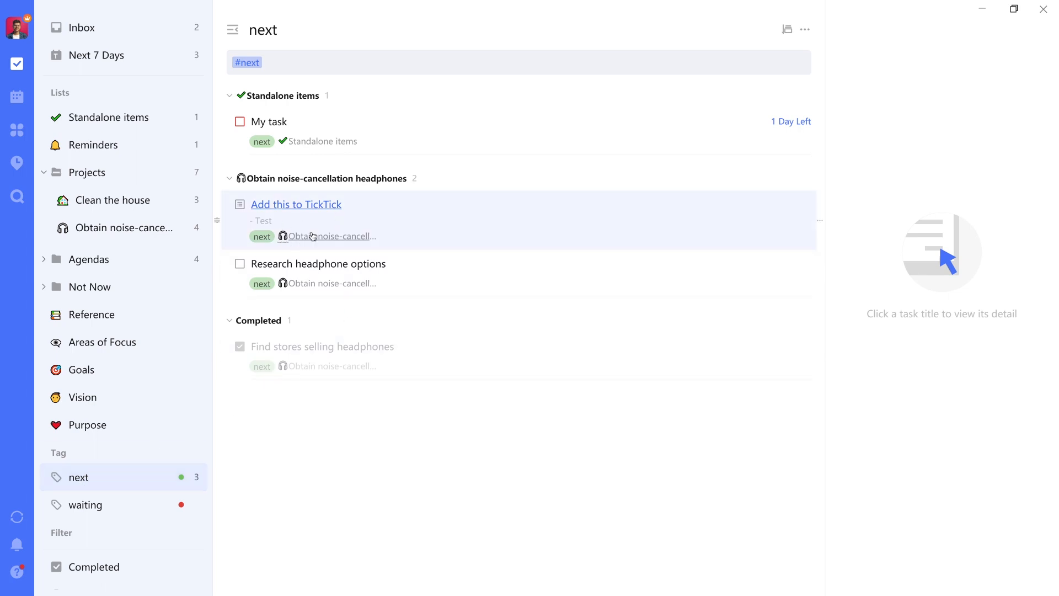
pyautogui.moveTo(313, 236)
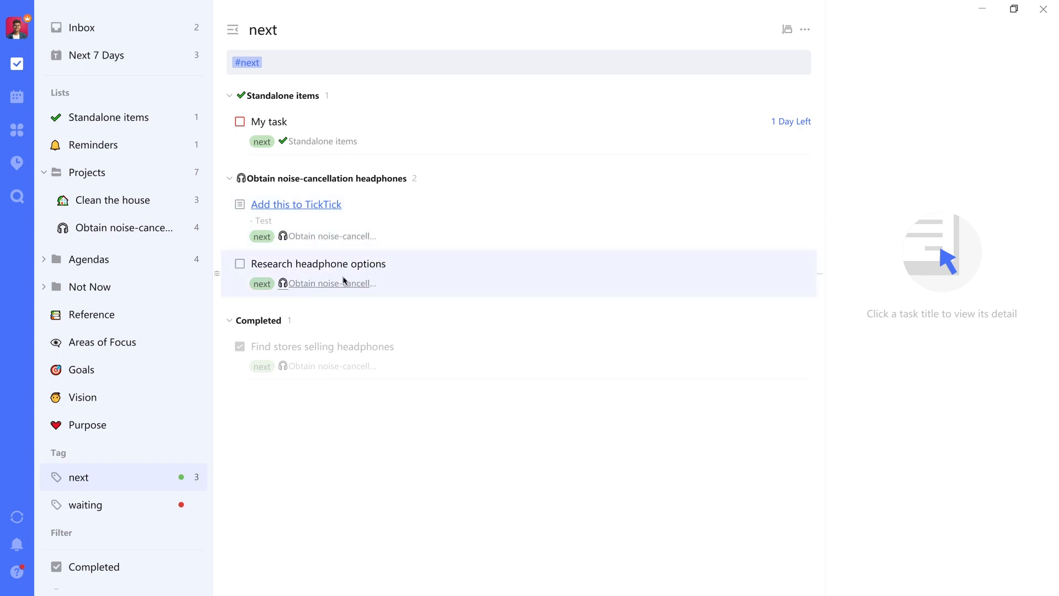
pyautogui.moveTo(353, 268)
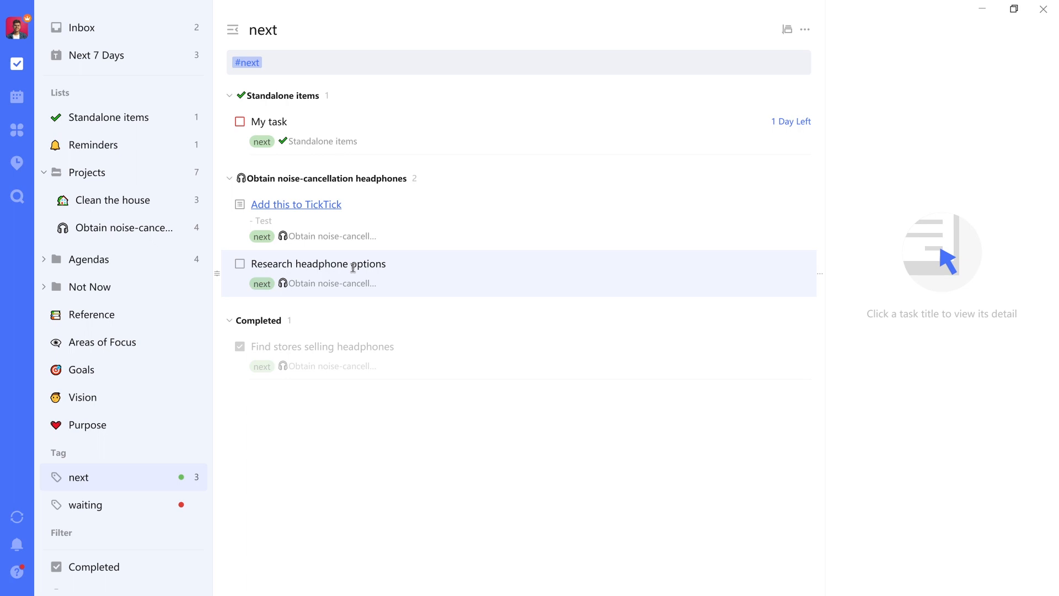
pyautogui.moveTo(356, 228)
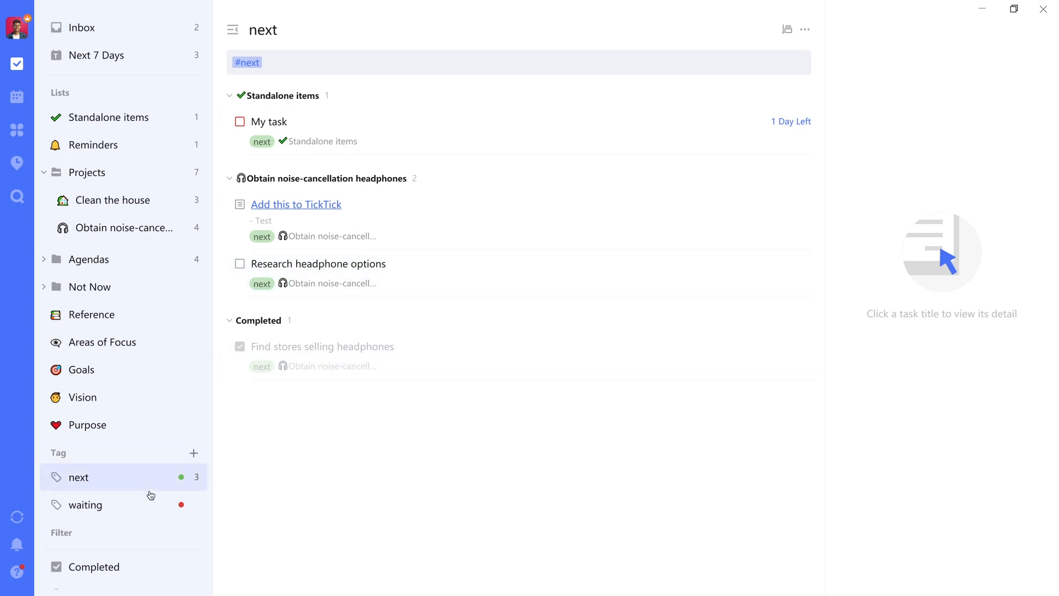
pyautogui.moveTo(182, 485)
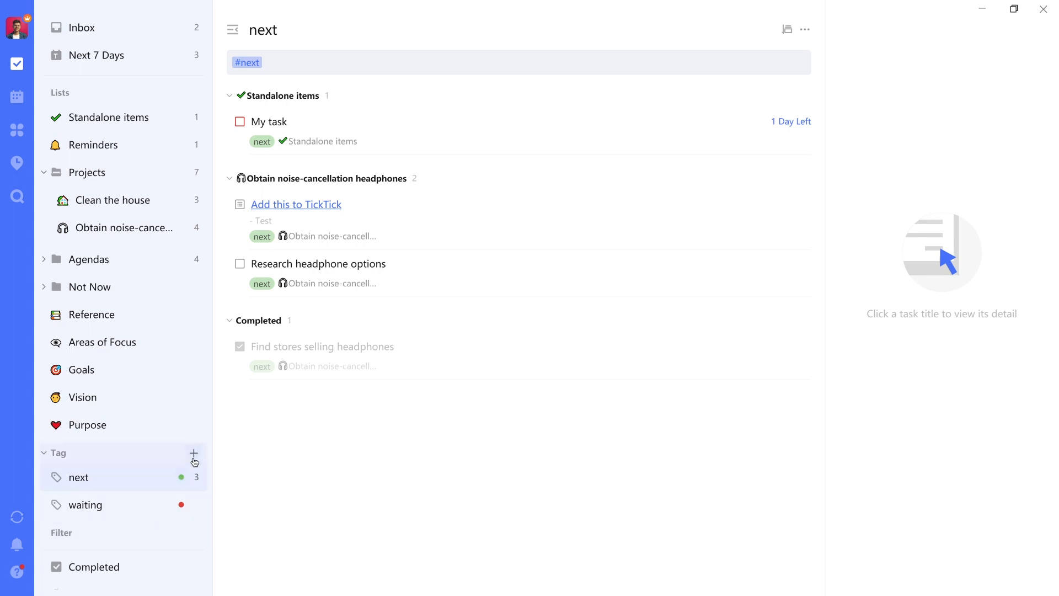
# Create a new blue tag named 'read'.
pyautogui.click(194, 454)
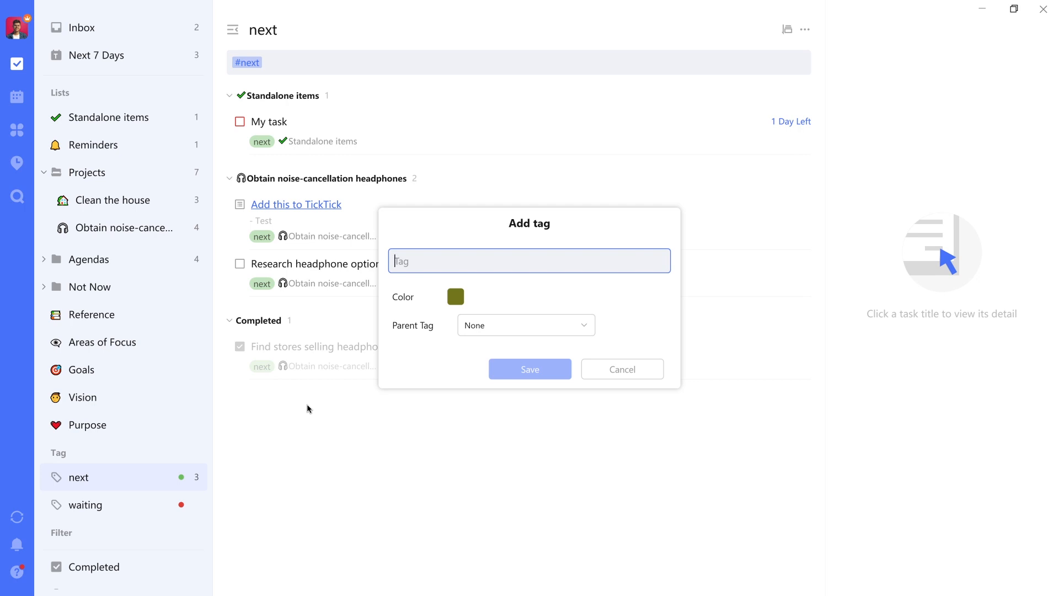
pyautogui.write(':')
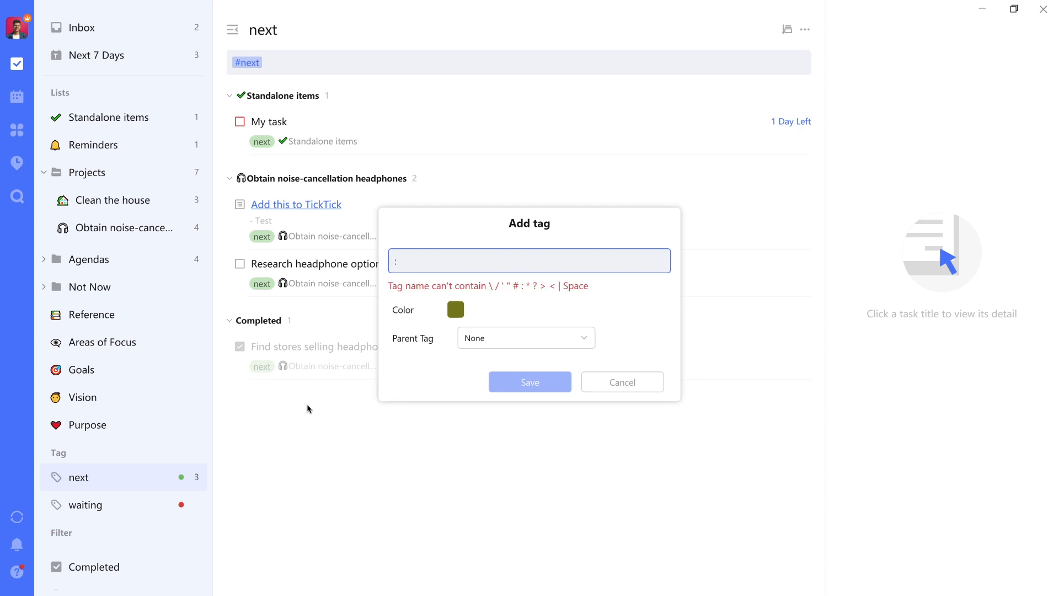
pyautogui.write('read')
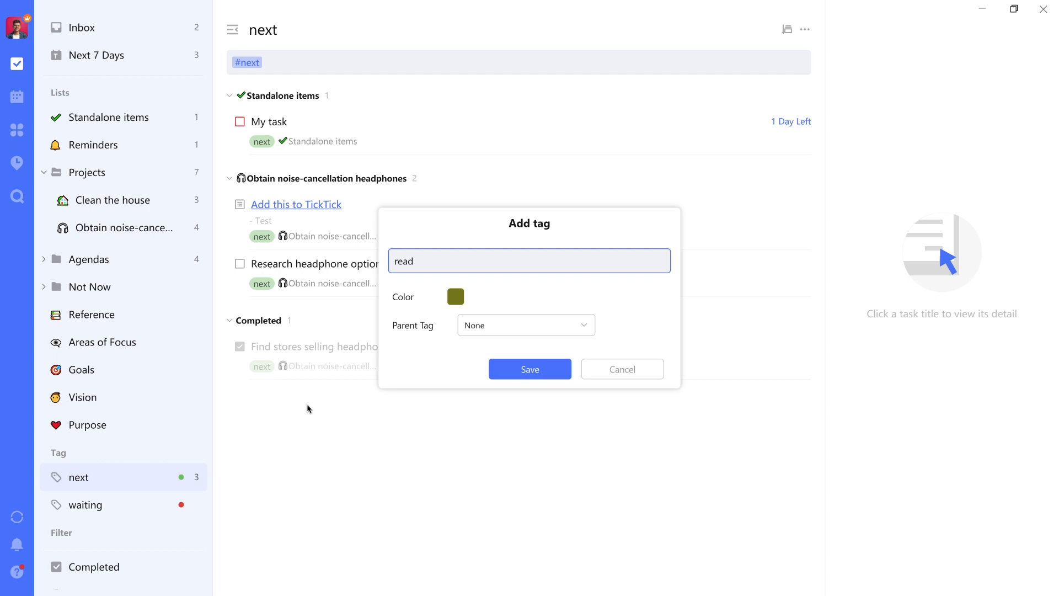
pyautogui.click(455, 296)
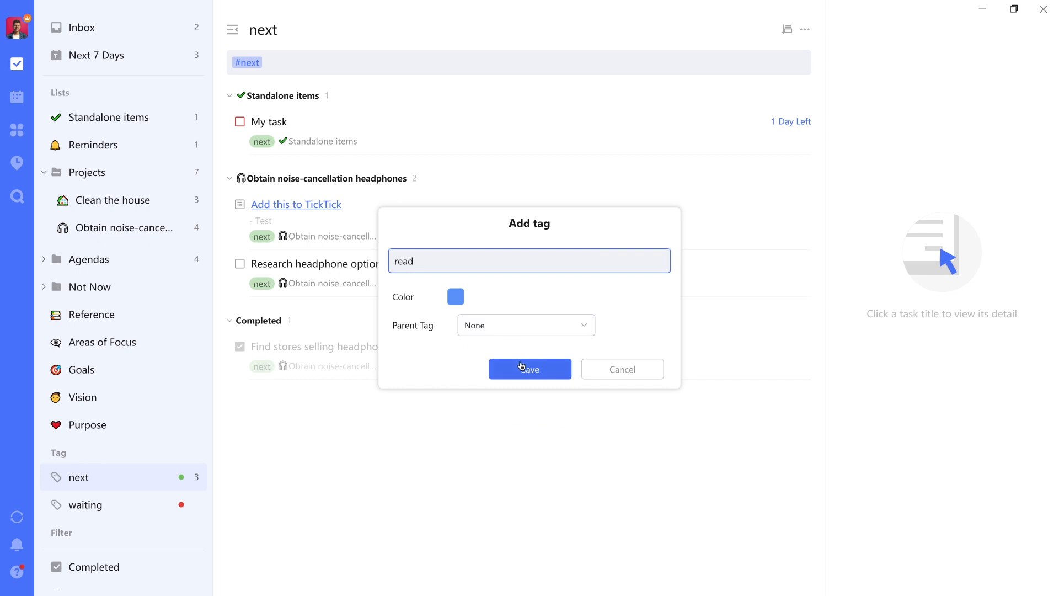
pyautogui.click(530, 369)
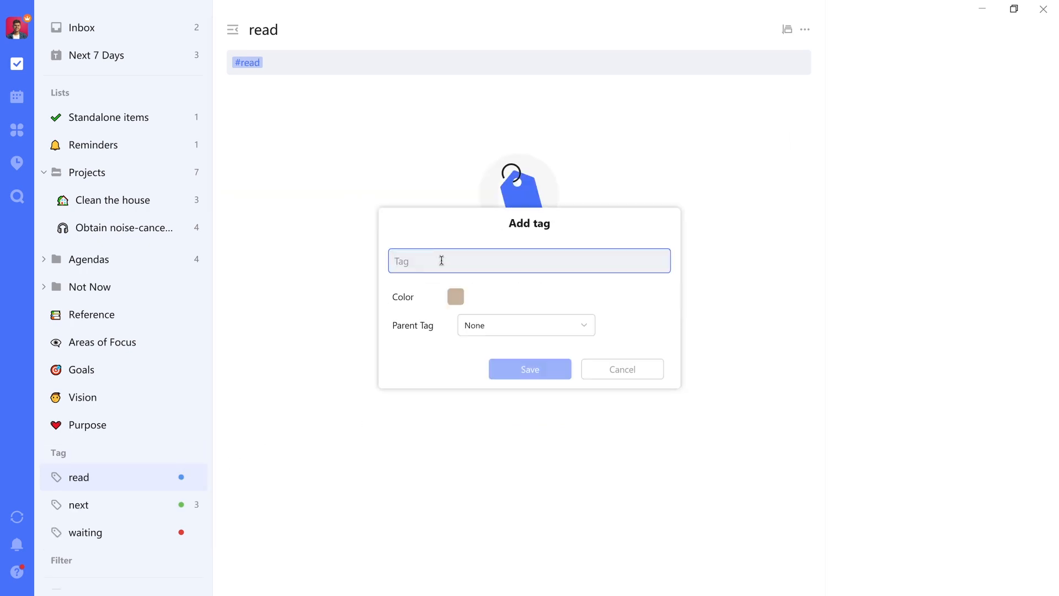
# Create a second blue tag named 'research'.
pyautogui.write('research')
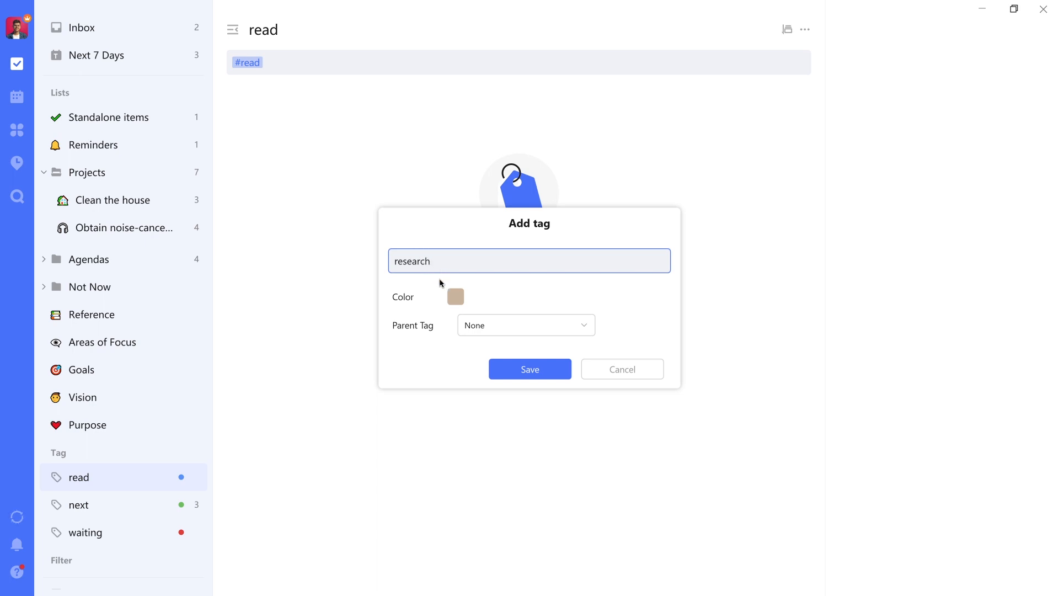
pyautogui.click(455, 296)
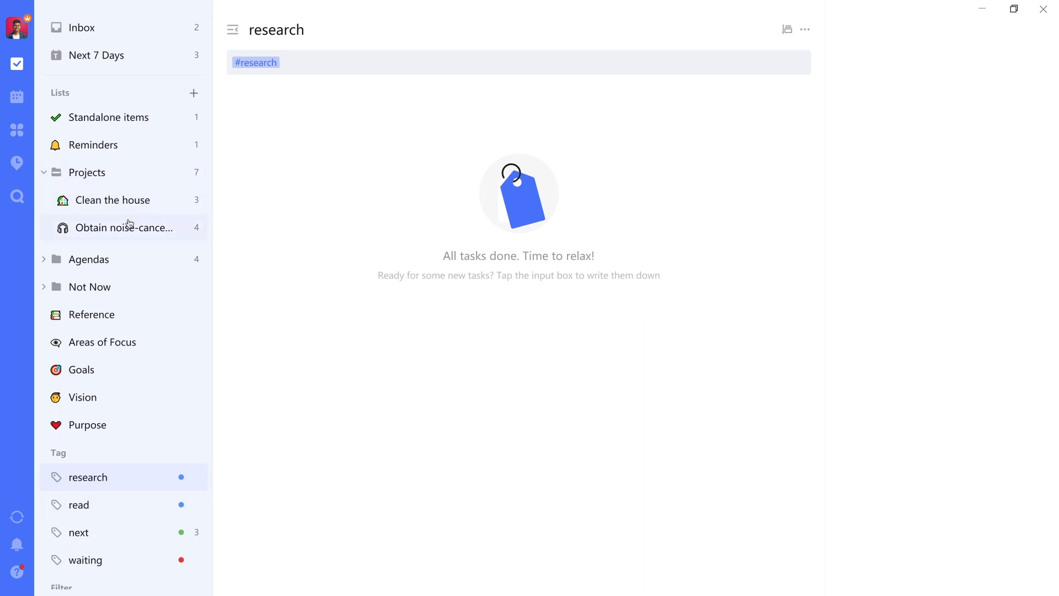
pyautogui.click(124, 228)
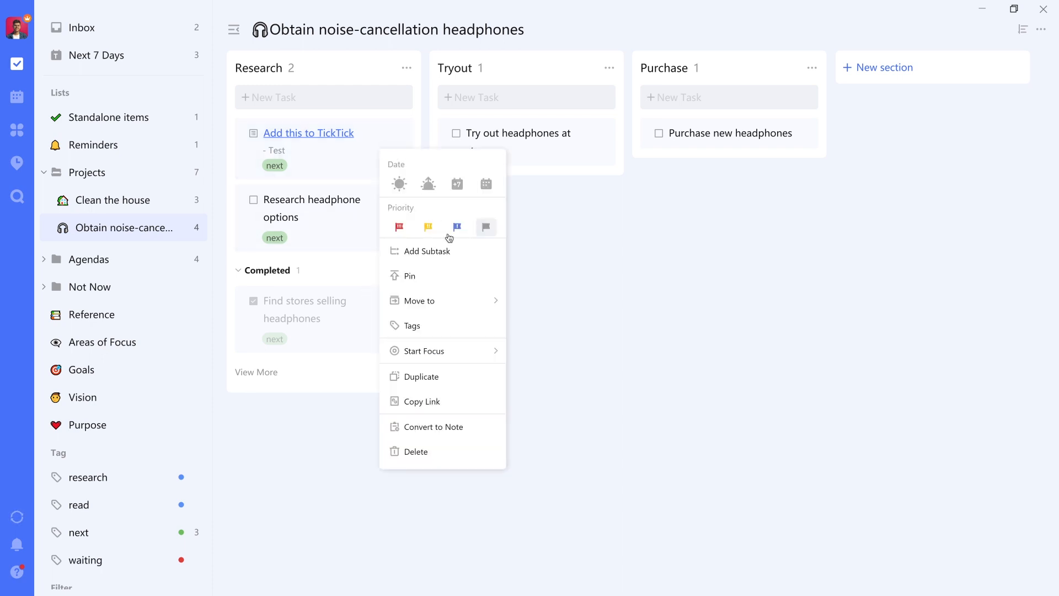
# Tag 'Add this to TickTick' with read and 'Research headphone options' with research.
pyautogui.click(413, 326)
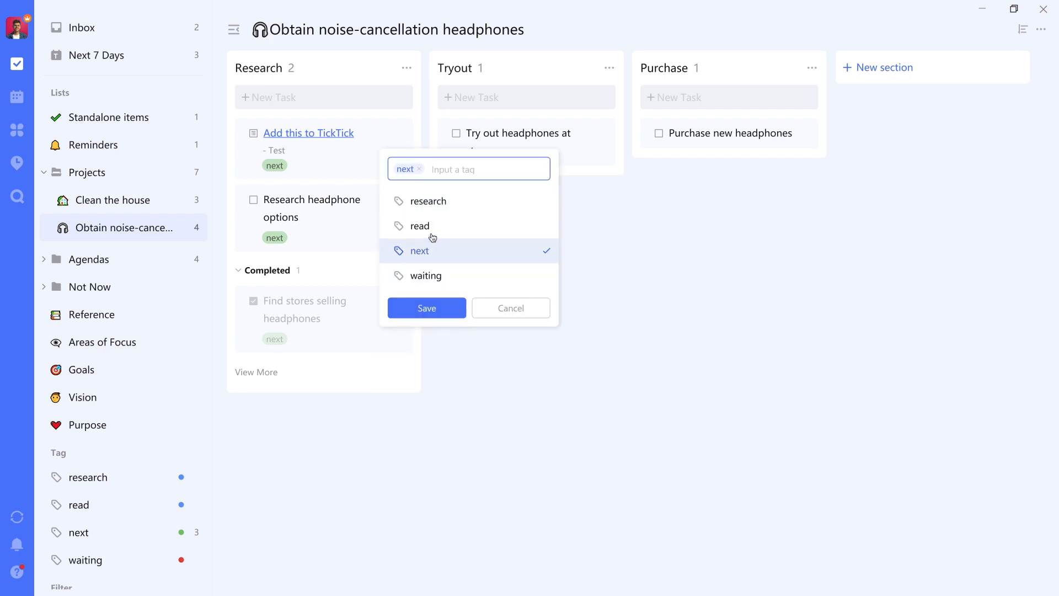
pyautogui.click(426, 308)
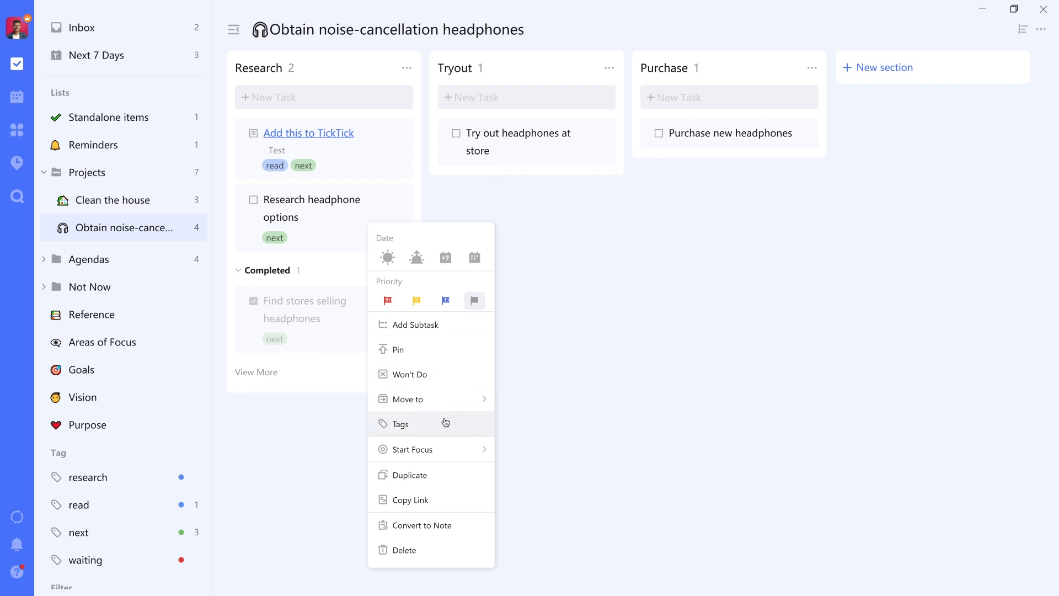
pyautogui.click(400, 423)
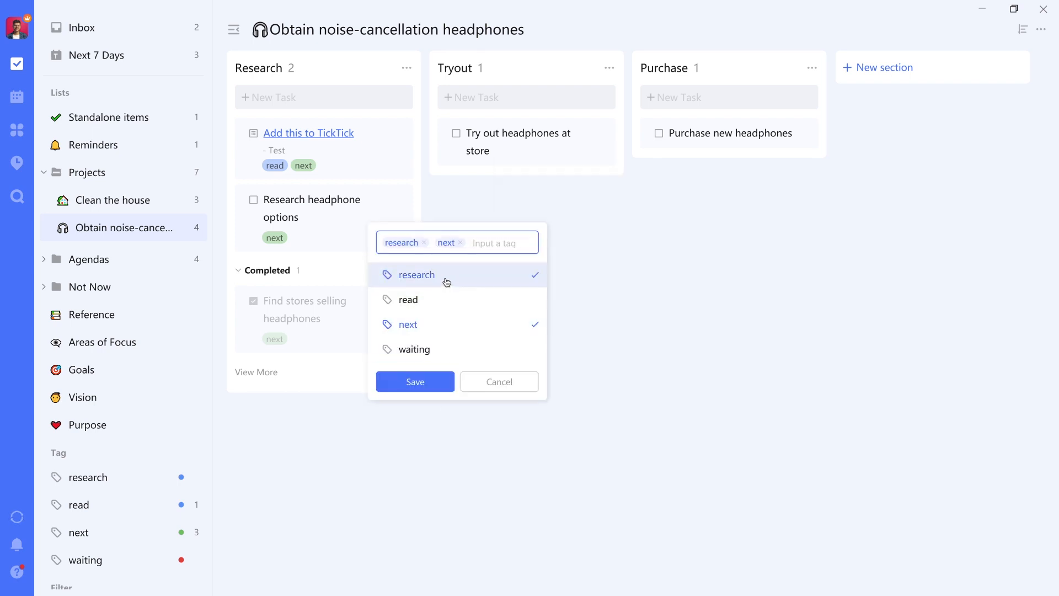
pyautogui.click(415, 382)
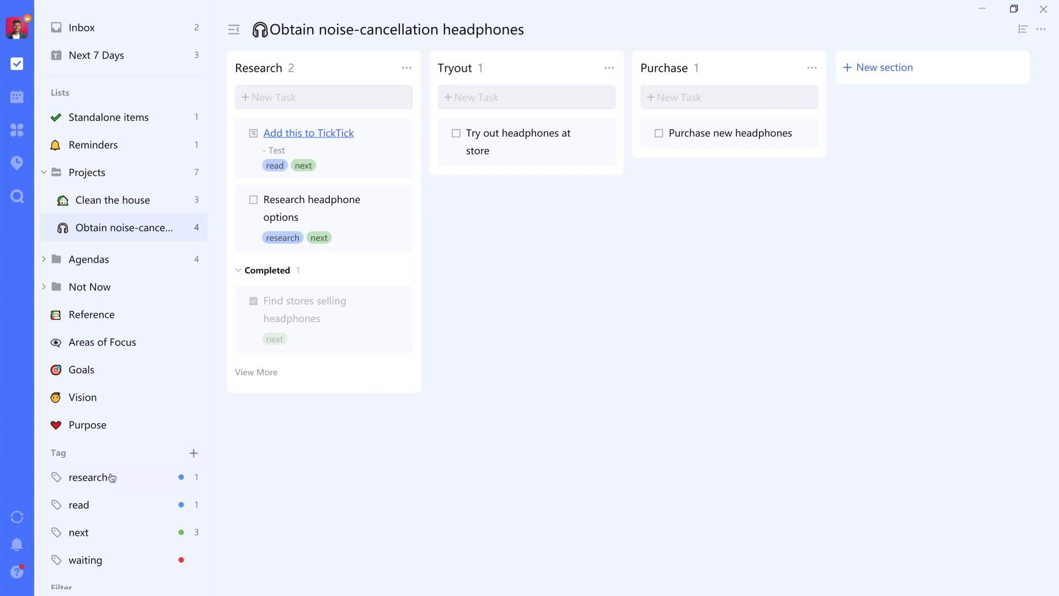
# Check the read and research tag lists in the sidebar.
pyautogui.click(79, 505)
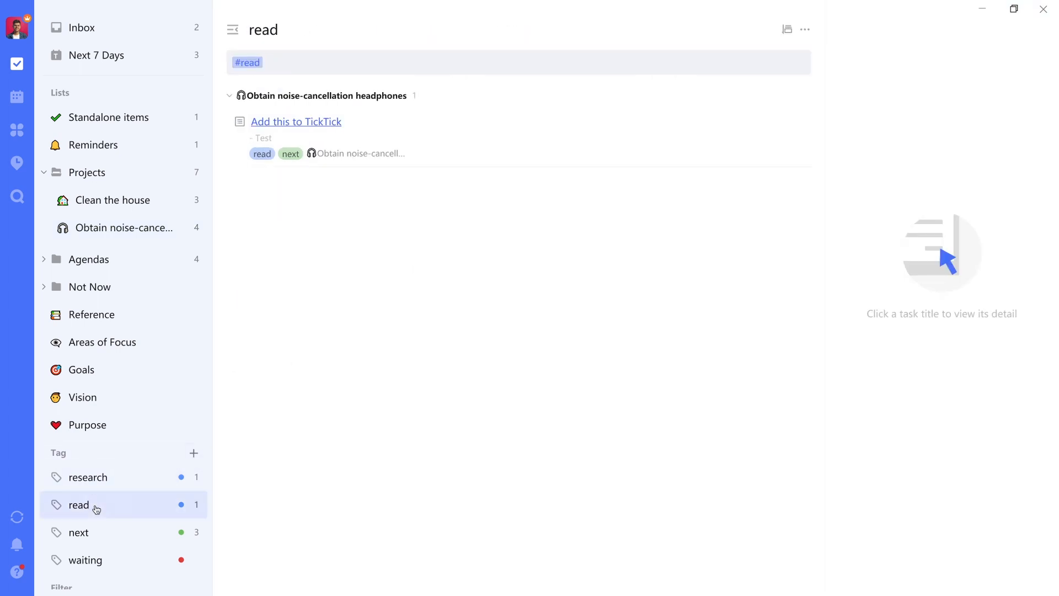
pyautogui.click(88, 478)
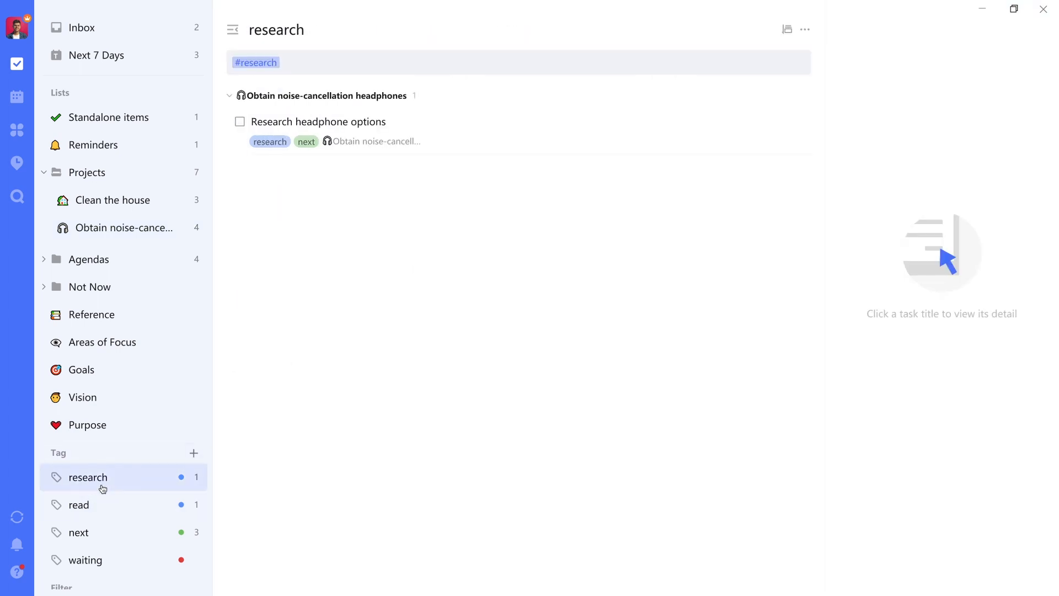
pyautogui.click(81, 28)
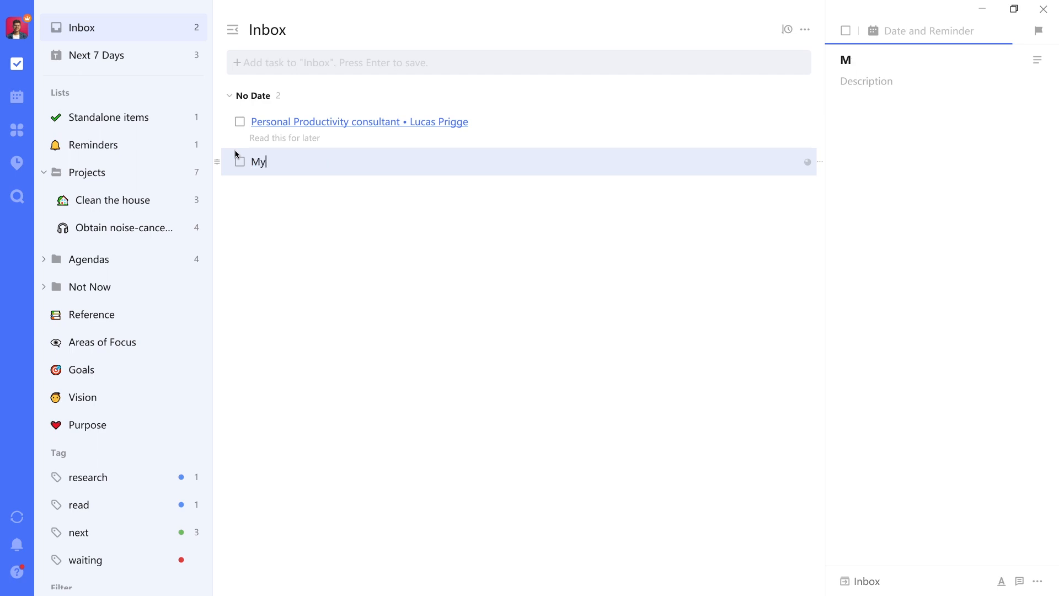
# Rename the Inbox item to 'My task' and move it into the headphones project.
pyautogui.write('task')
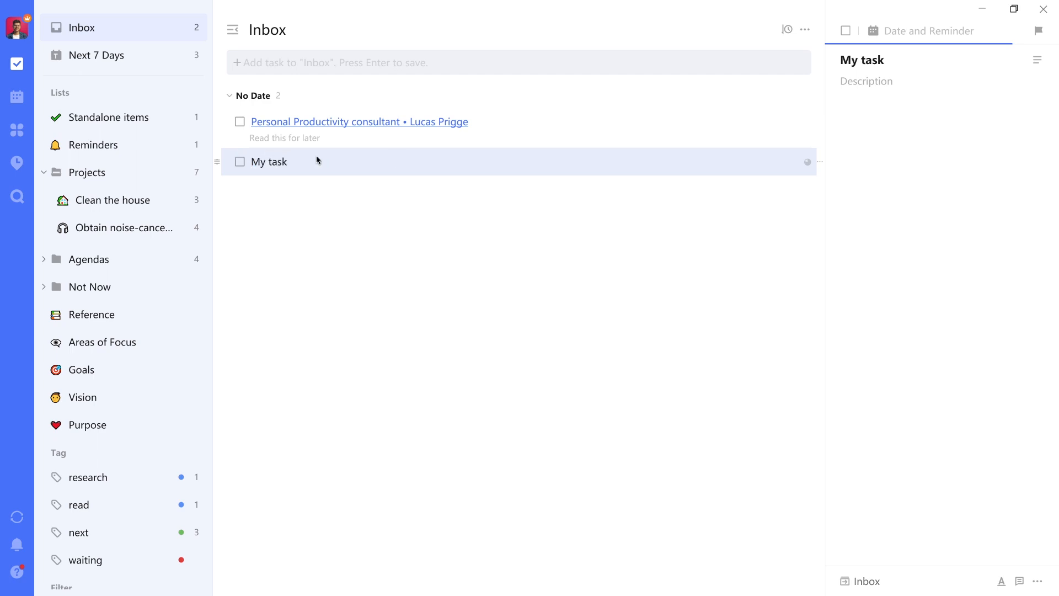
pyautogui.click(860, 581)
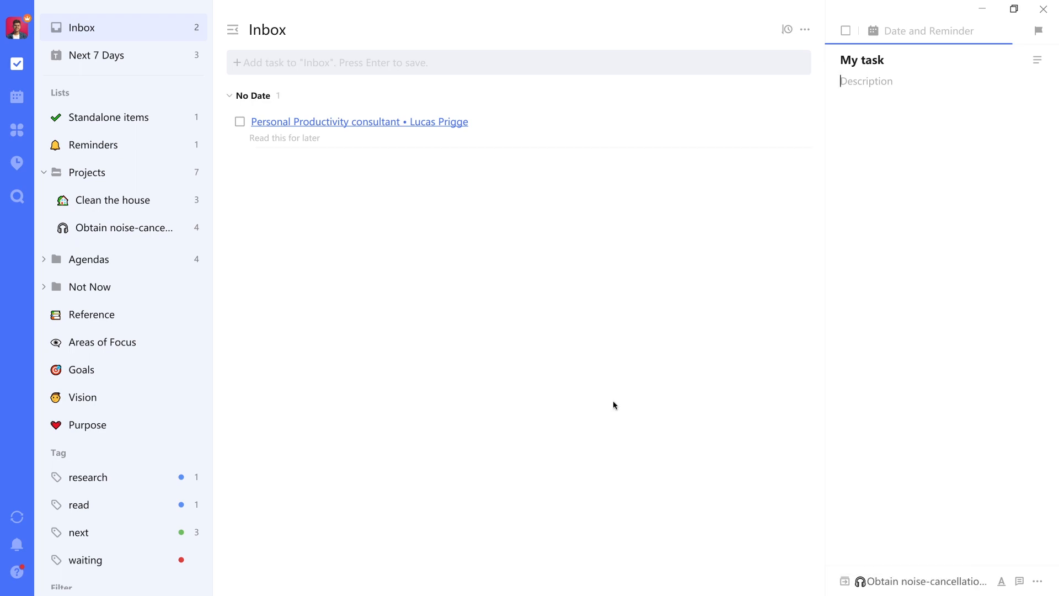
pyautogui.click(124, 228)
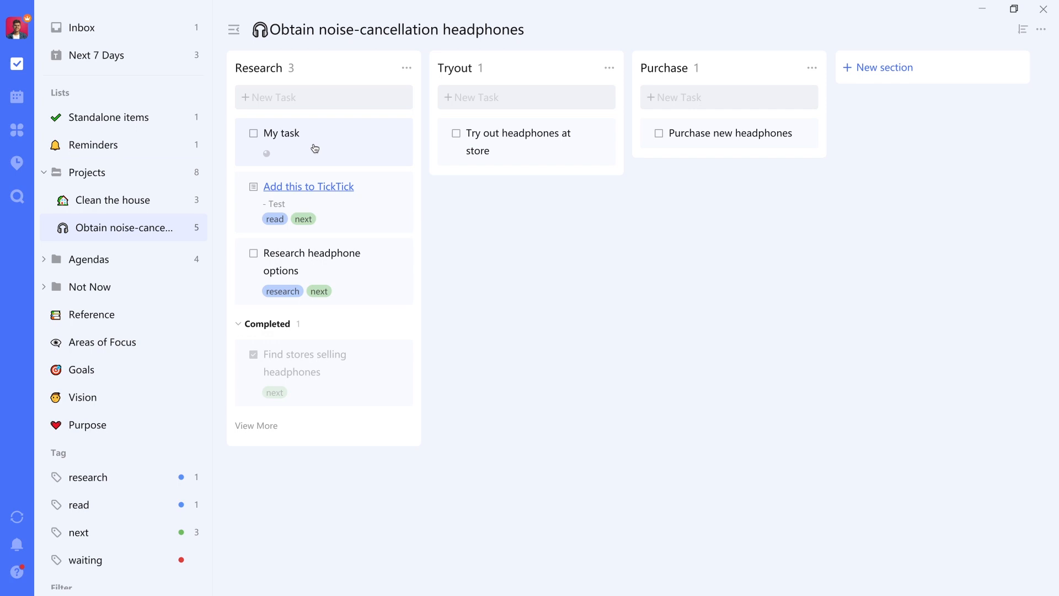
# Drag the 'My task' card from the Research column into the Tryout column.
pyautogui.moveTo(314, 142); pyautogui.dragTo(749, 147)
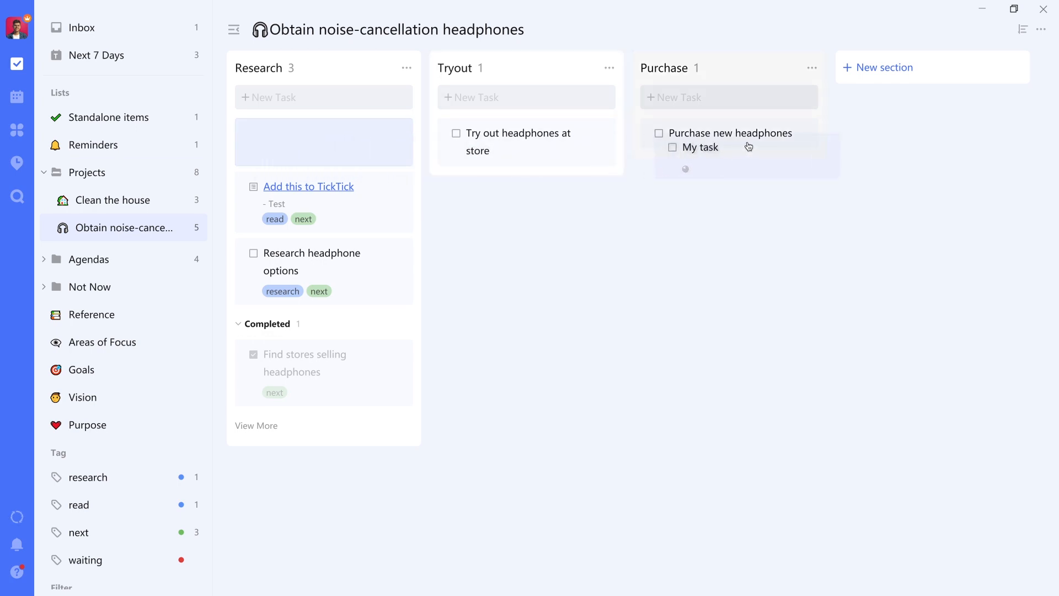
pyautogui.moveTo(706, 146); pyautogui.dragTo(577, 138)
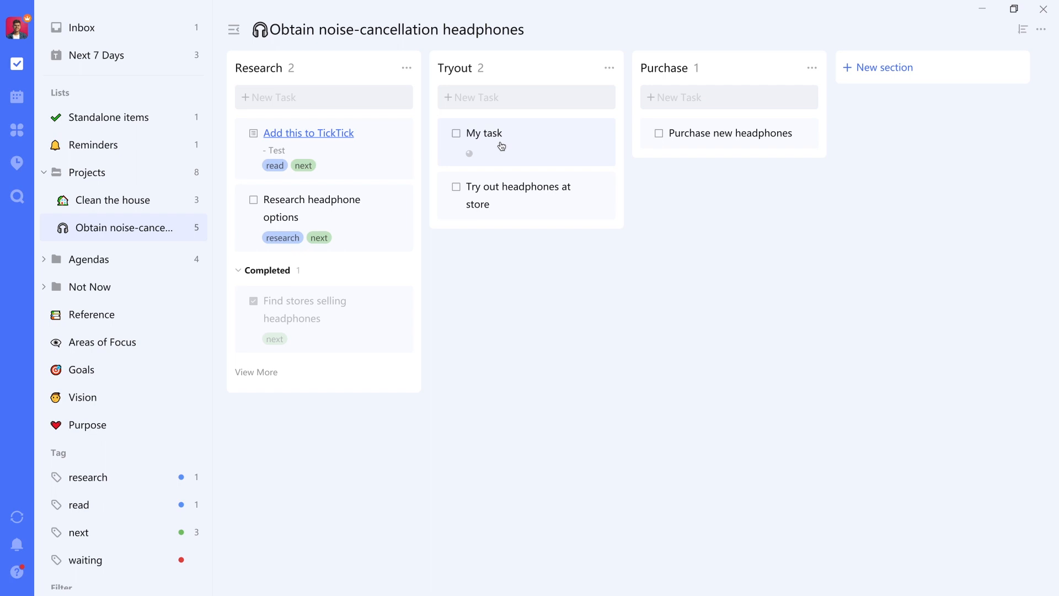
pyautogui.moveTo(360, 185)
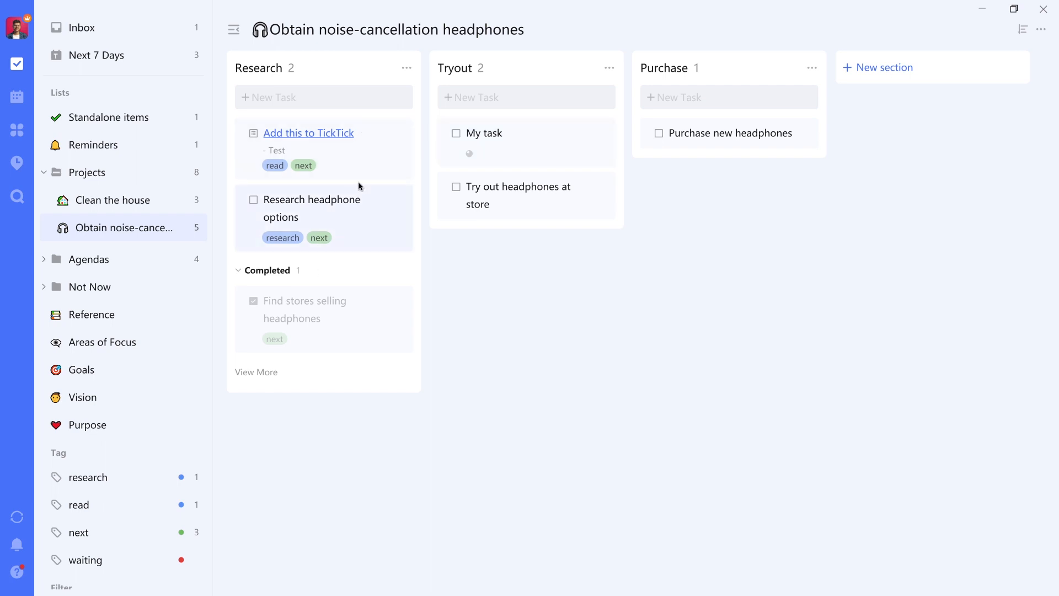
pyautogui.moveTo(513, 155)
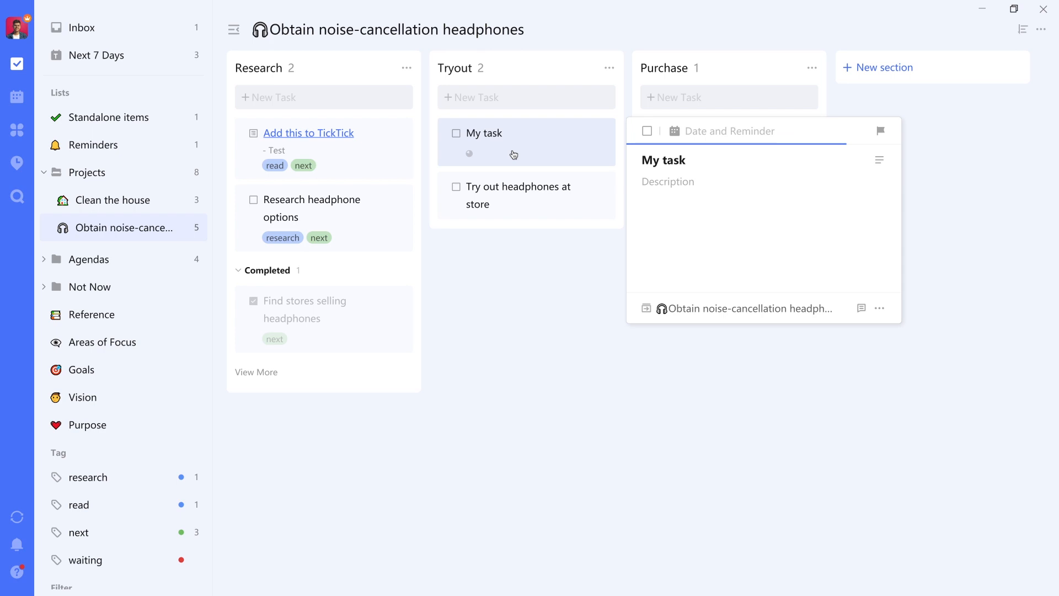
pyautogui.moveTo(548, 154)
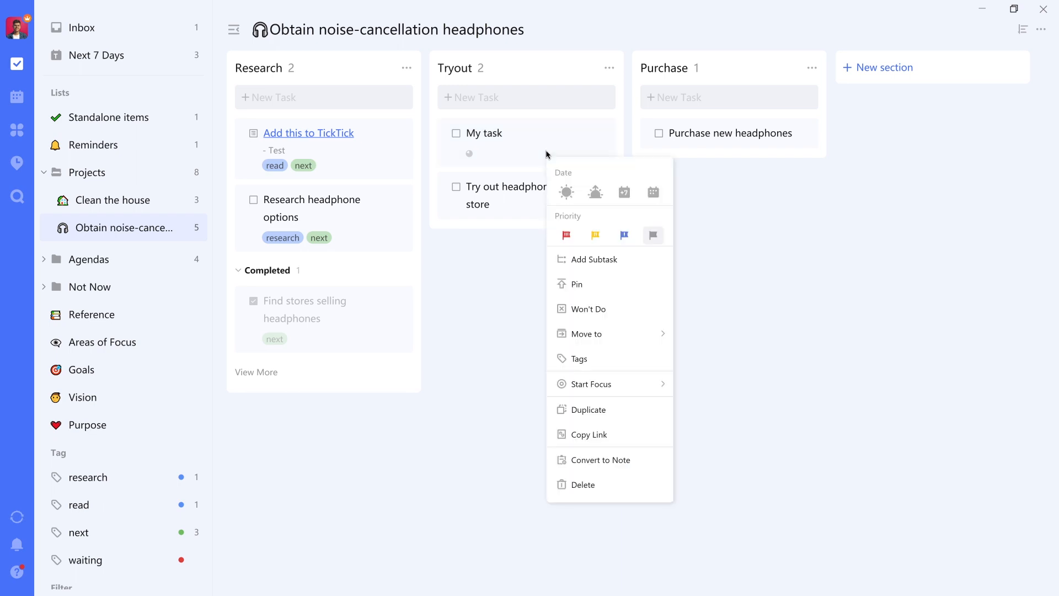
# Add the research tag to 'My task' and view the research tag list.
pyautogui.click(580, 359)
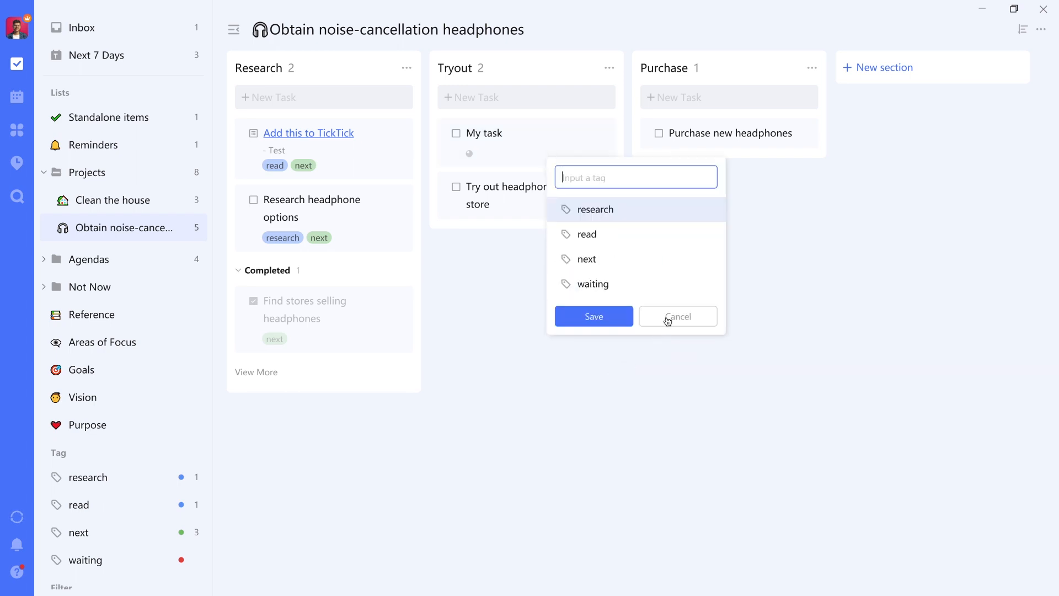
pyautogui.click(595, 316)
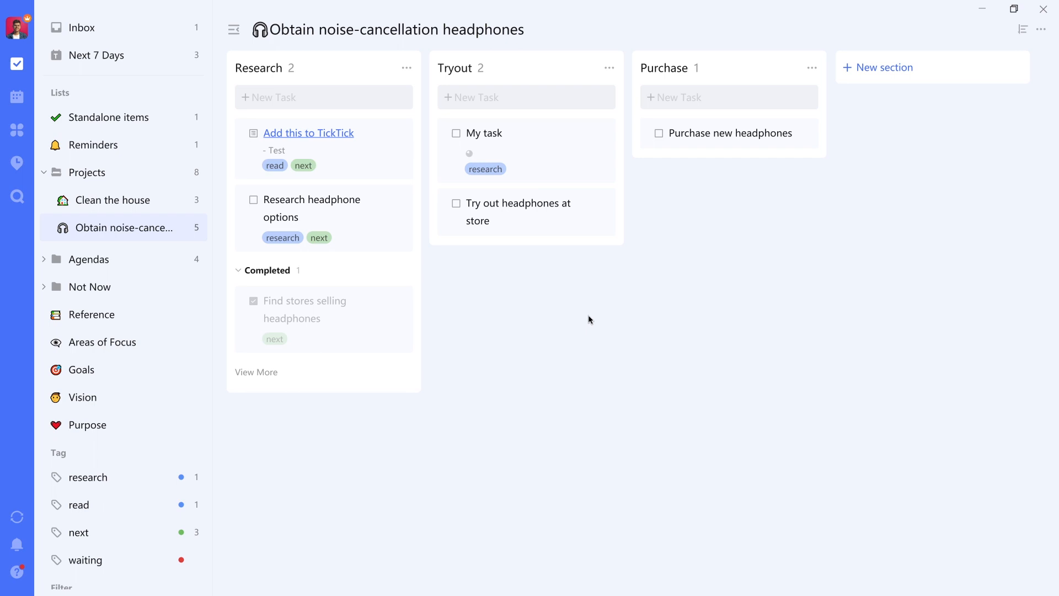
pyautogui.click(88, 477)
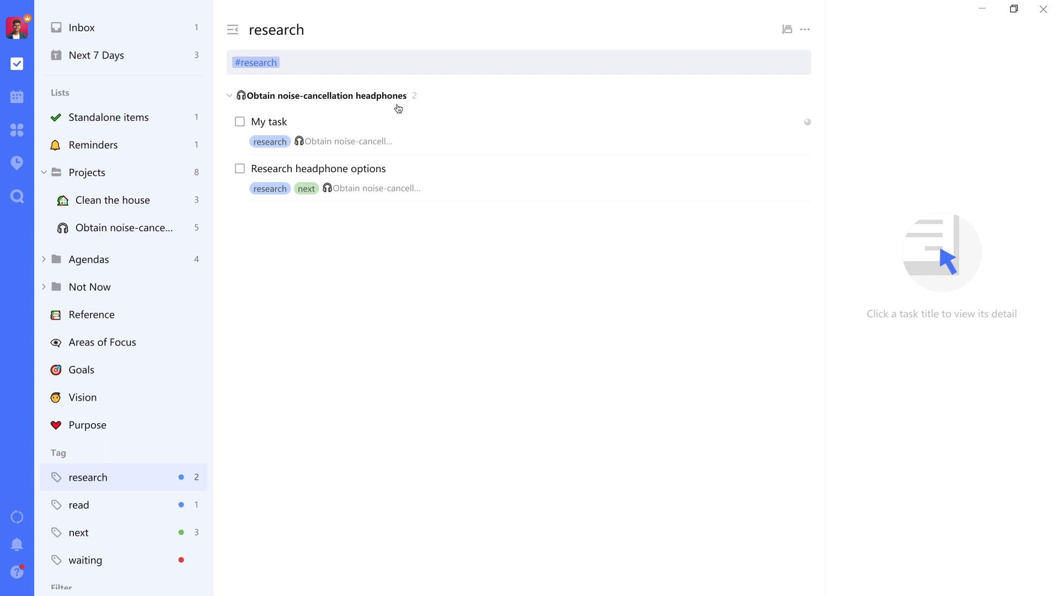
pyautogui.moveTo(382, 145)
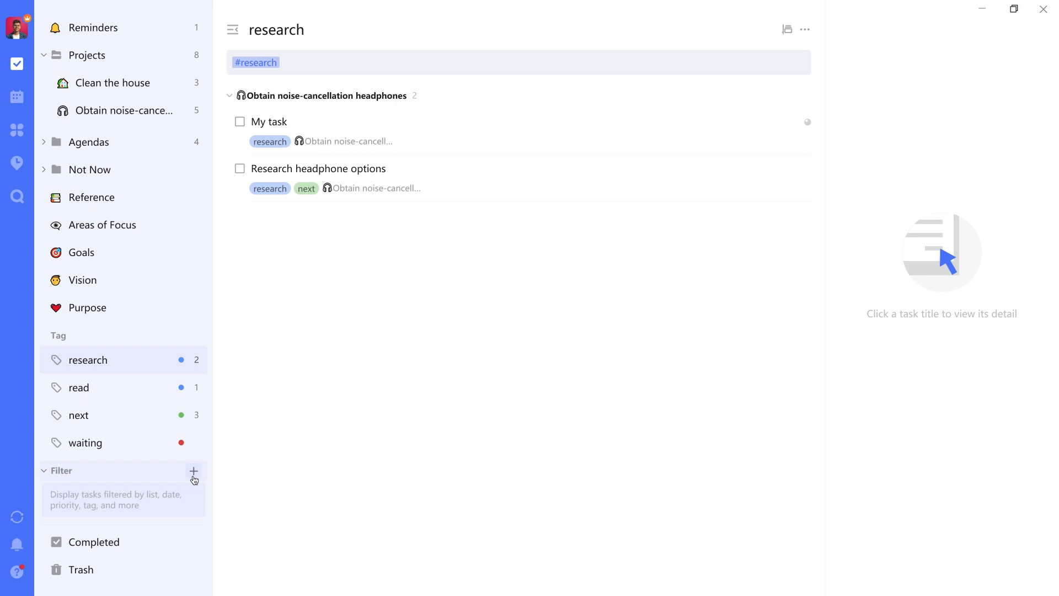
# Open the Add Filter form from the + beside Filter.
pyautogui.click(194, 471)
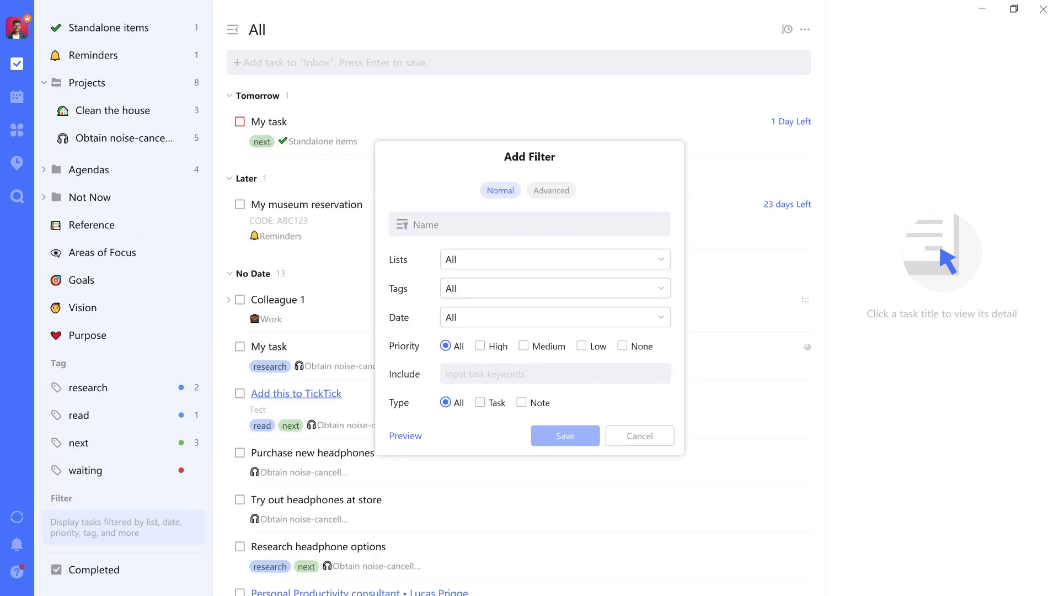
pyautogui.moveTo(640, 436)
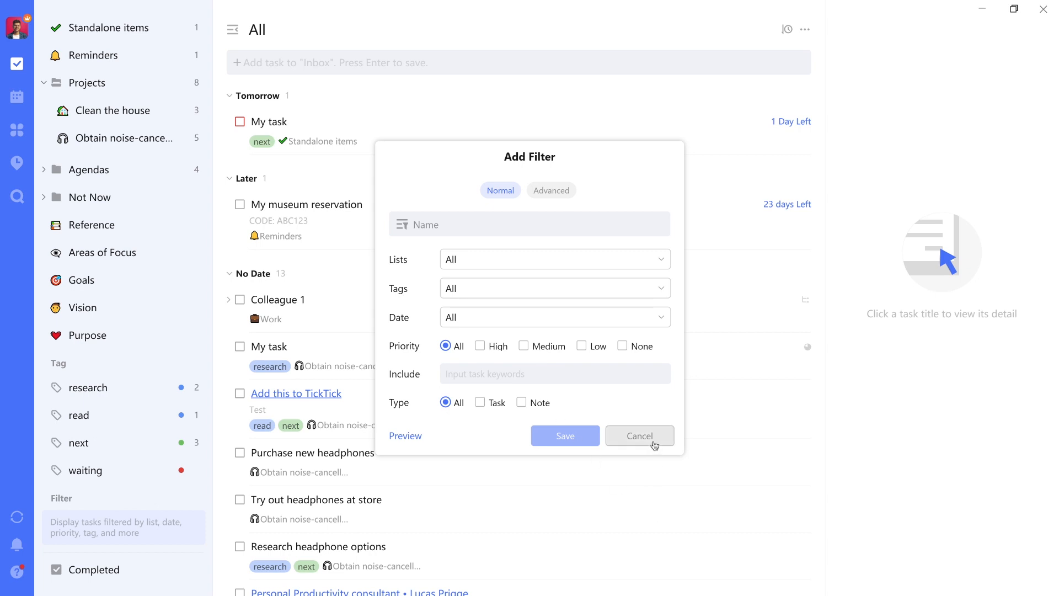
pyautogui.moveTo(428, 134)
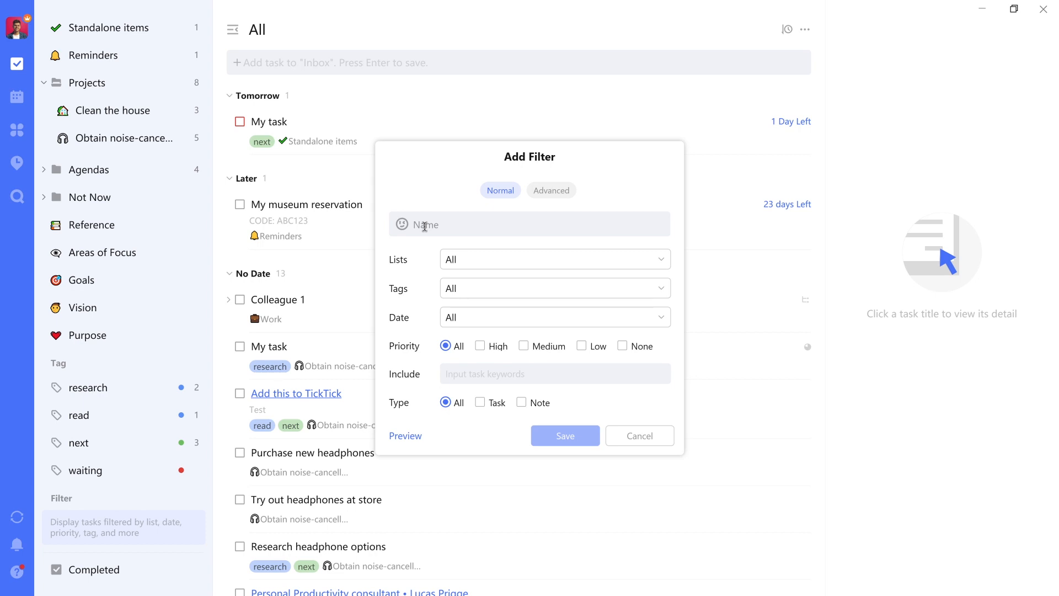
# Name the new filter 'Research' and give it a magnifier icon.
pyautogui.write('Research')
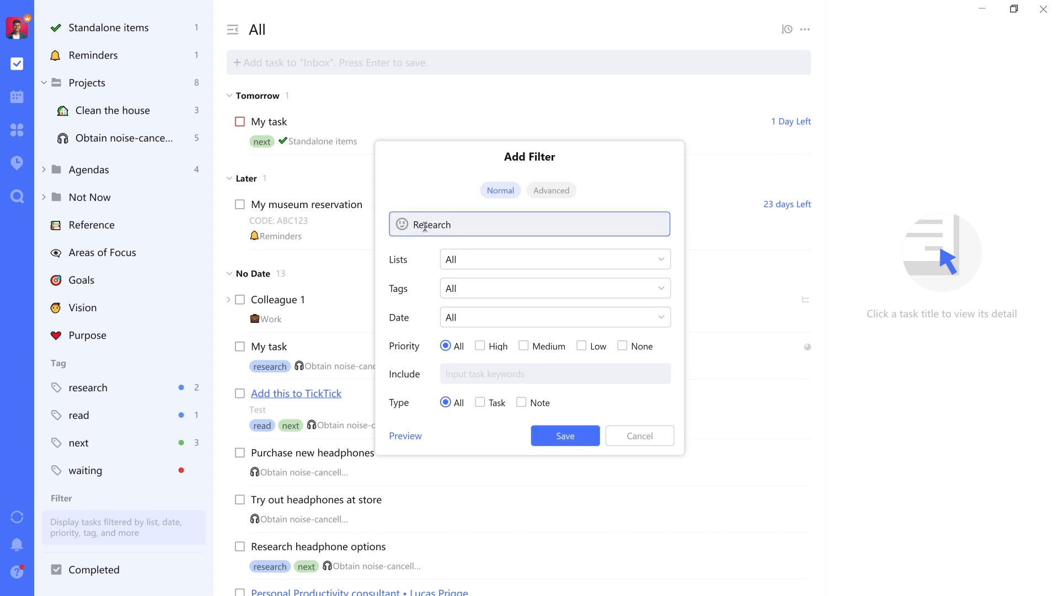
pyautogui.click(401, 224)
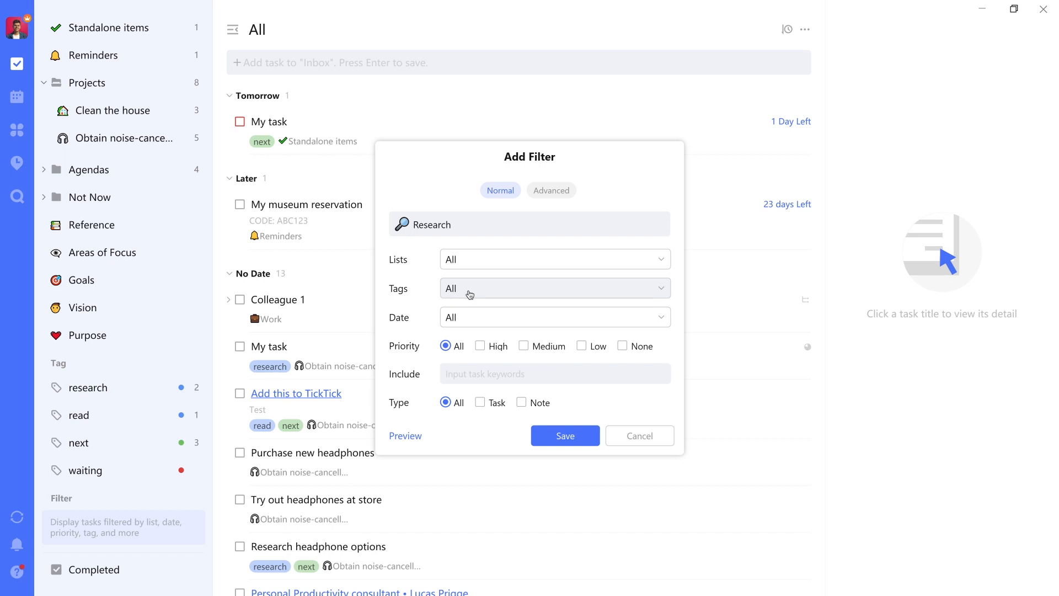
pyautogui.moveTo(497, 299)
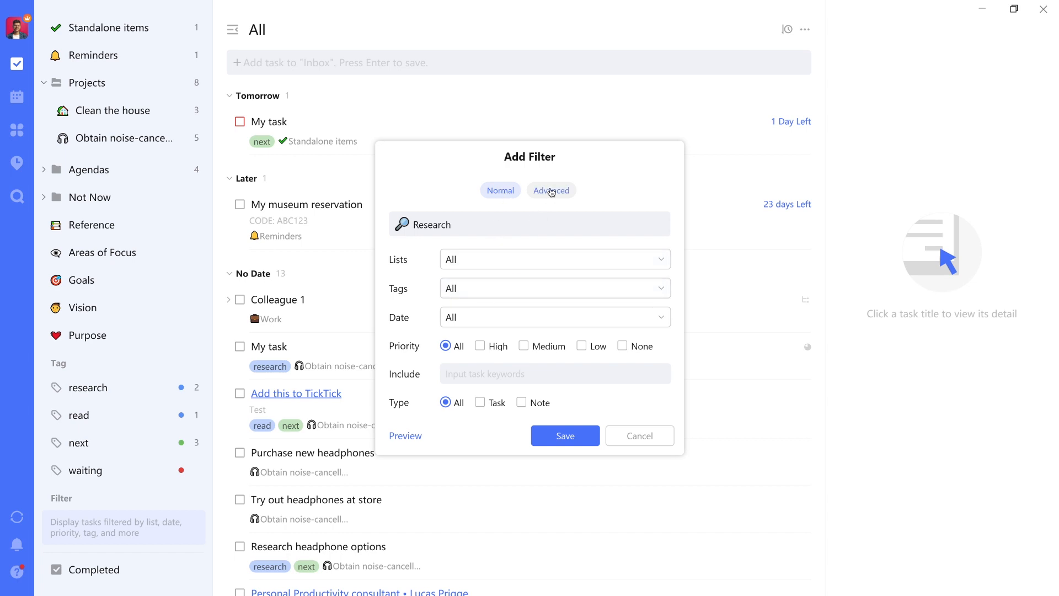
pyautogui.click(500, 191)
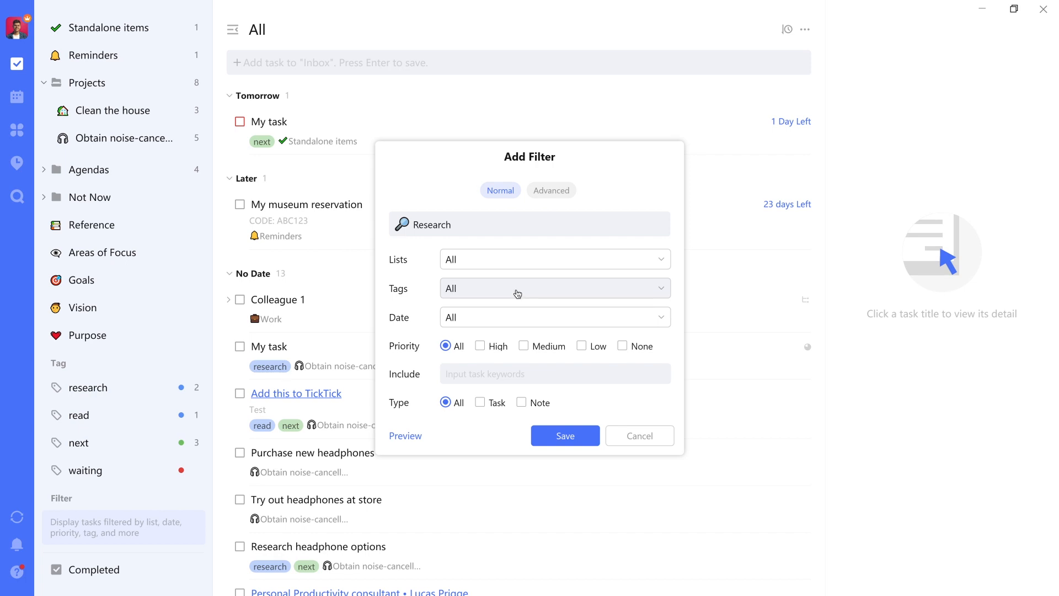
# Select the research and next tags for the Research filter and confirm.
pyautogui.click(555, 288)
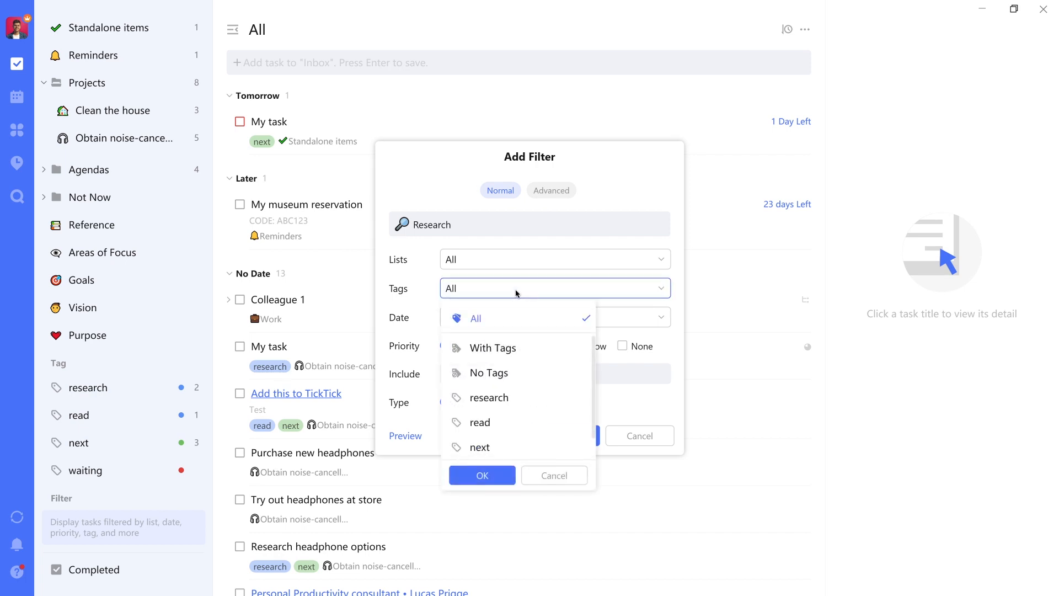
pyautogui.click(480, 447)
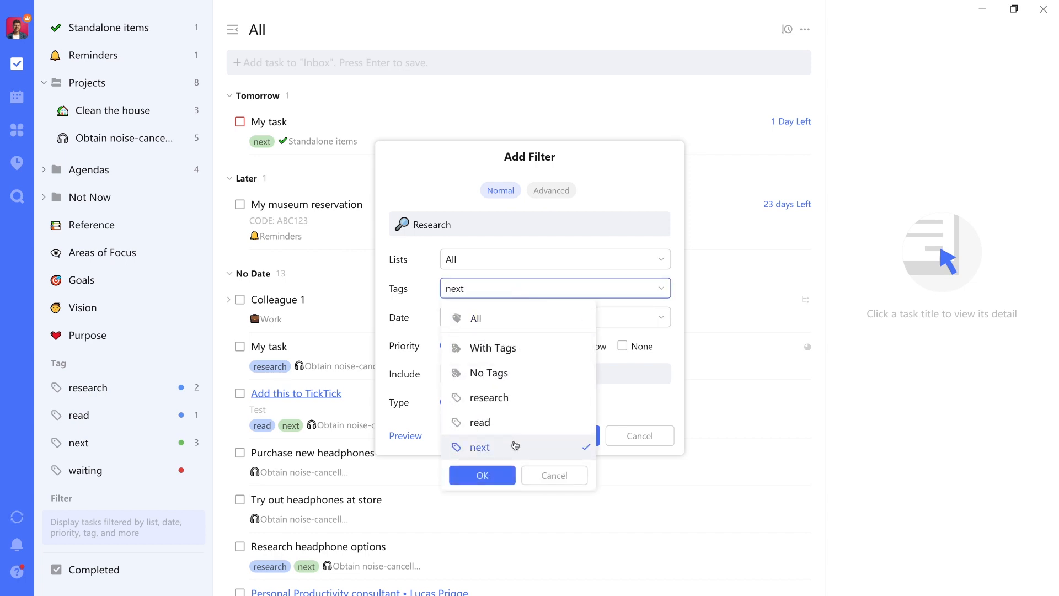
pyautogui.click(489, 398)
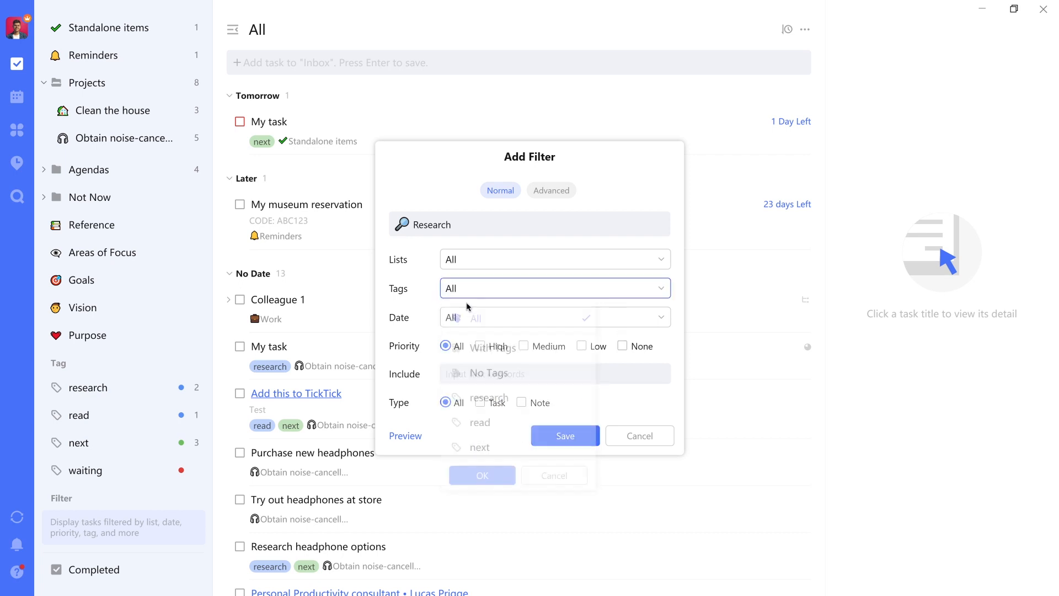
pyautogui.click(480, 447)
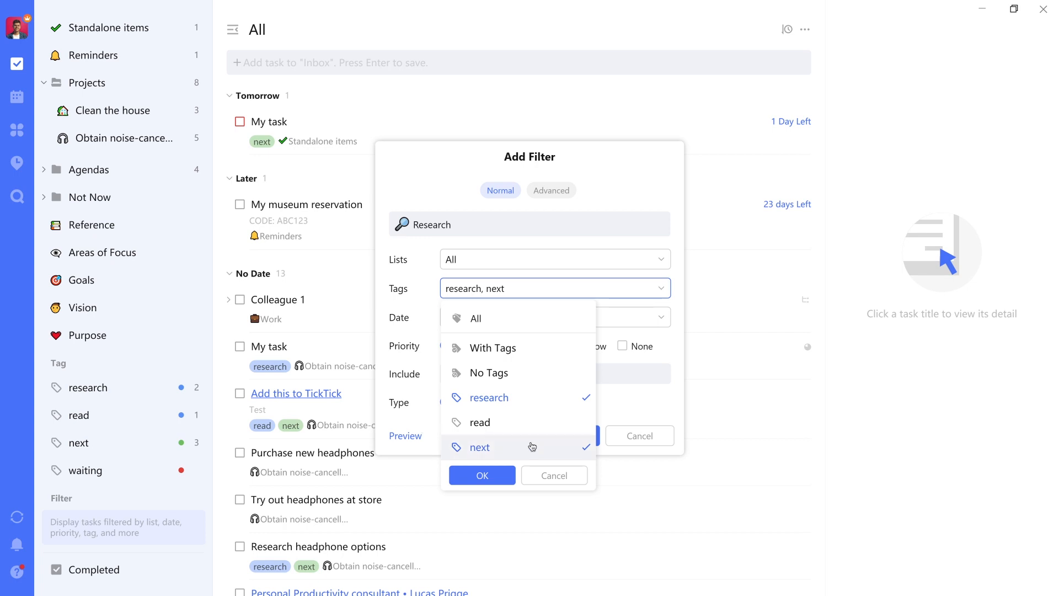
pyautogui.click(482, 475)
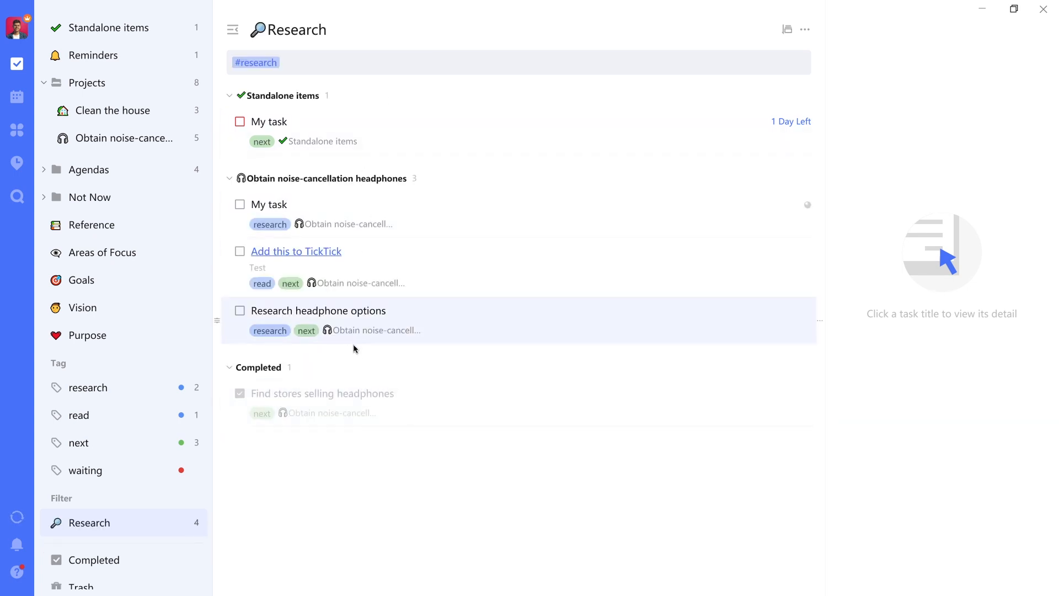
pyautogui.moveTo(344, 106)
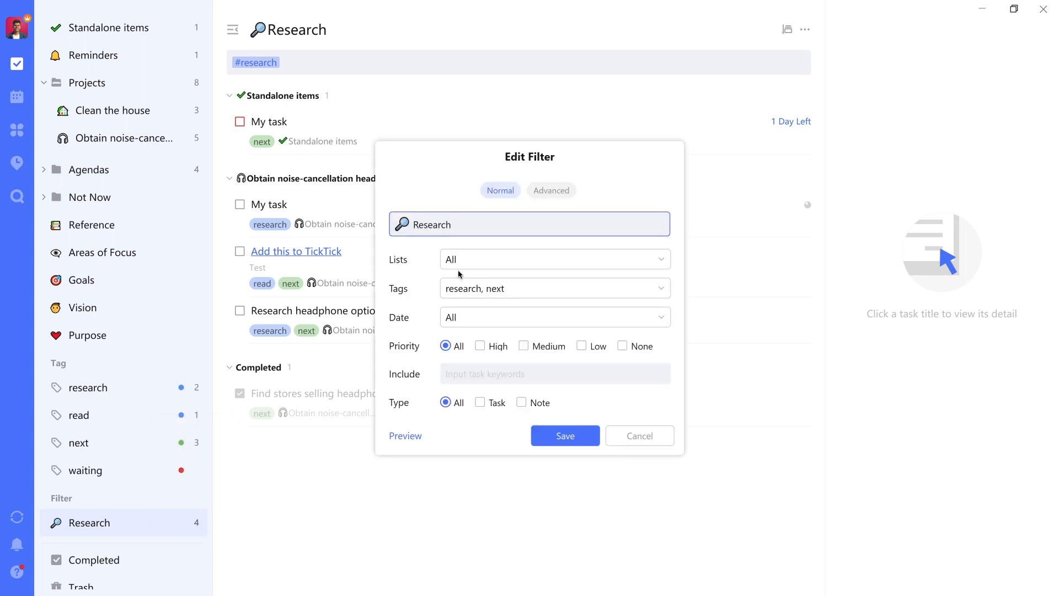
# Replace the Research filter's tags with an Advanced rule requiring research AND next.
pyautogui.click(555, 288)
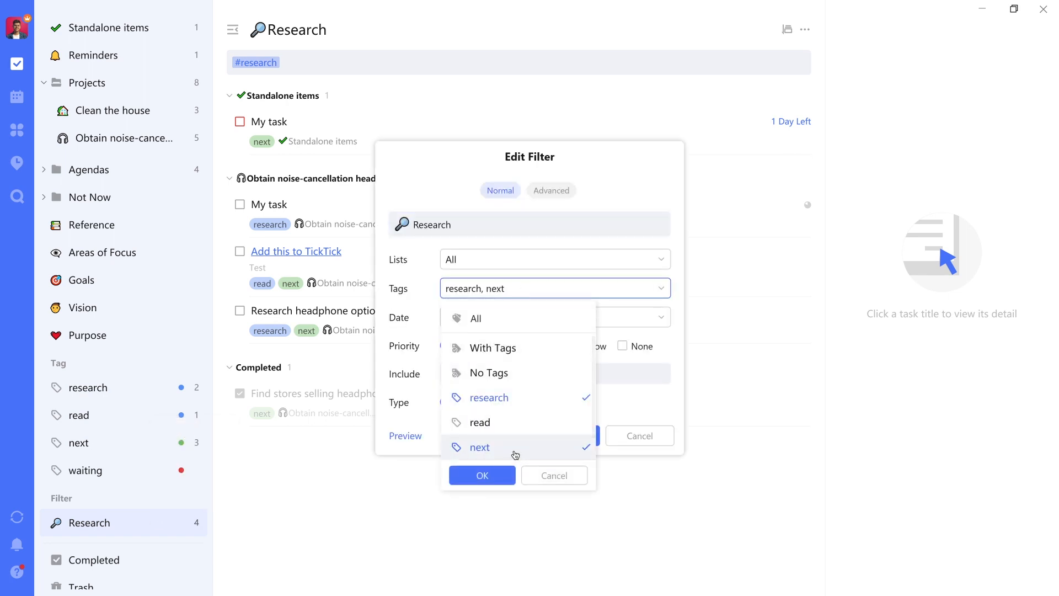
pyautogui.click(475, 318)
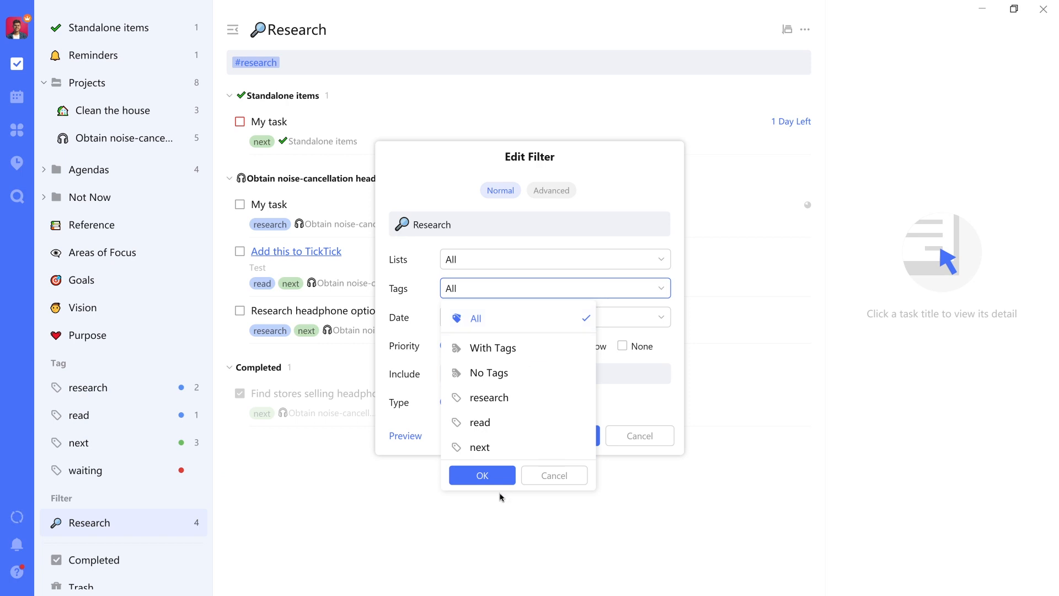
pyautogui.click(551, 190)
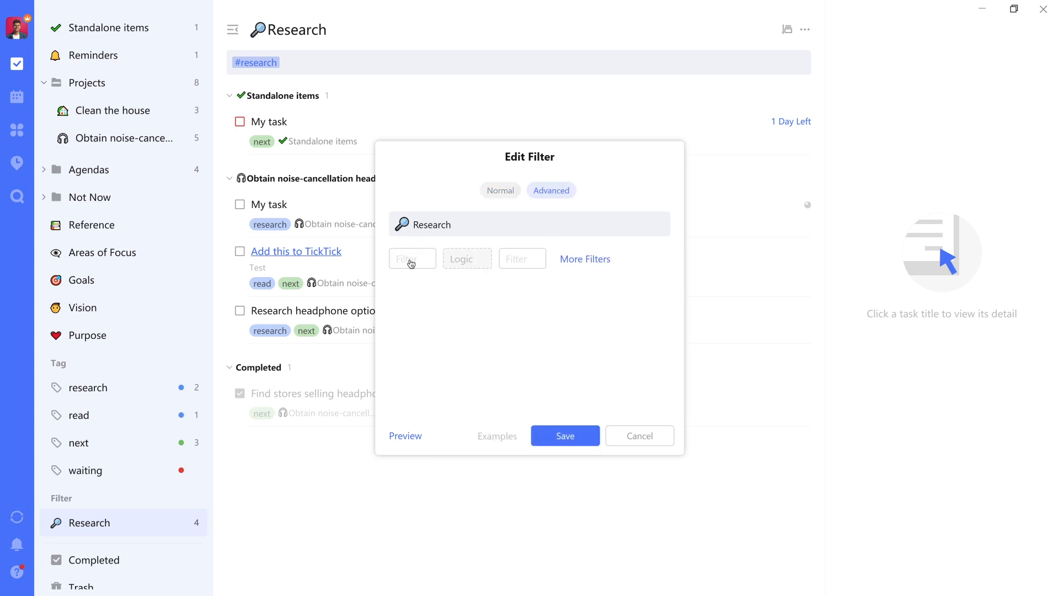
pyautogui.click(412, 259)
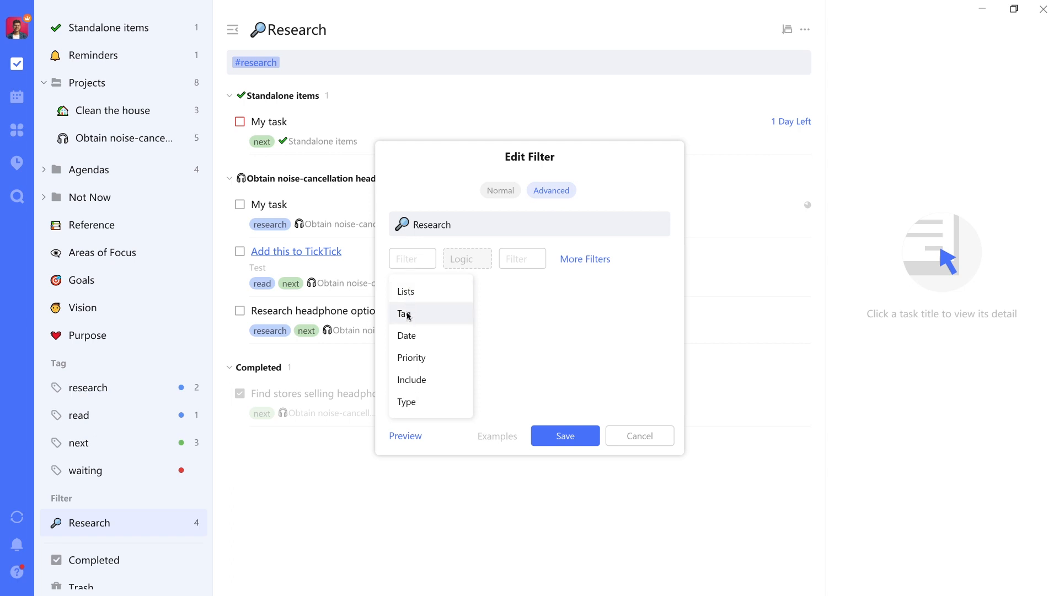
pyautogui.click(403, 314)
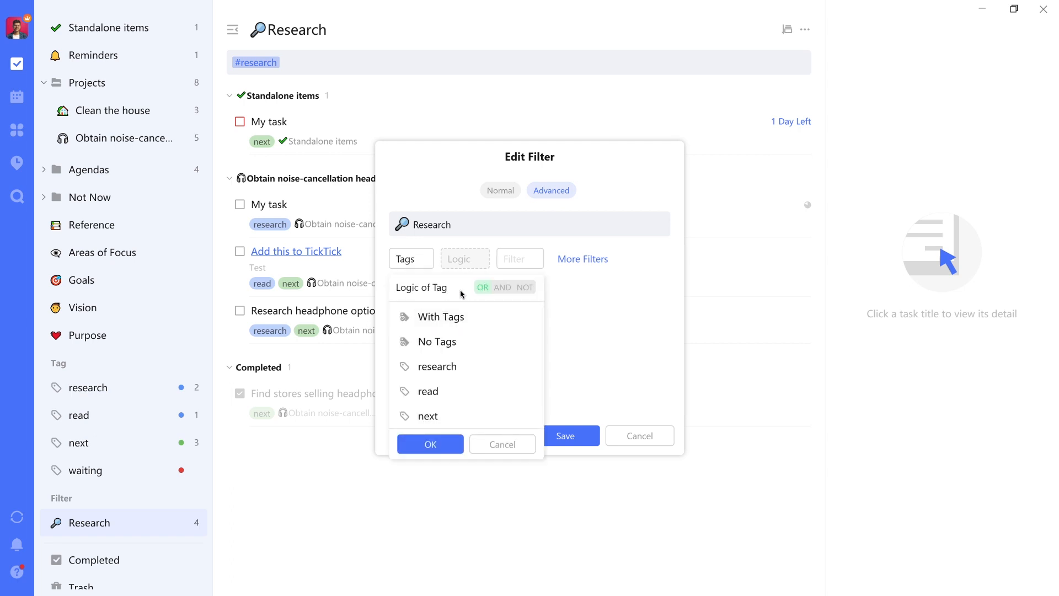
pyautogui.click(503, 287)
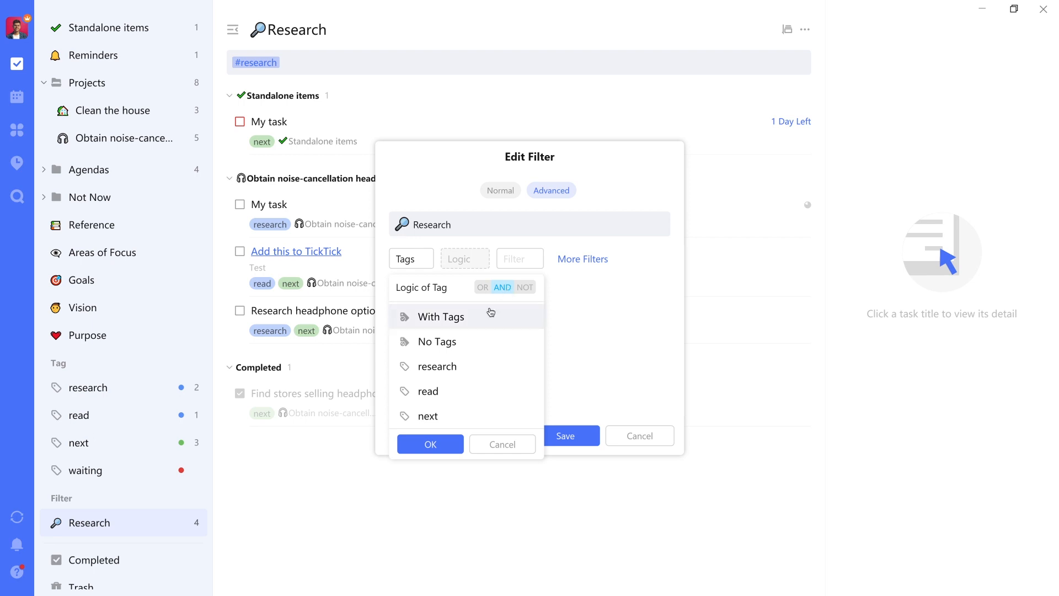
pyautogui.click(437, 367)
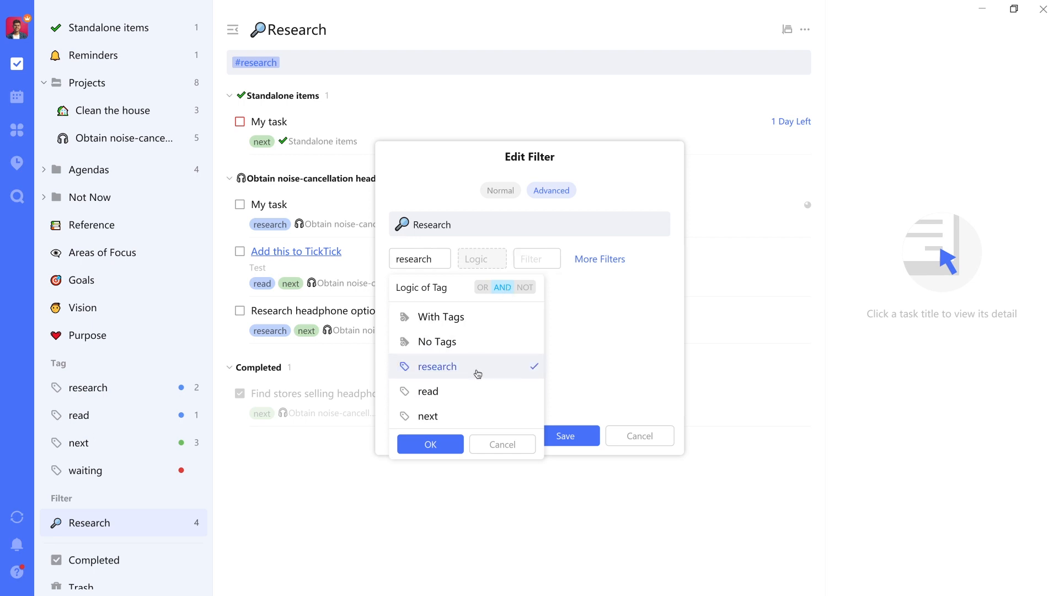
pyautogui.click(428, 416)
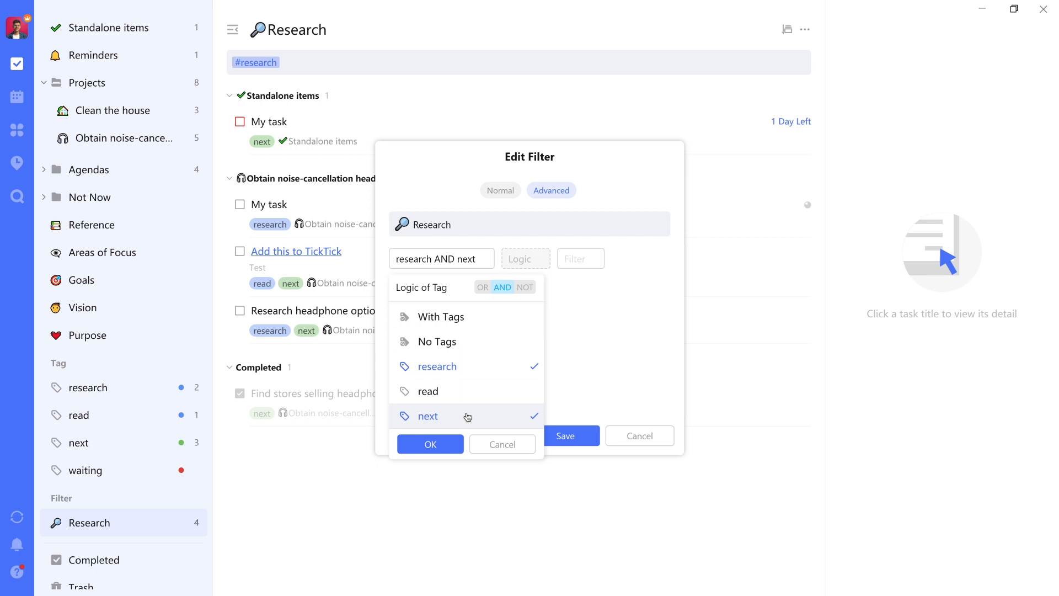
pyautogui.click(429, 444)
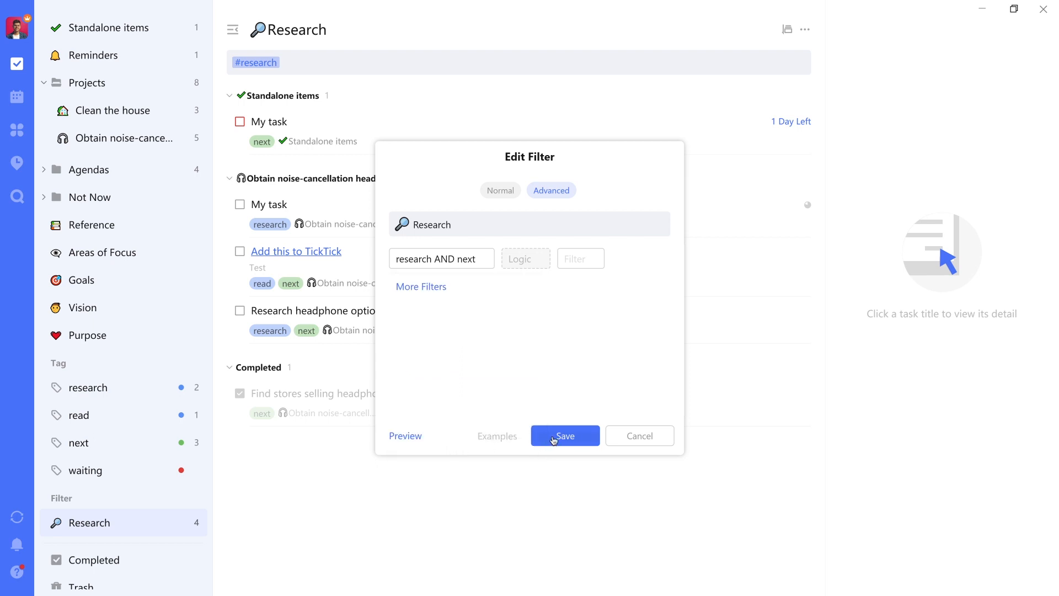
pyautogui.click(565, 435)
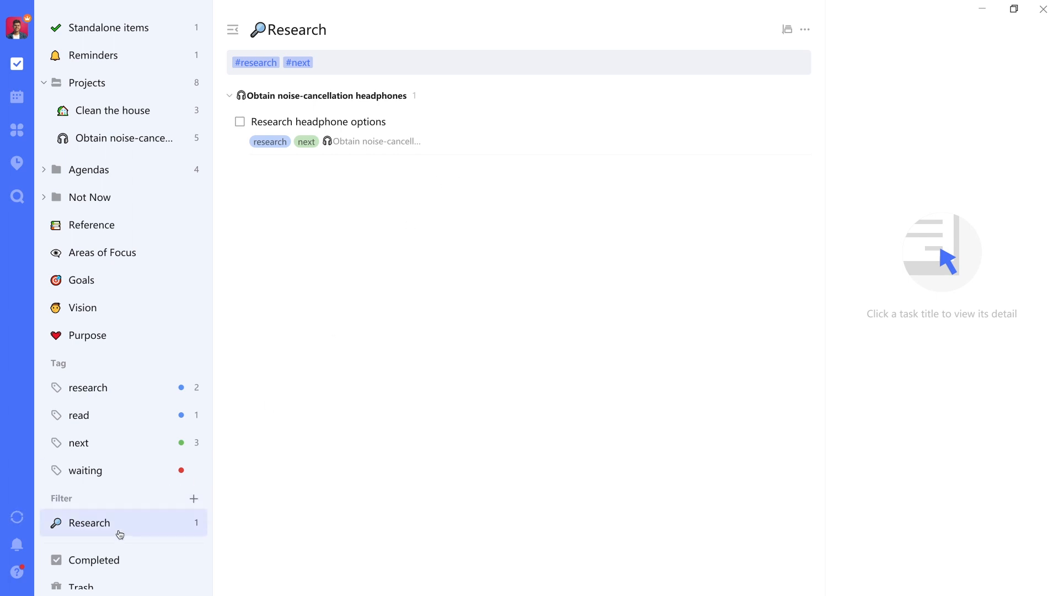
pyautogui.moveTo(127, 410)
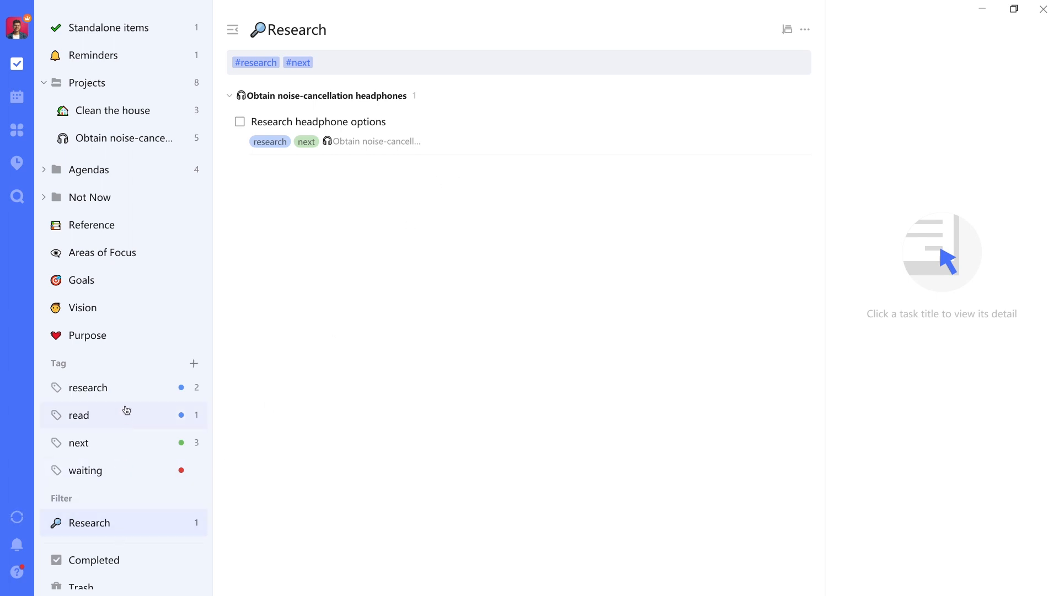
pyautogui.click(88, 387)
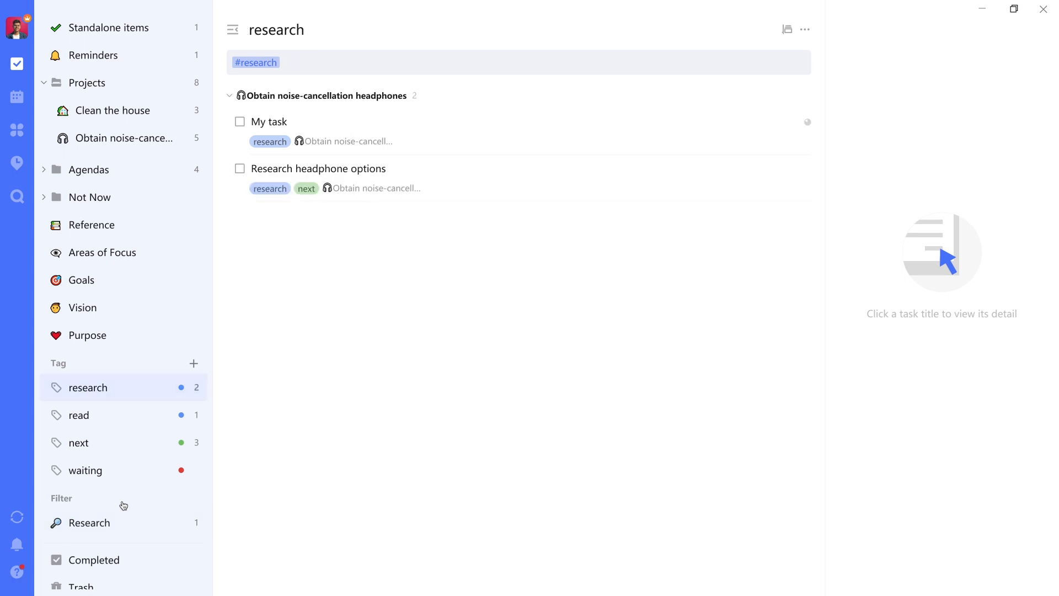
pyautogui.click(90, 523)
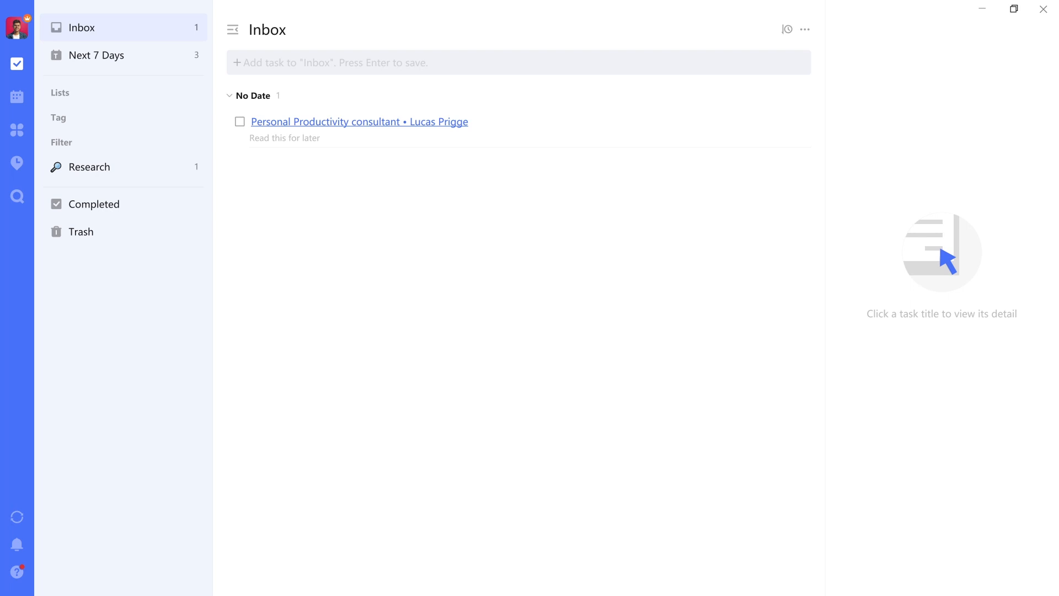
pyautogui.moveTo(100, 179)
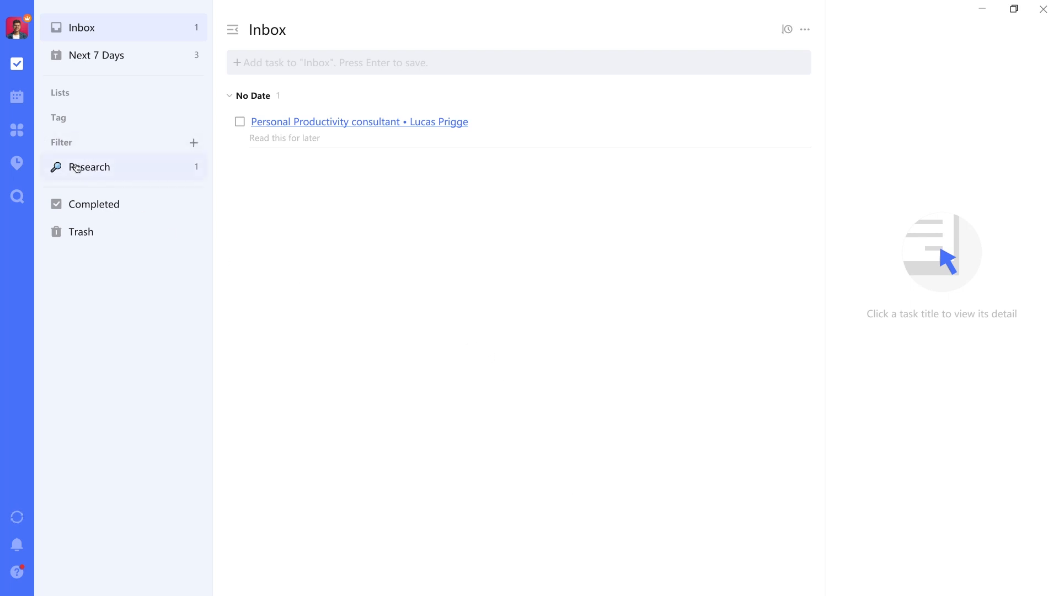
pyautogui.click(90, 167)
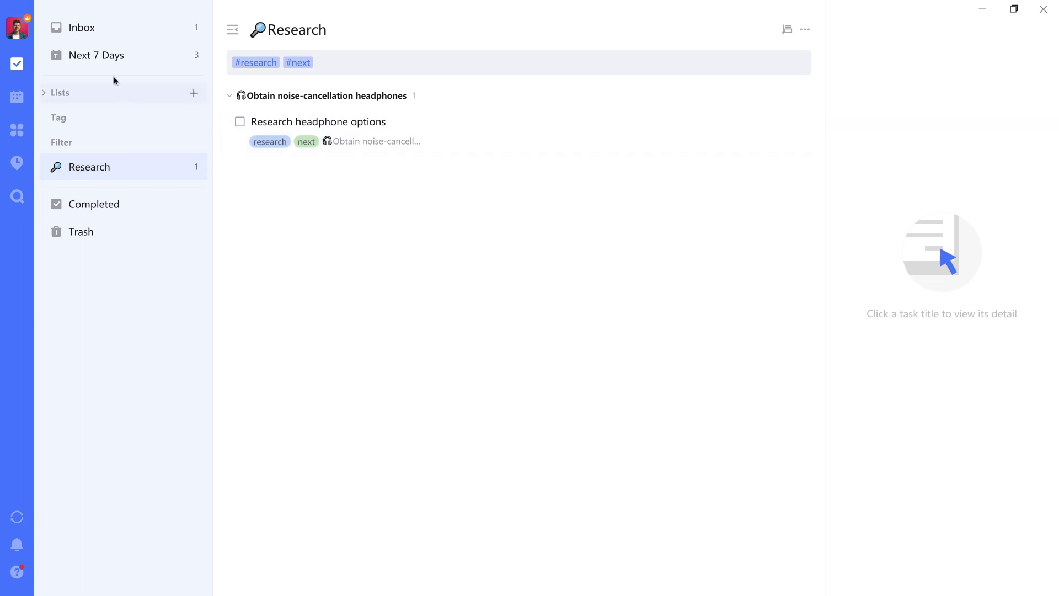
pyautogui.click(81, 29)
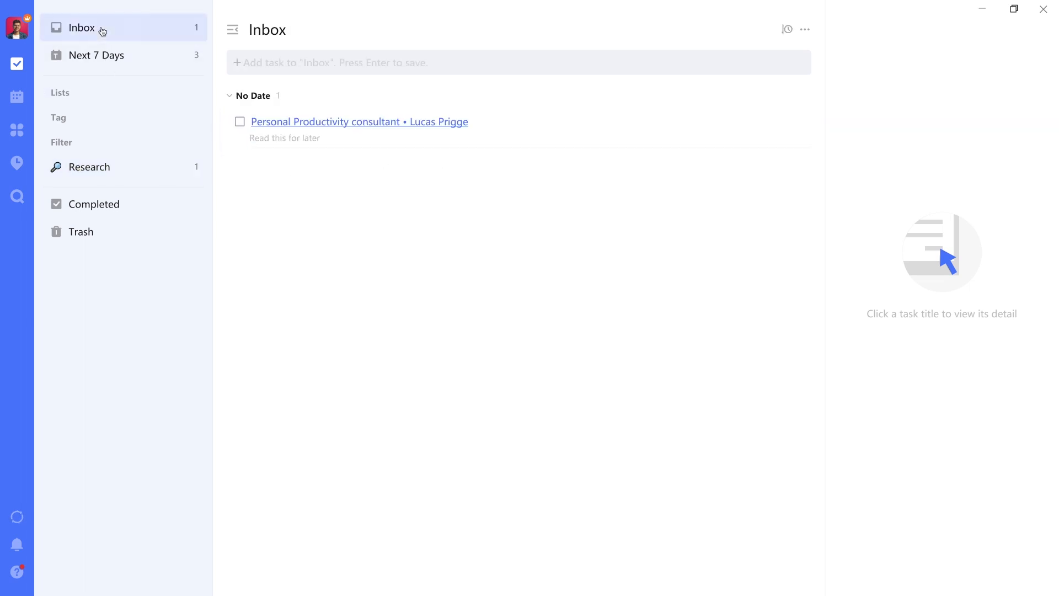
pyautogui.moveTo(537, 132)
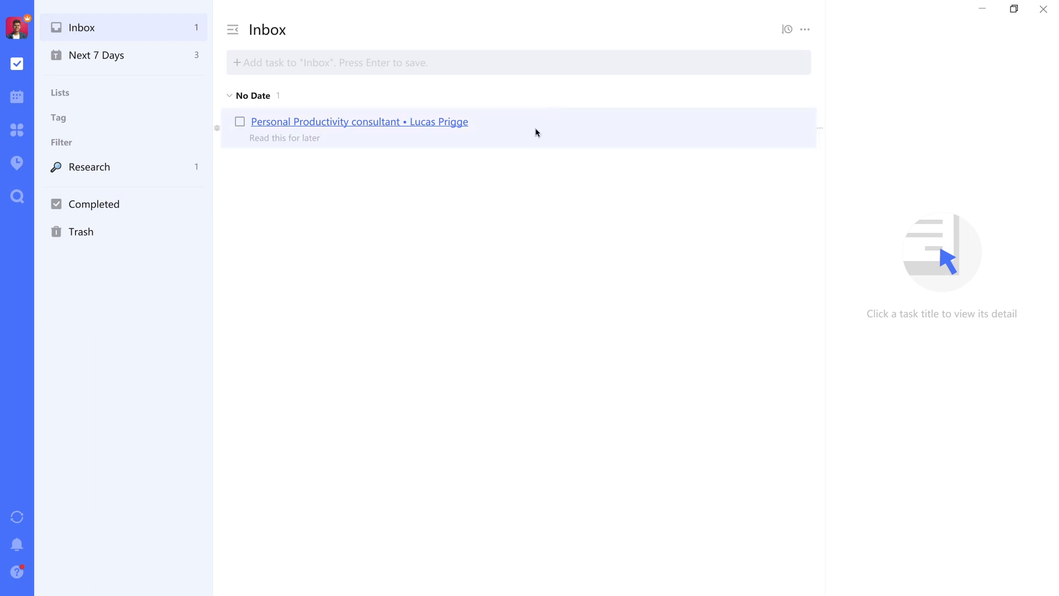
# Tag the Personal Productivity consultant task research and next, and move it to Standalone items.
pyautogui.click(359, 122)
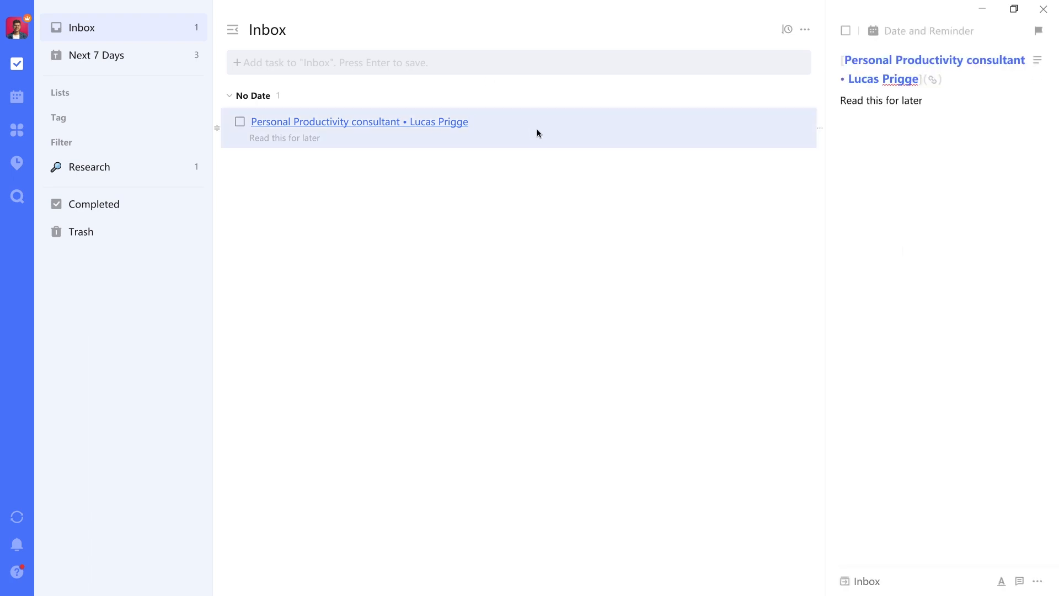
pyautogui.moveTo(960, 173)
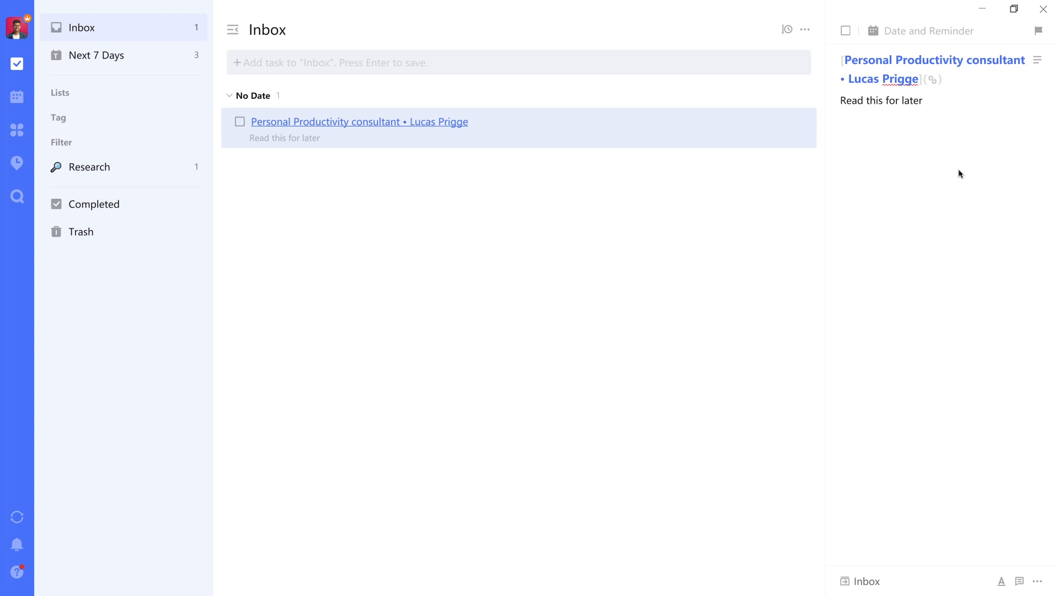
pyautogui.rightClick(513, 127)
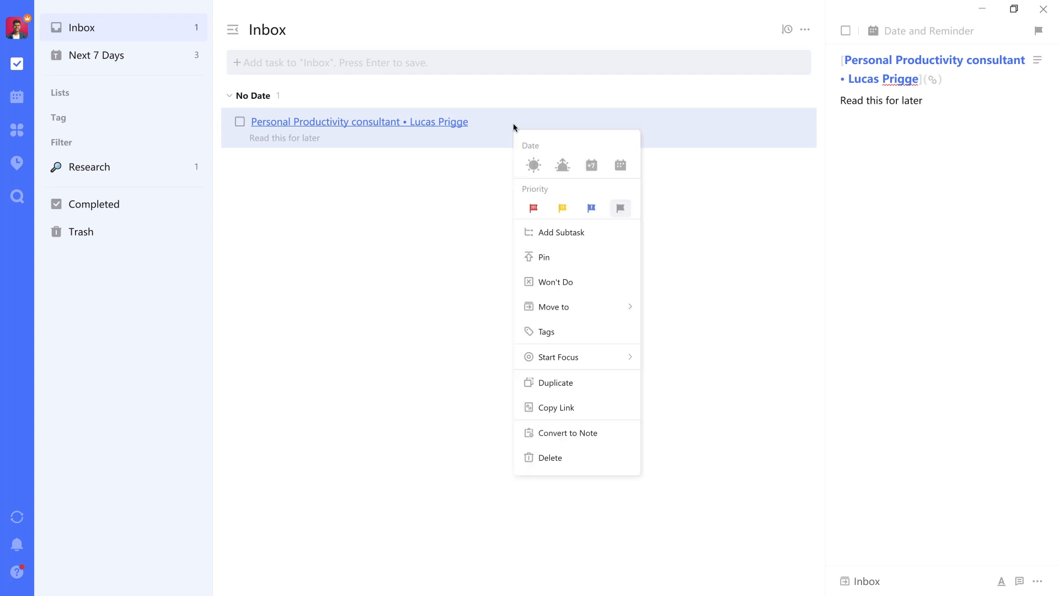
pyautogui.click(547, 331)
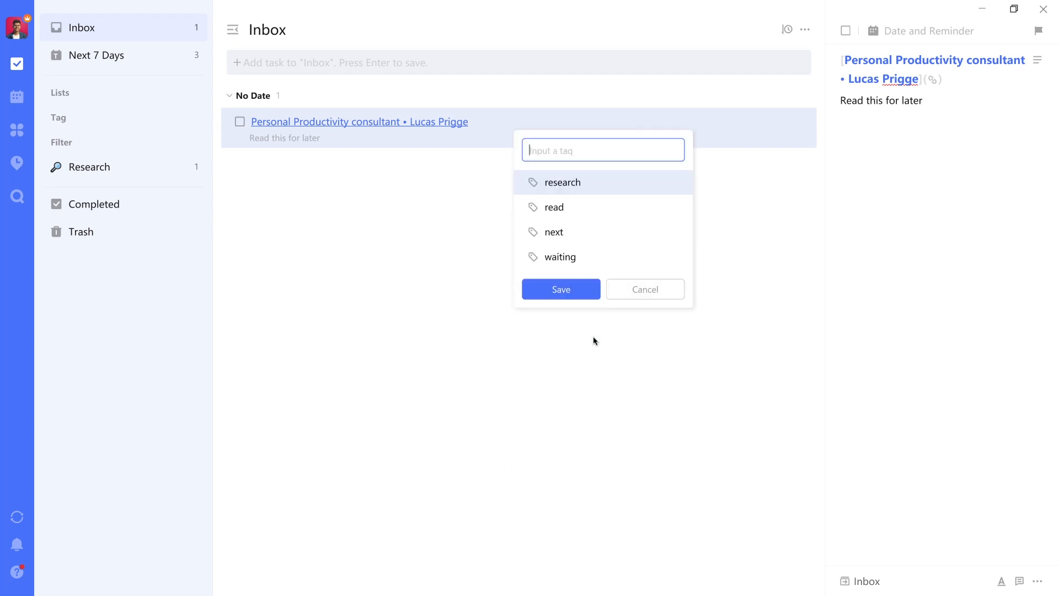
pyautogui.click(554, 232)
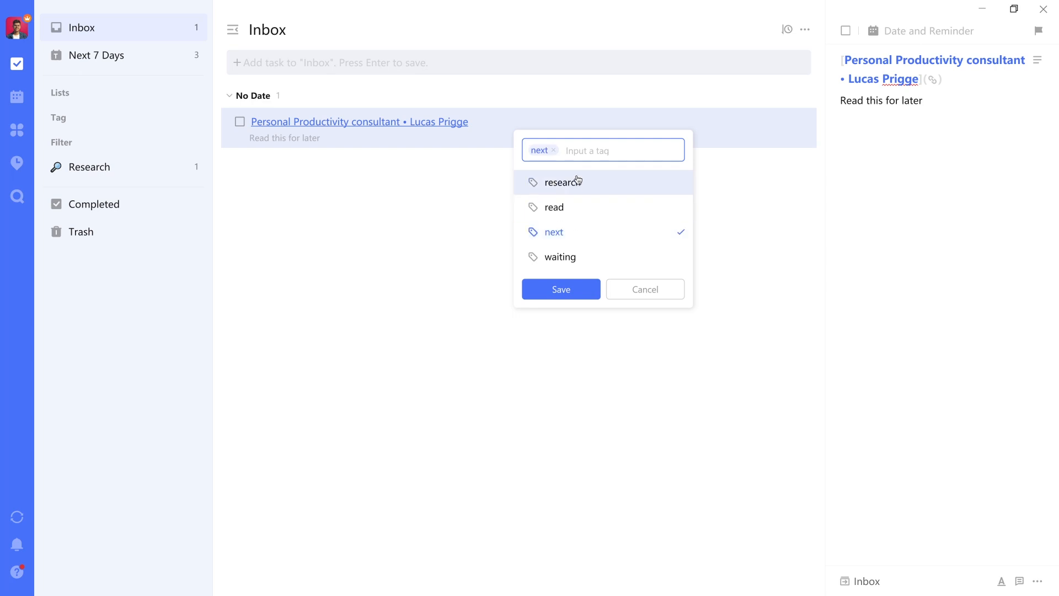
pyautogui.click(563, 182)
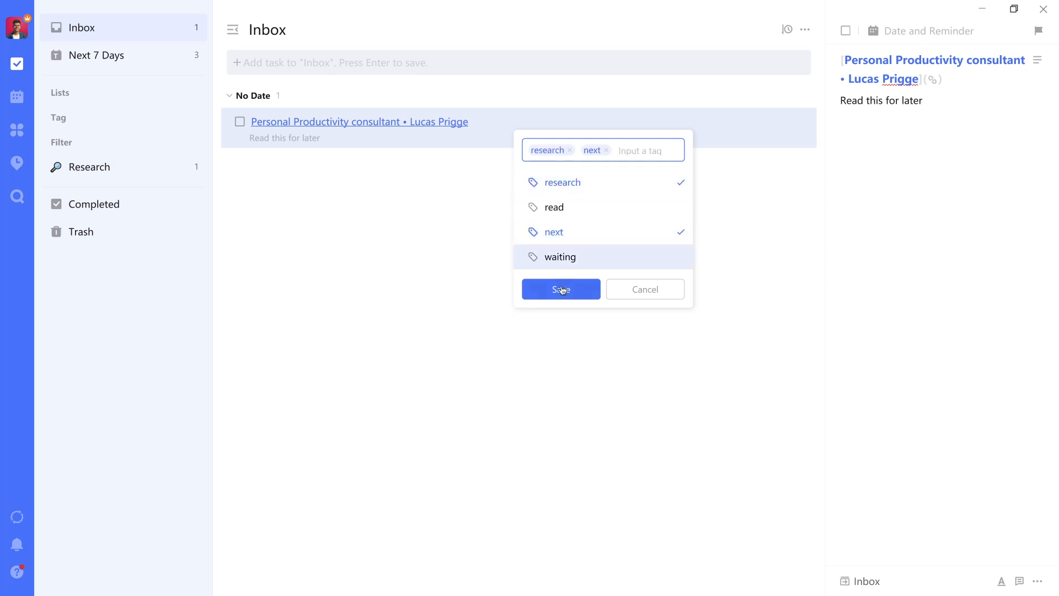
pyautogui.click(561, 289)
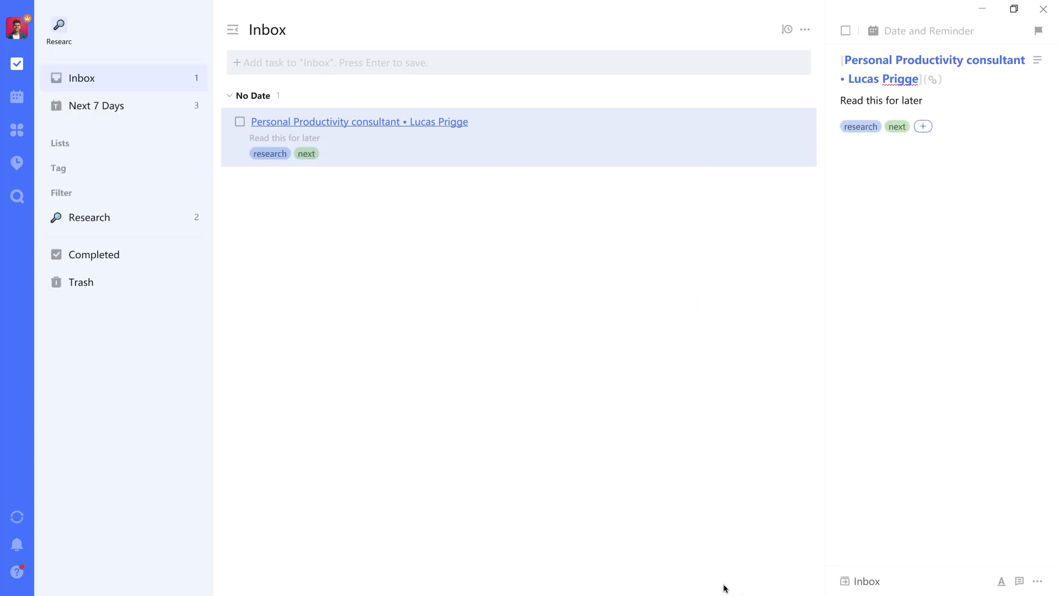
pyautogui.click(859, 580)
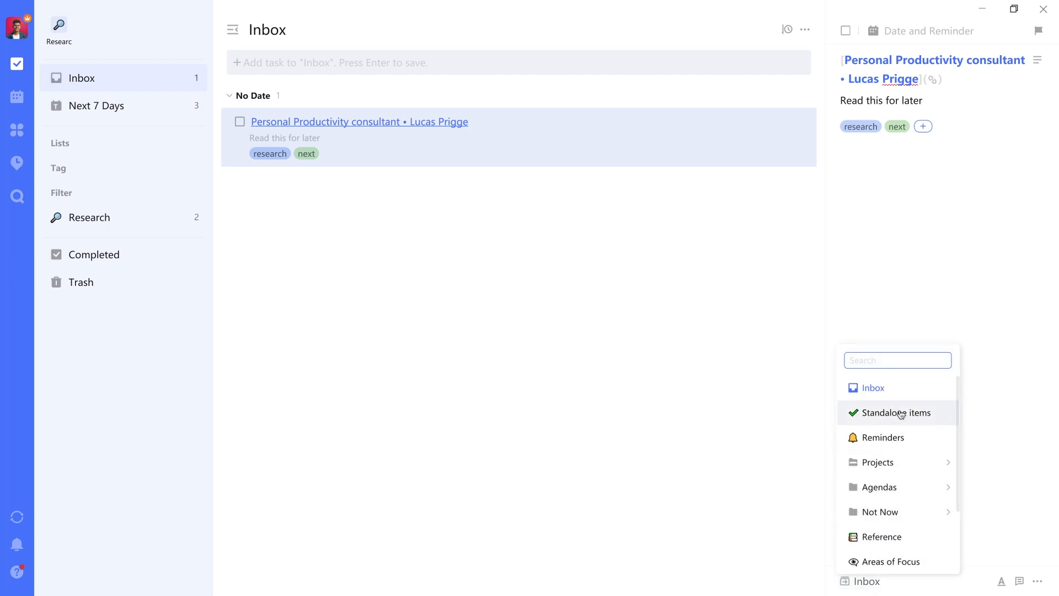
pyautogui.click(897, 413)
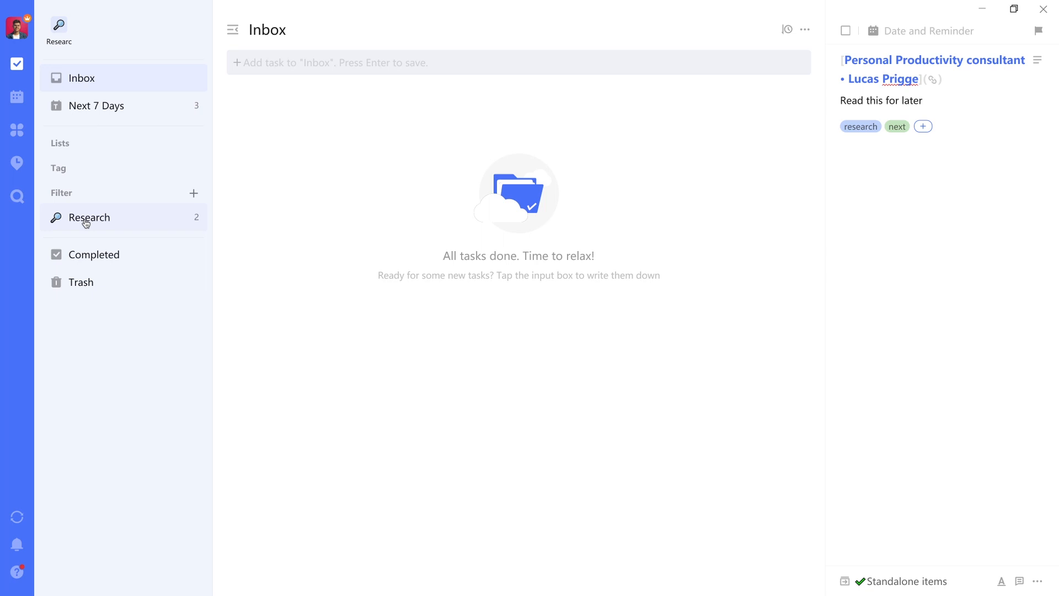
# Open the Research filter to check that it lists both research+next tasks.
pyautogui.click(89, 218)
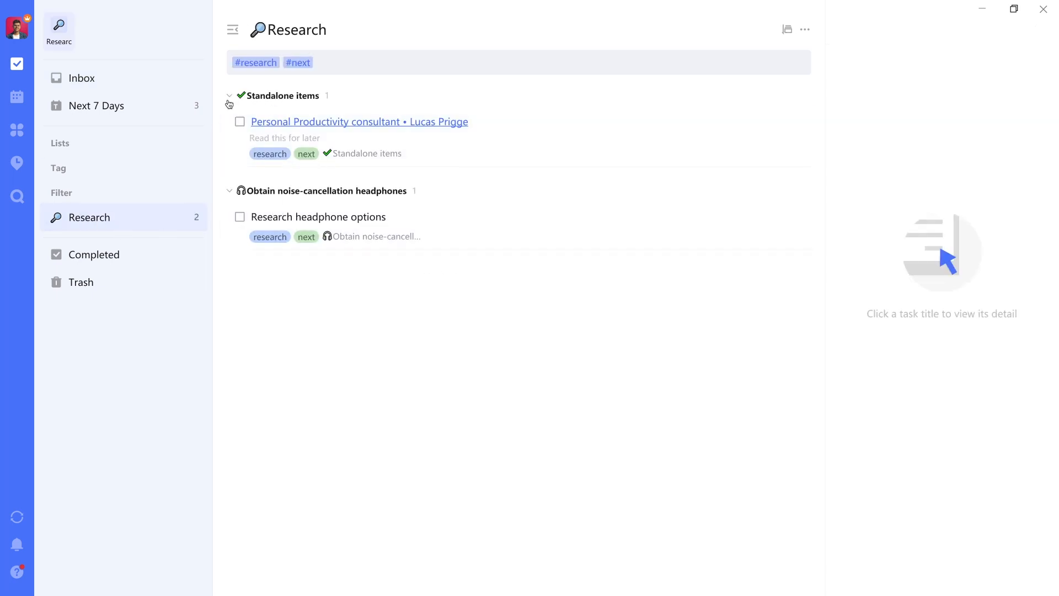
pyautogui.moveTo(228, 191)
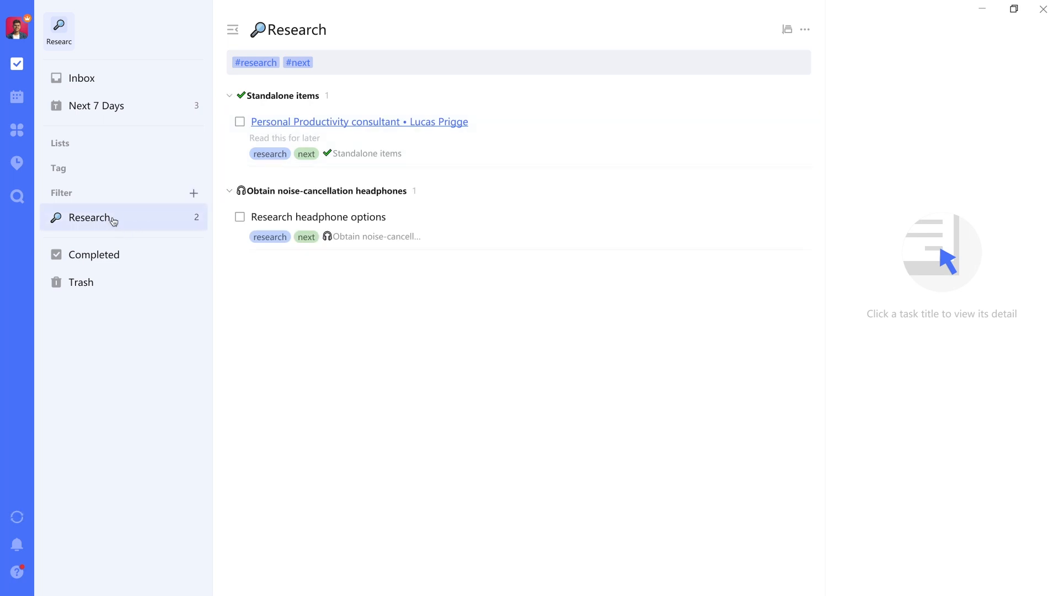
pyautogui.moveTo(131, 257)
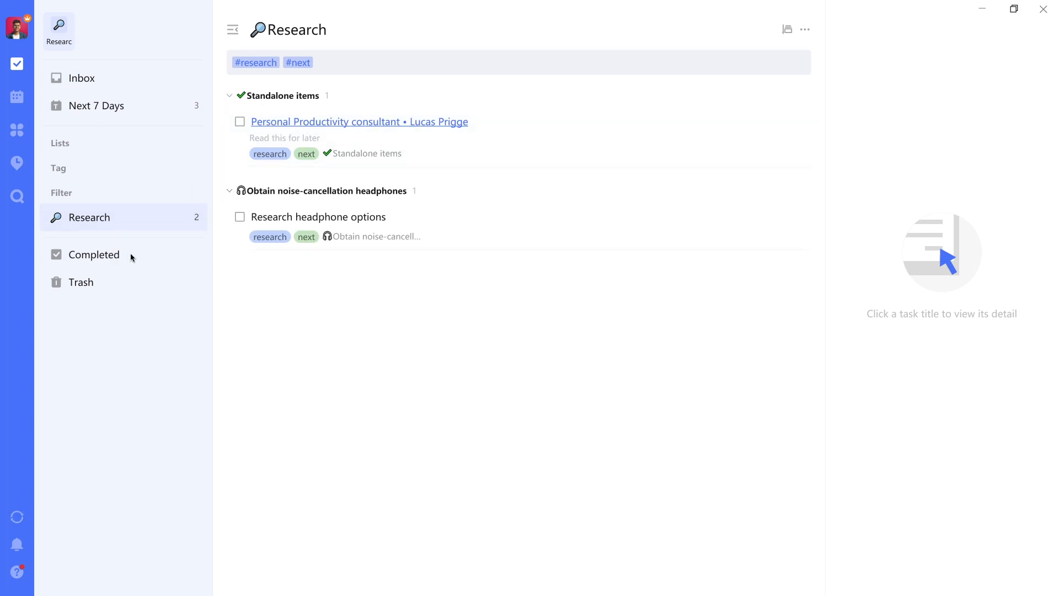
pyautogui.moveTo(127, 214)
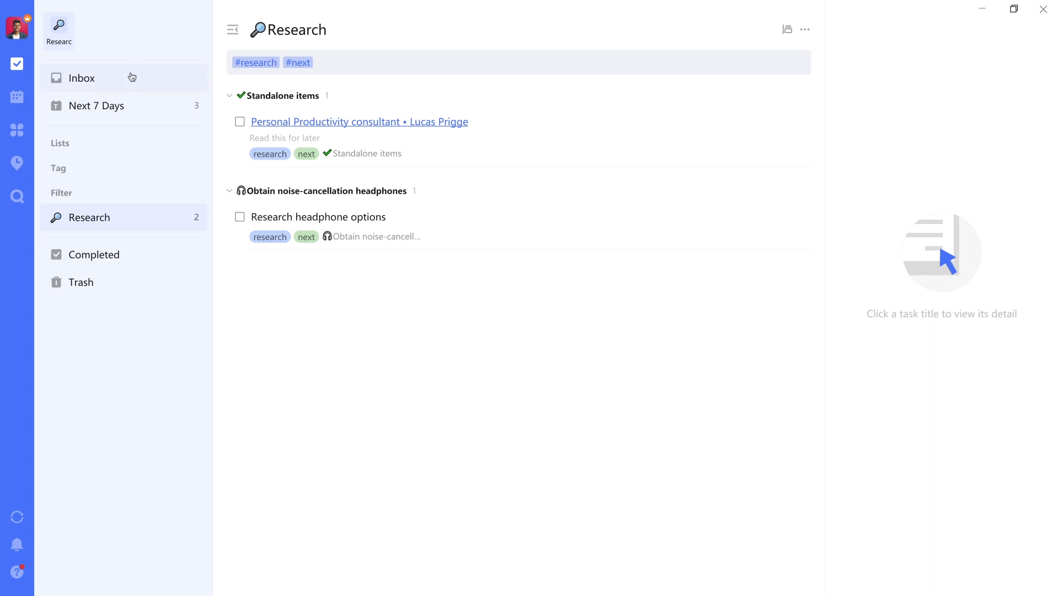
# Return to the empty Inbox with the Tag and Lists sidebar sections expanded.
pyautogui.click(82, 78)
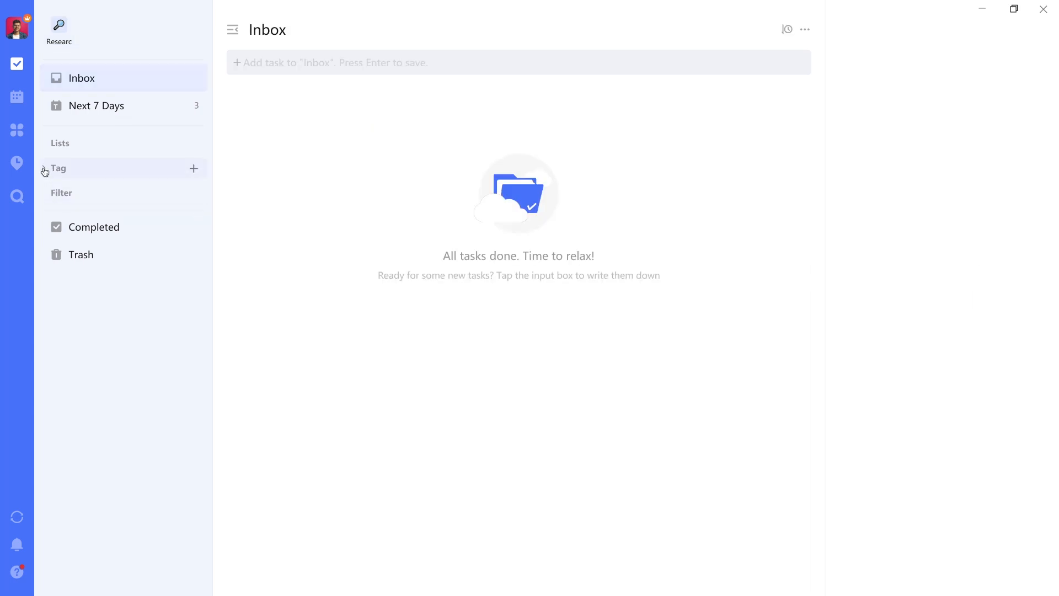
pyautogui.click(58, 169)
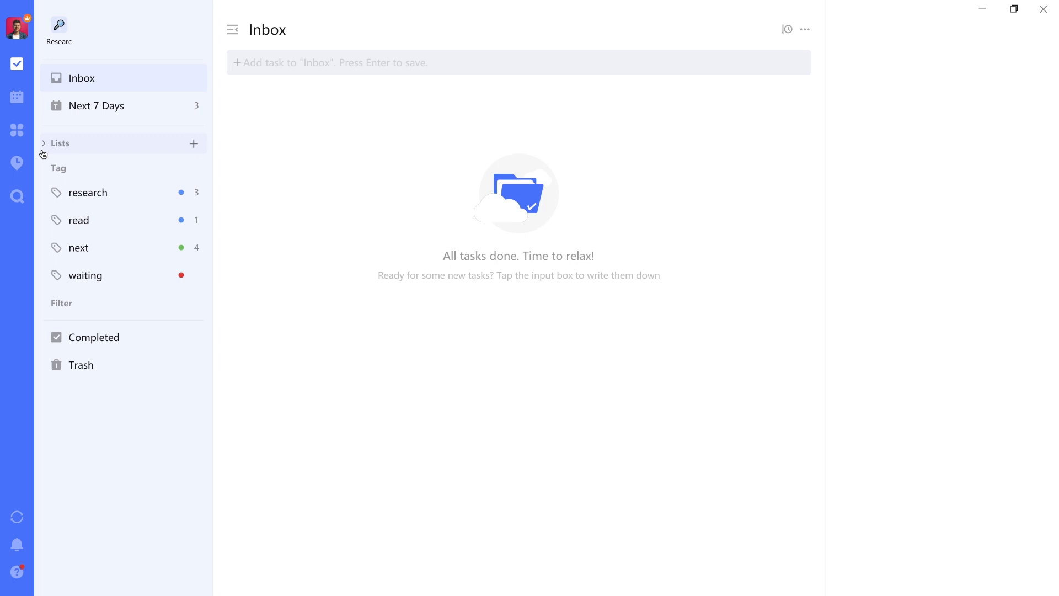
pyautogui.click(43, 143)
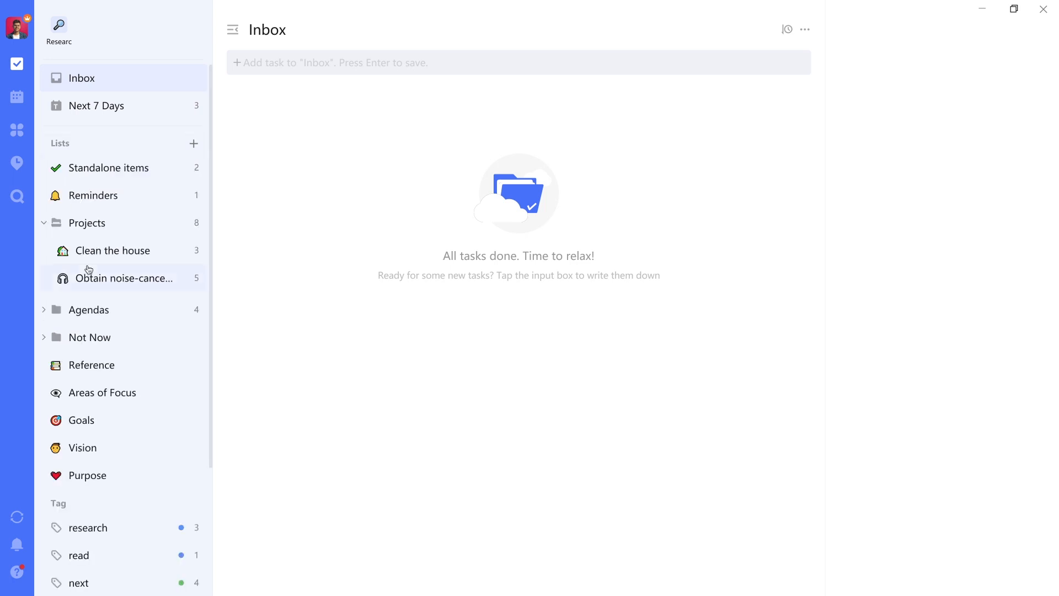
pyautogui.scroll(-3)
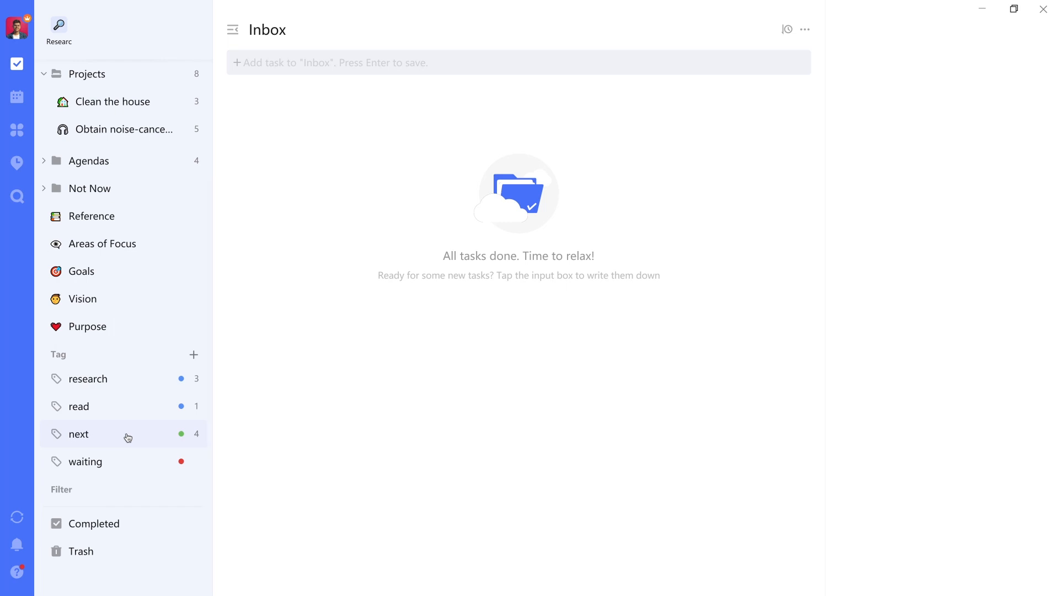
pyautogui.moveTo(137, 408)
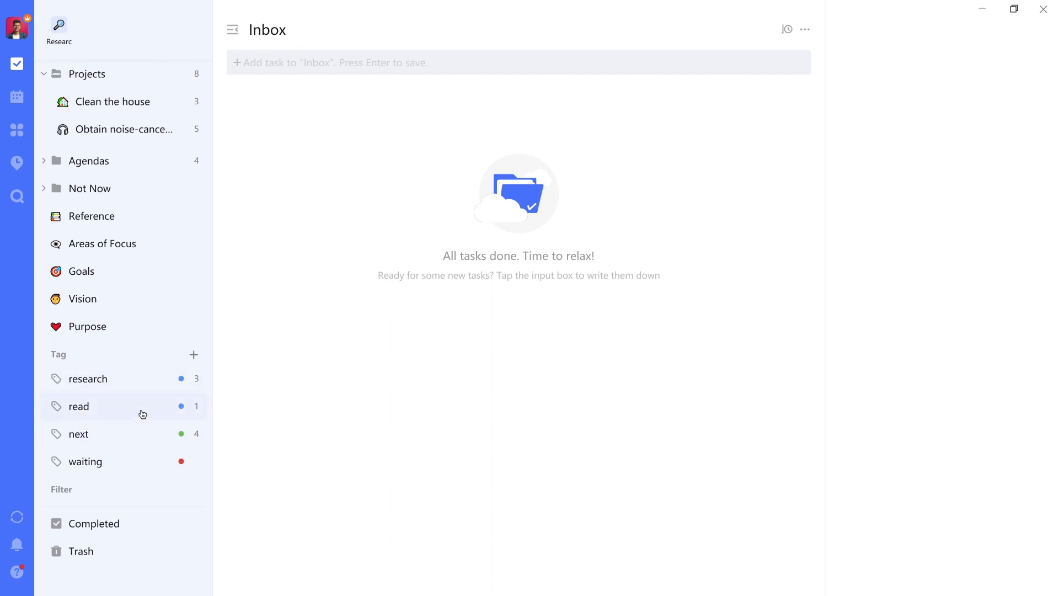
pyautogui.moveTo(45, 490)
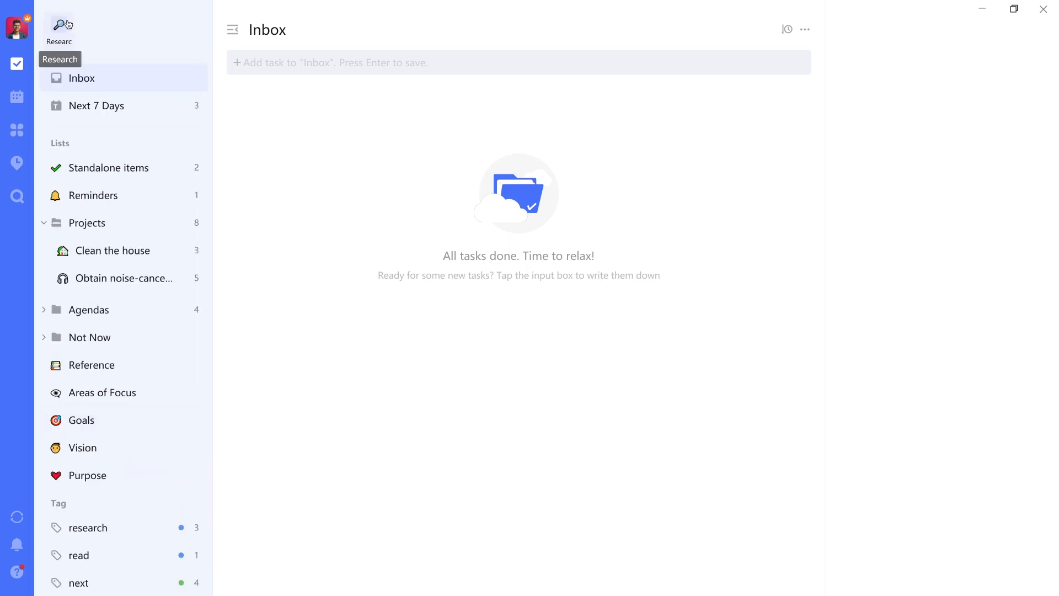
pyautogui.moveTo(82, 88)
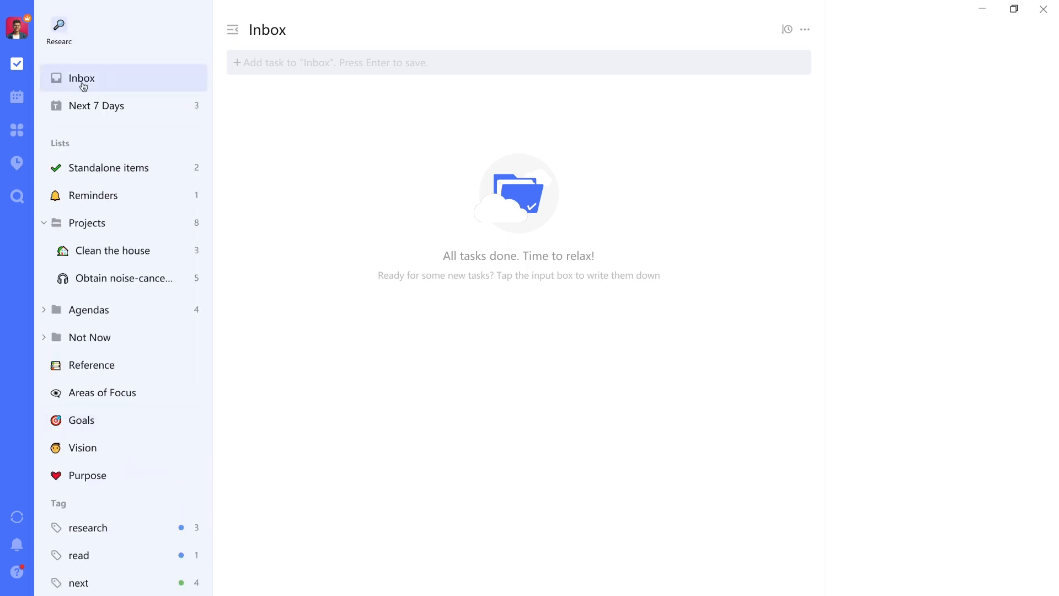
pyautogui.click(96, 106)
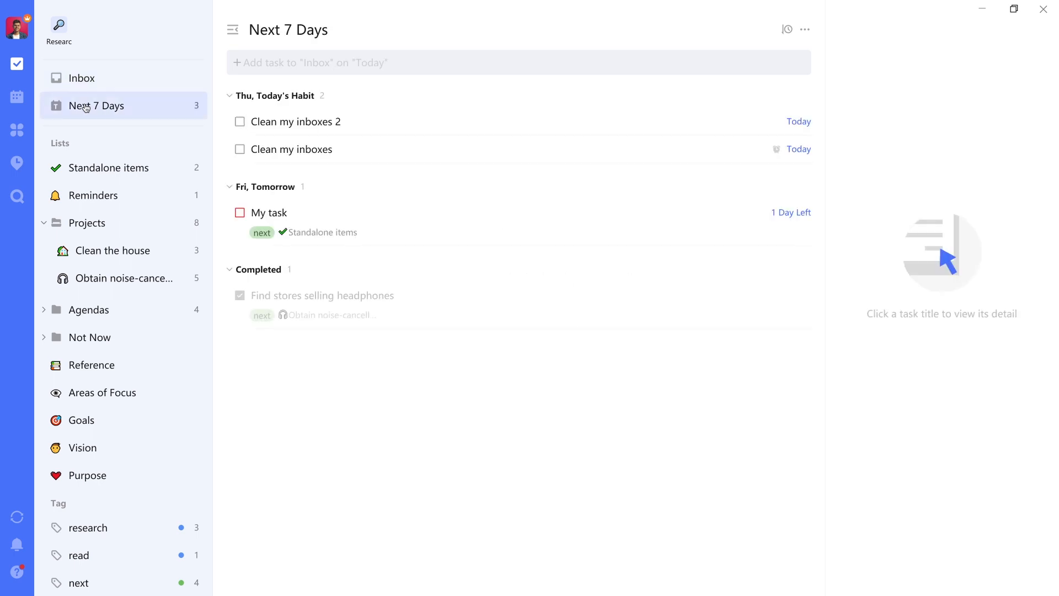
pyautogui.click(82, 77)
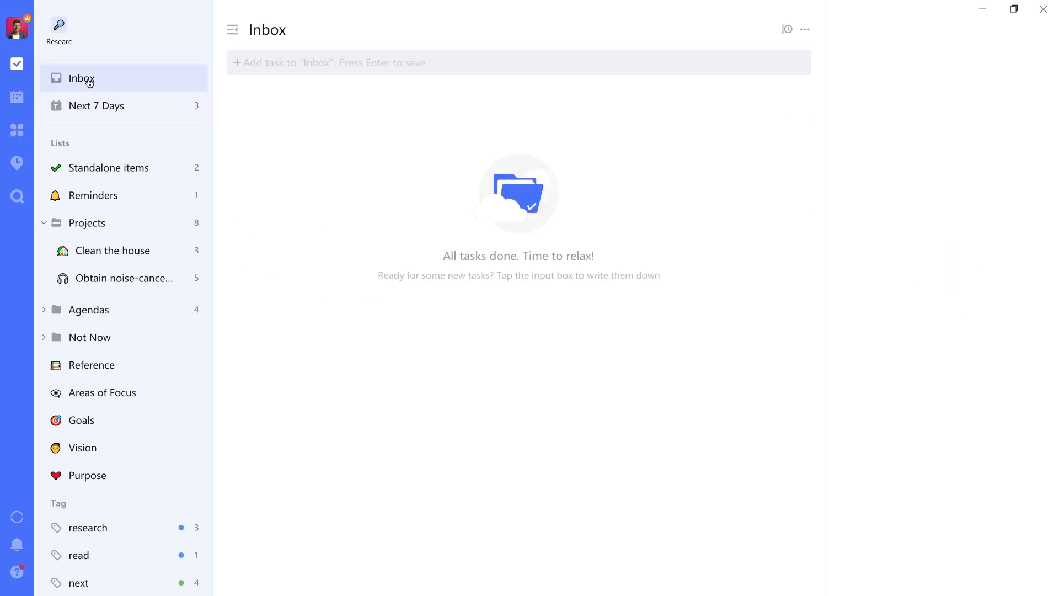
# In Clean the house, tag its three tasks with next and a new home tag.
pyautogui.click(112, 250)
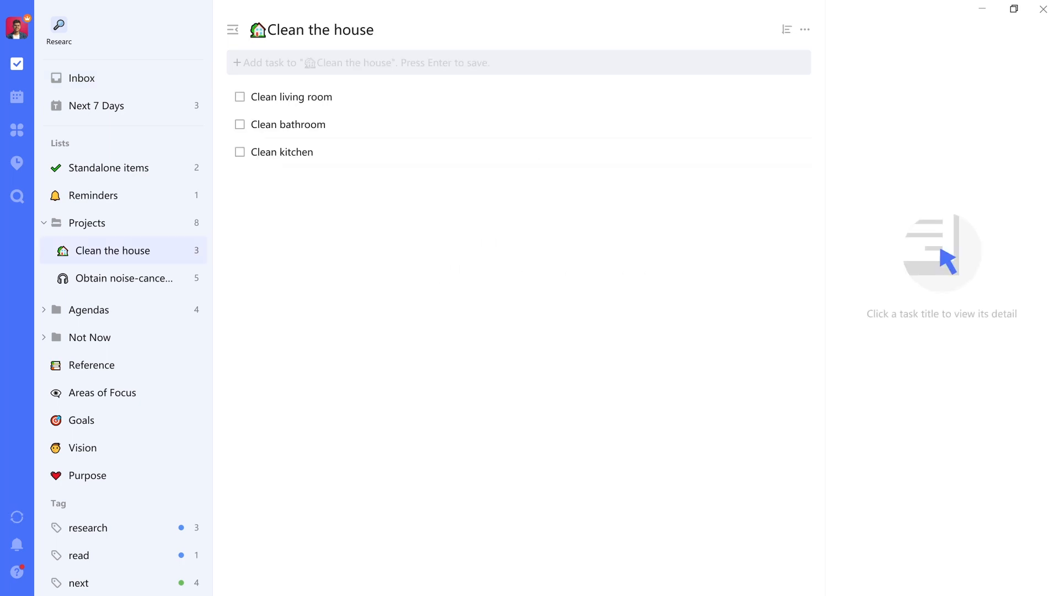
pyautogui.moveTo(372, 167)
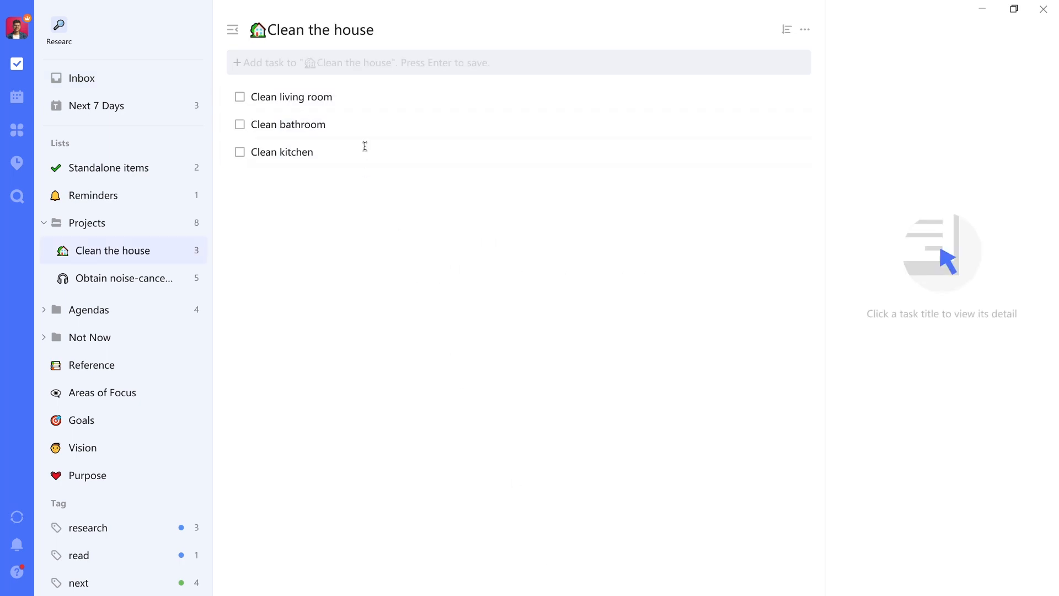
pyautogui.moveTo(365, 95)
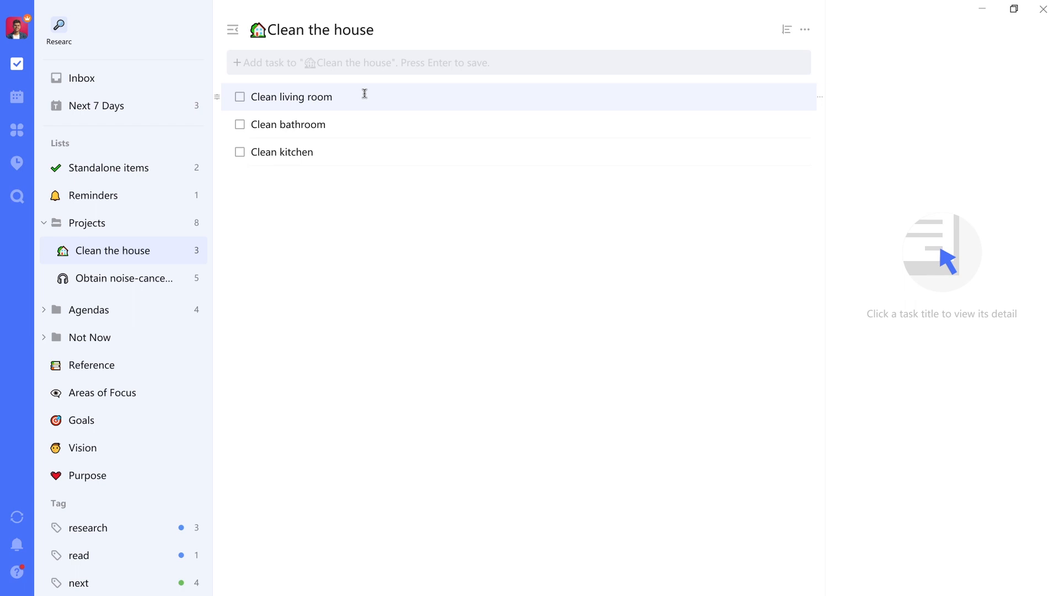
pyautogui.click(290, 97)
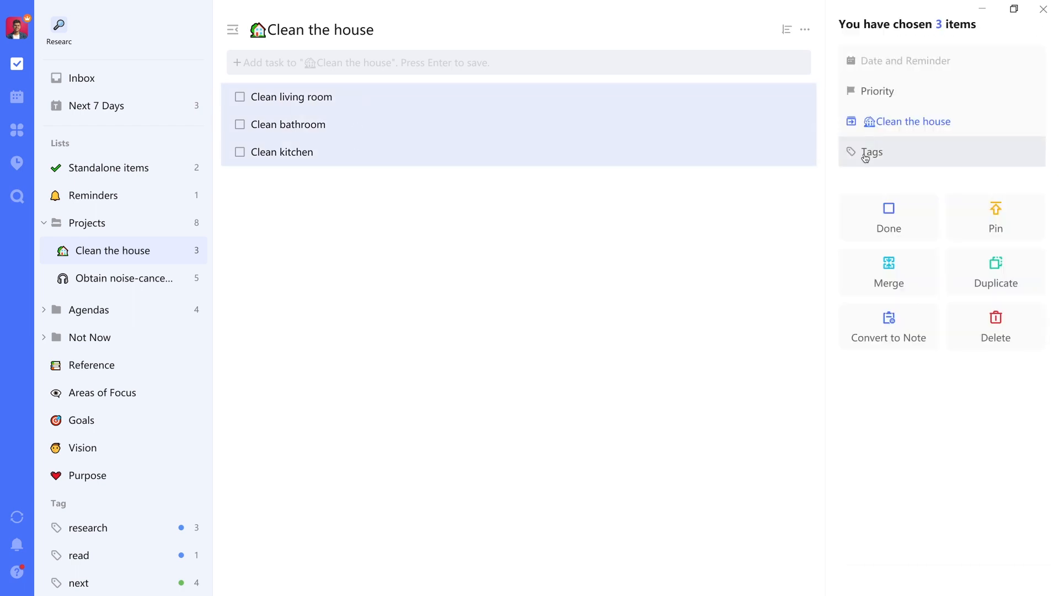
pyautogui.click(872, 152)
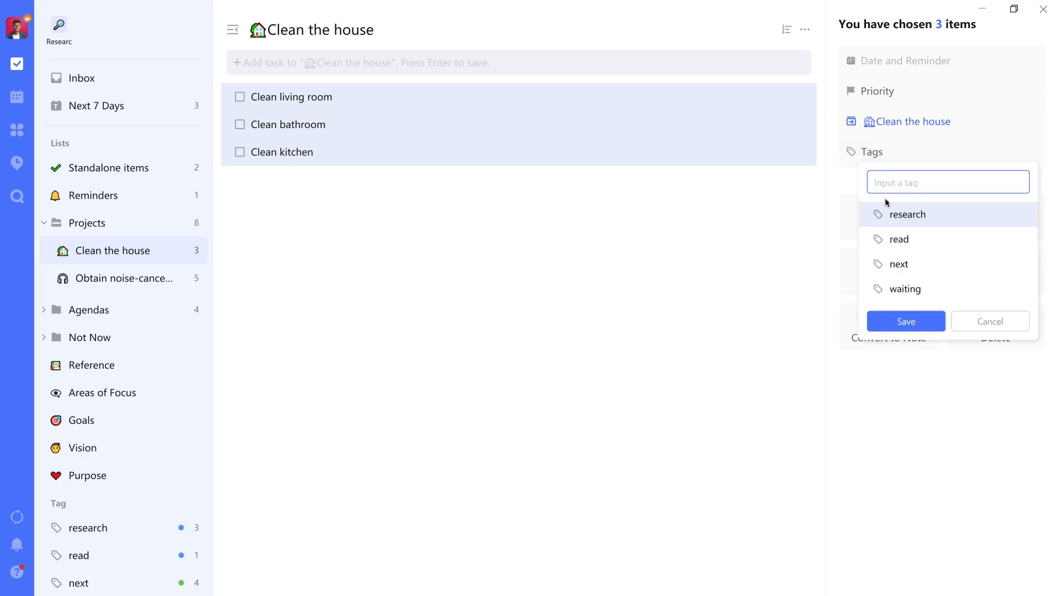
pyautogui.click(898, 265)
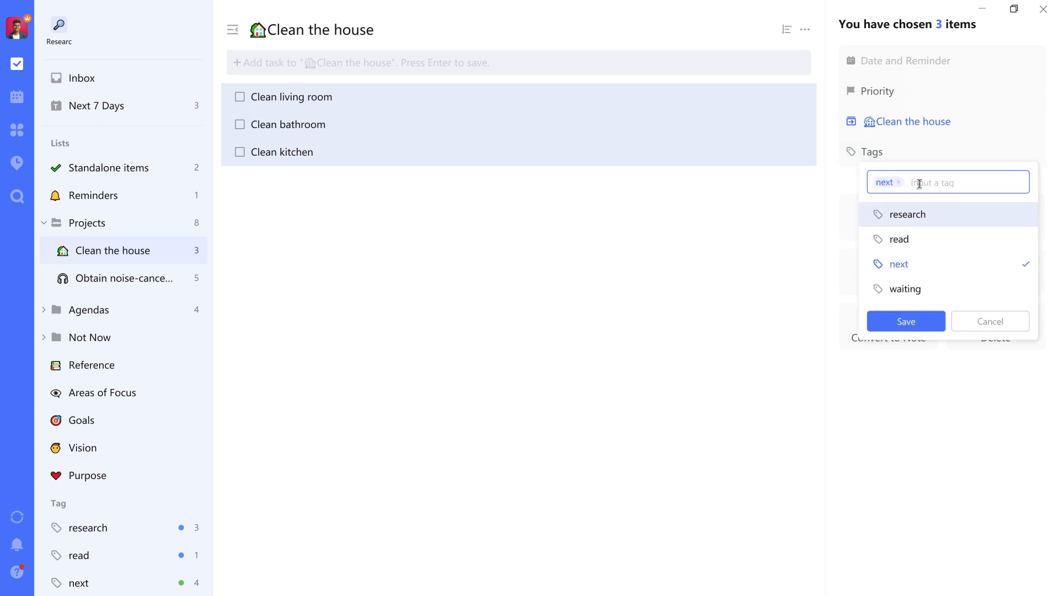
pyautogui.write('home')
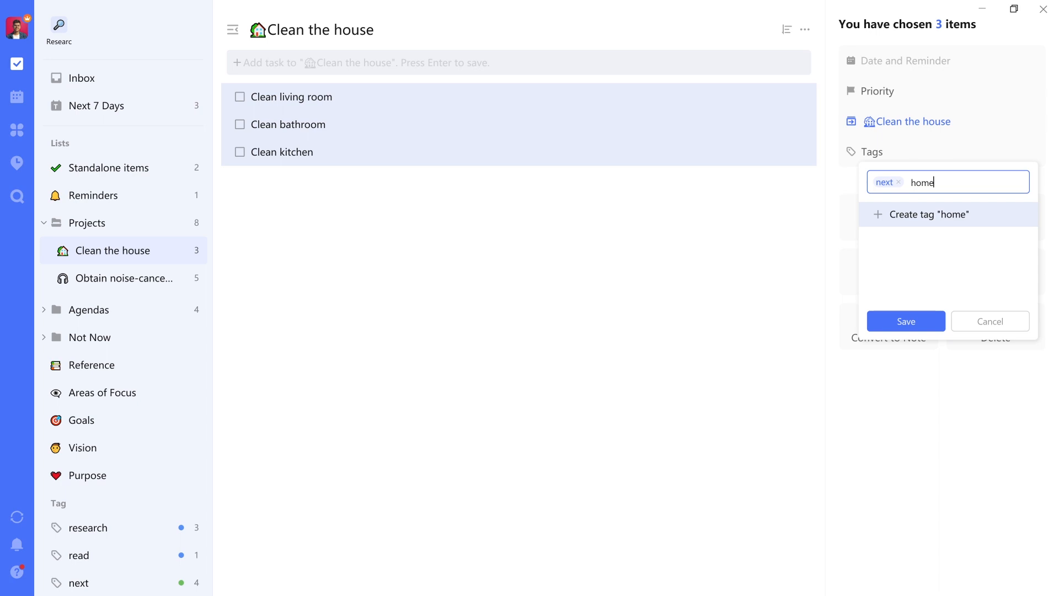
pyautogui.click(930, 215)
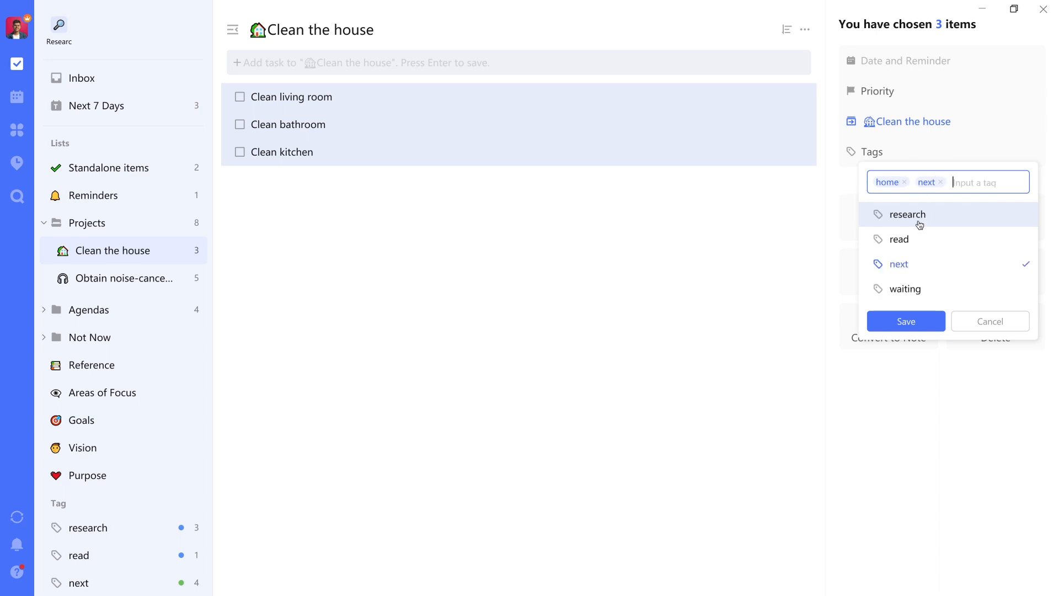
pyautogui.click(905, 321)
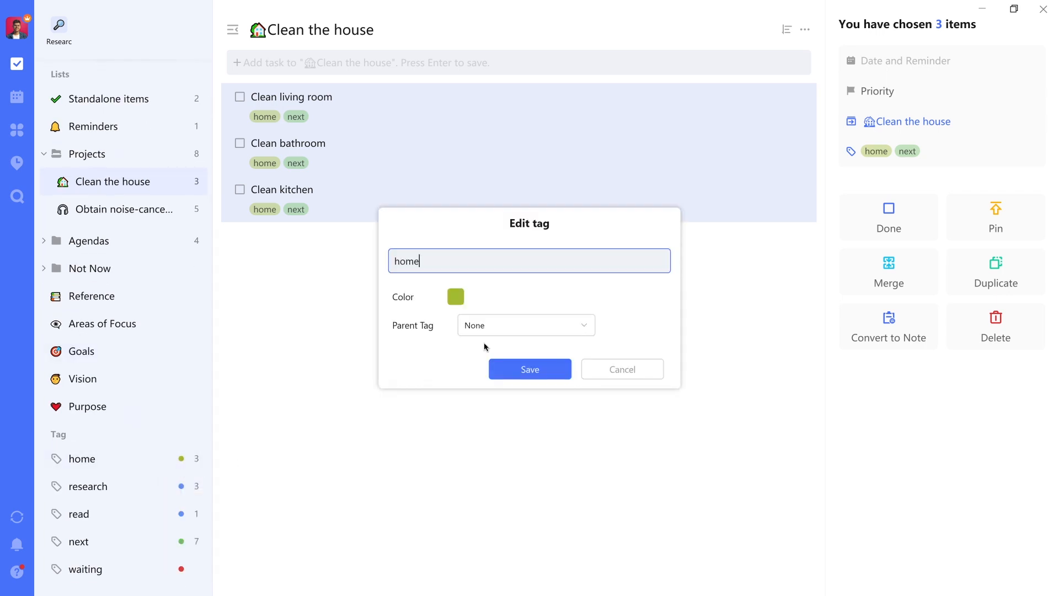
pyautogui.click(455, 296)
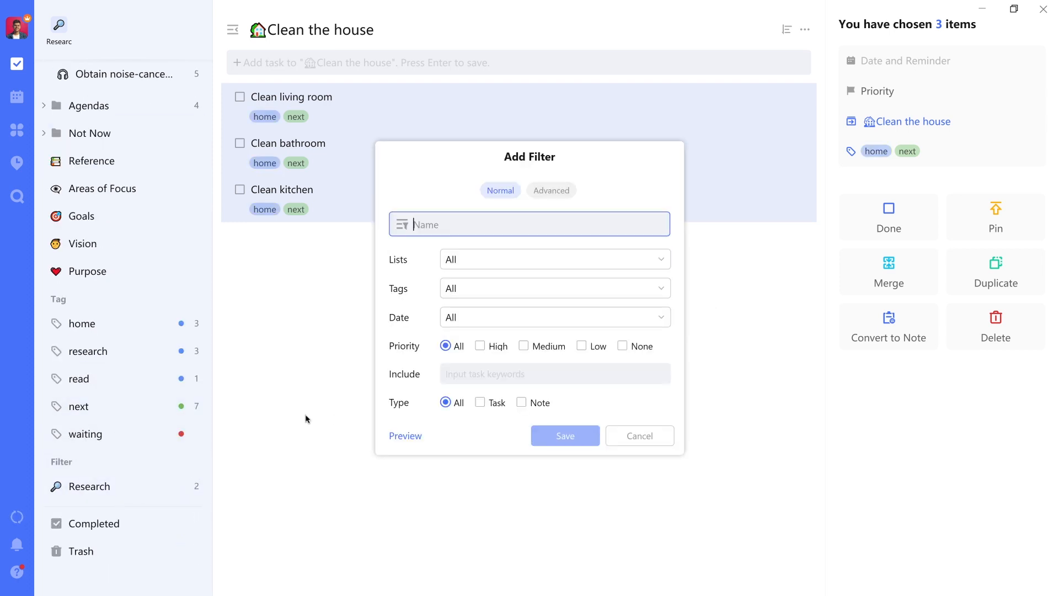
# Save an advanced filter named Home, with house icon, requiring tags home AND next.
pyautogui.click(551, 190)
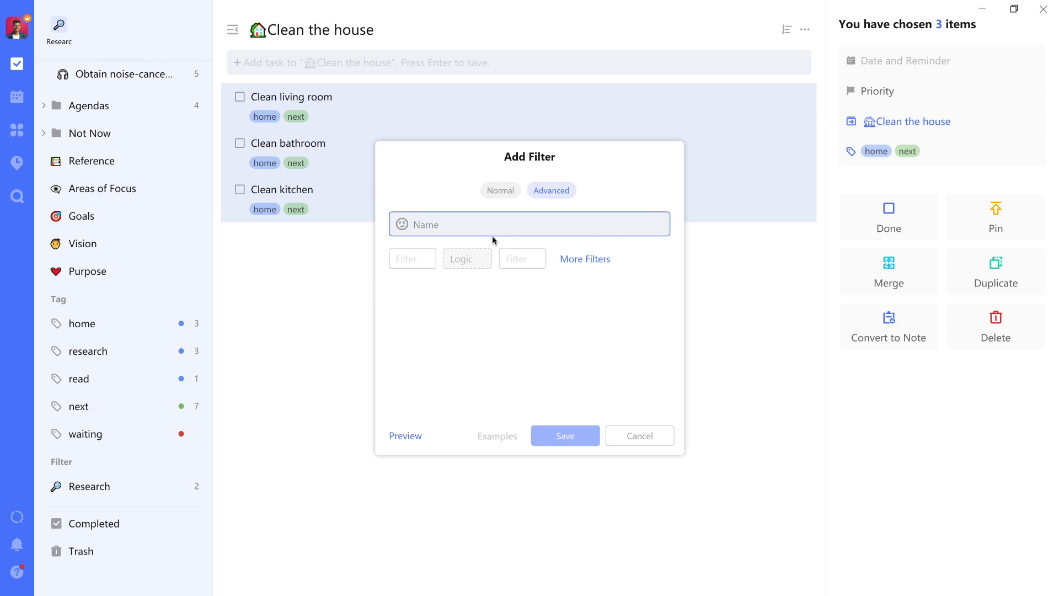
pyautogui.click(412, 258)
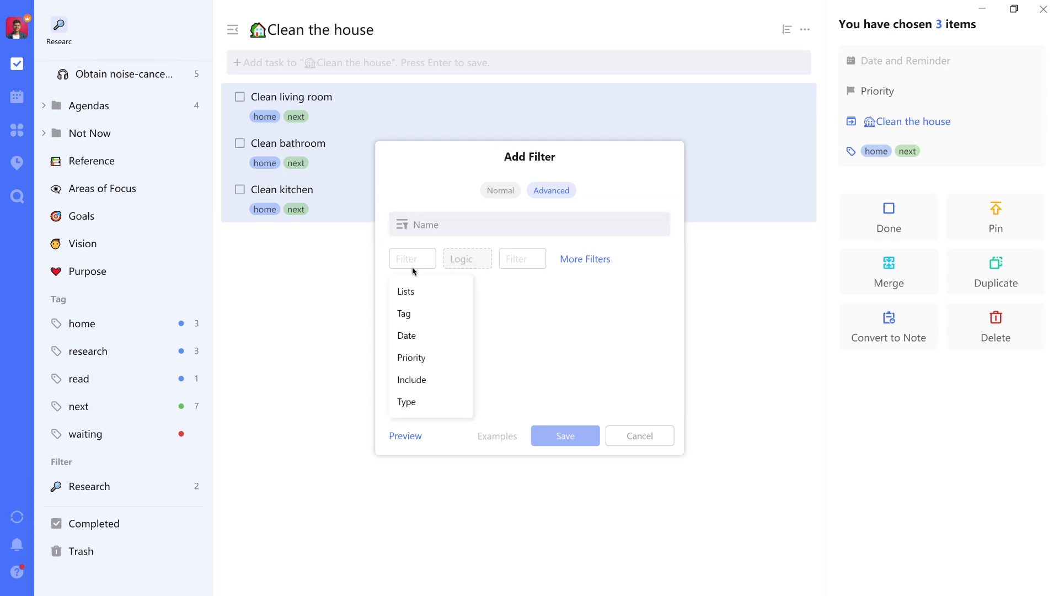
pyautogui.click(403, 314)
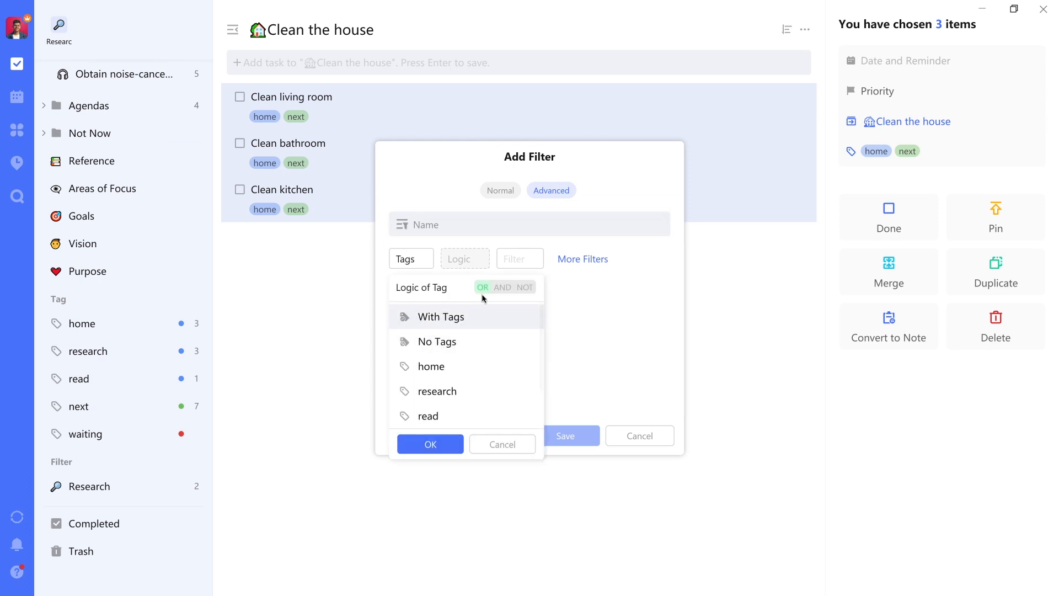
pyautogui.click(431, 366)
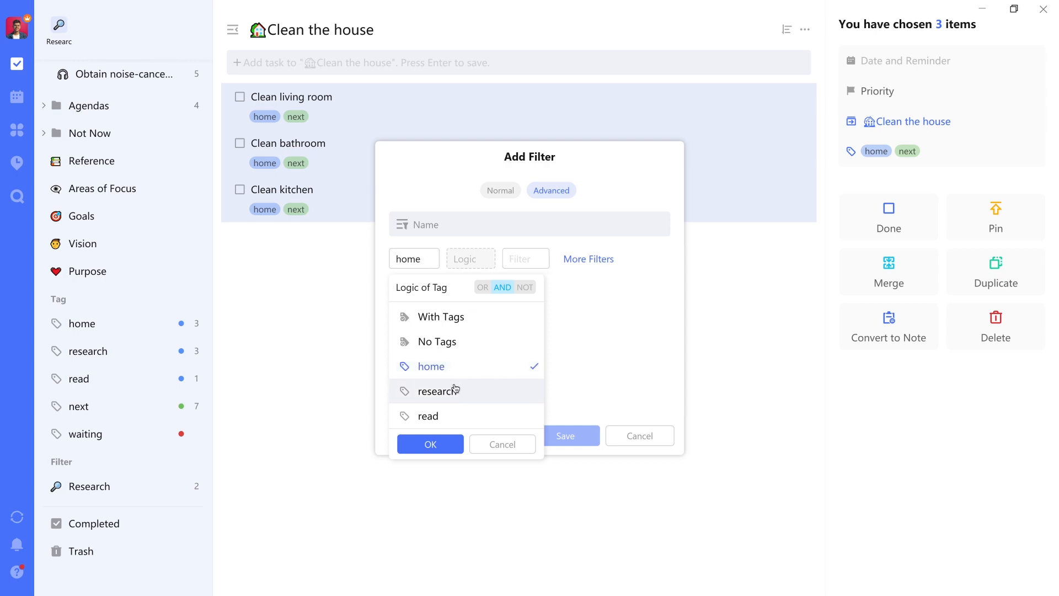
pyautogui.click(428, 391)
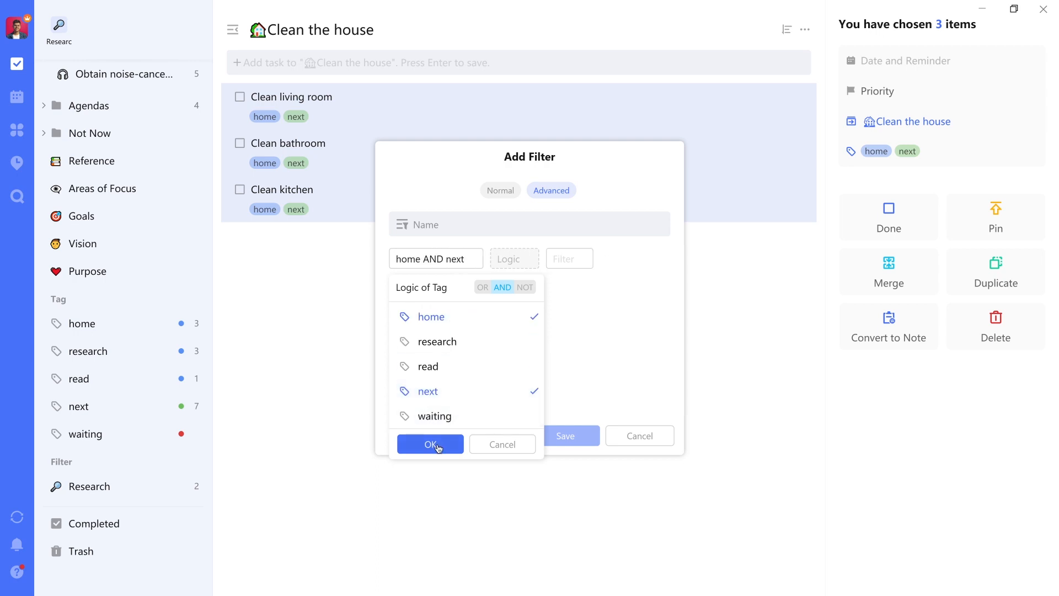
pyautogui.click(430, 445)
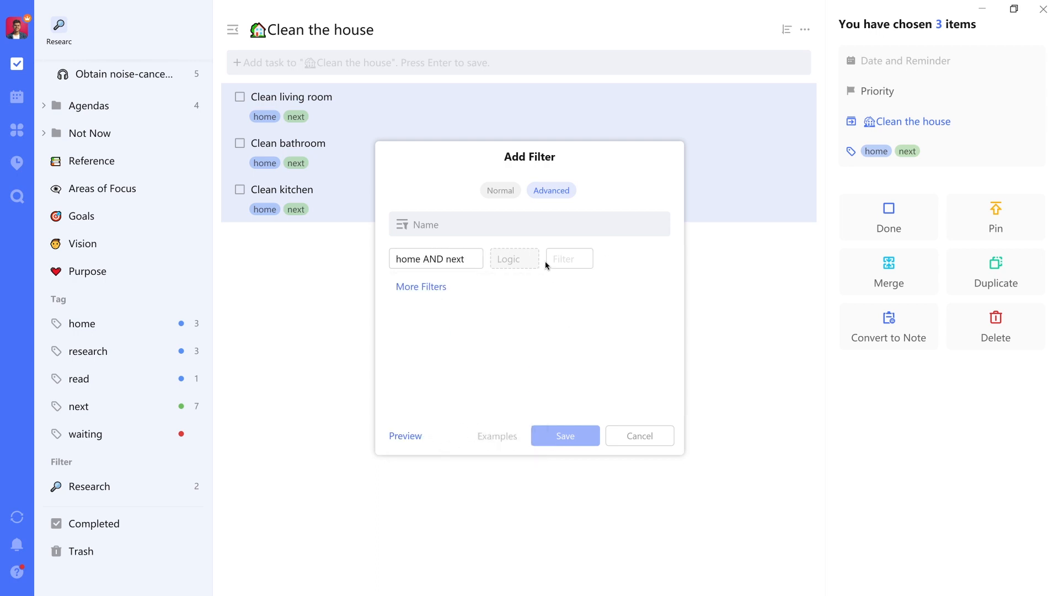
pyautogui.write('Home')
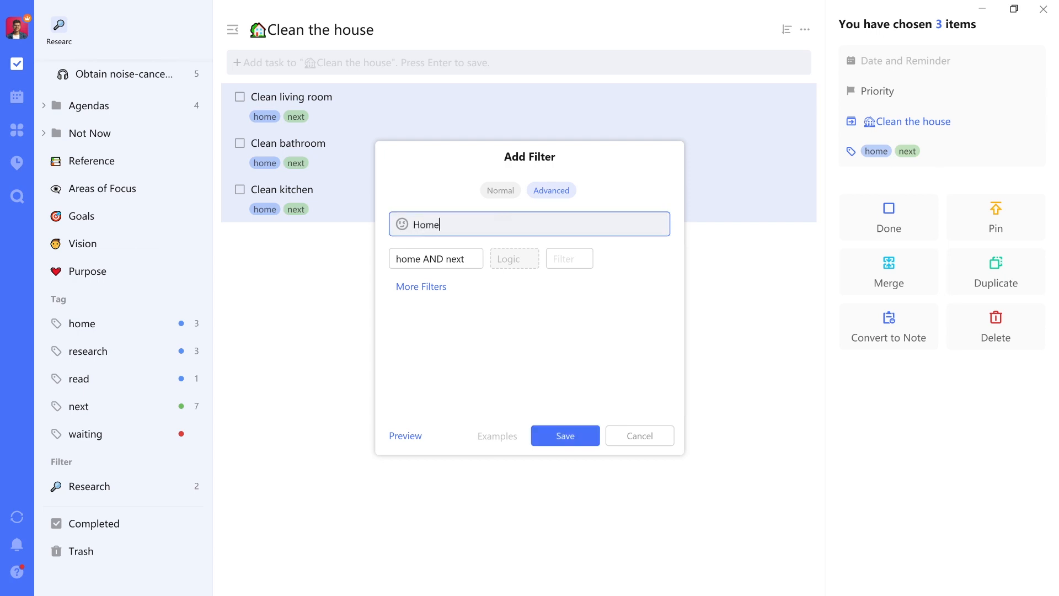
pyautogui.click(403, 224)
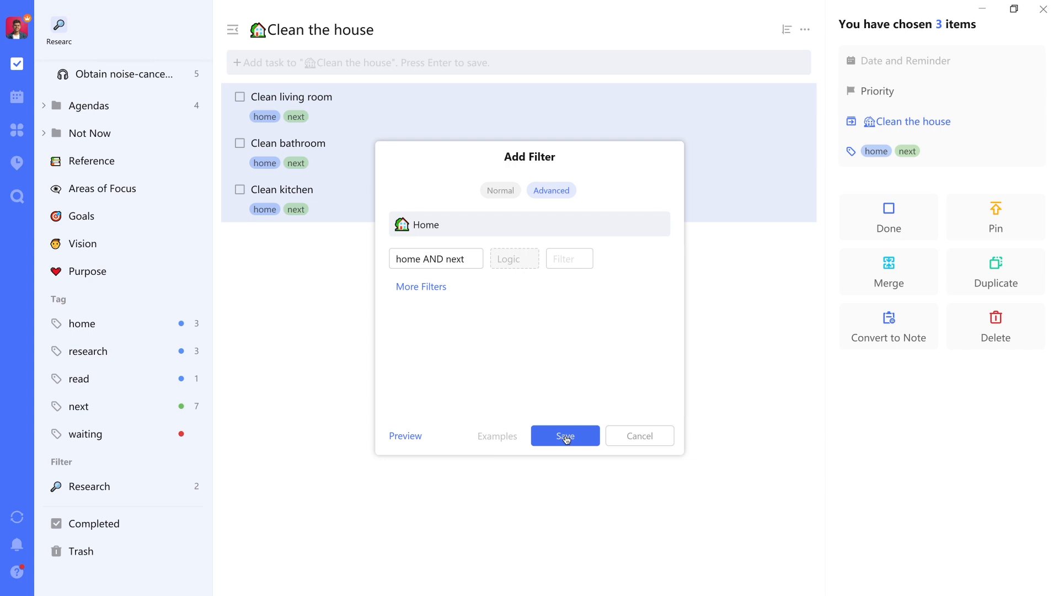
pyautogui.click(566, 436)
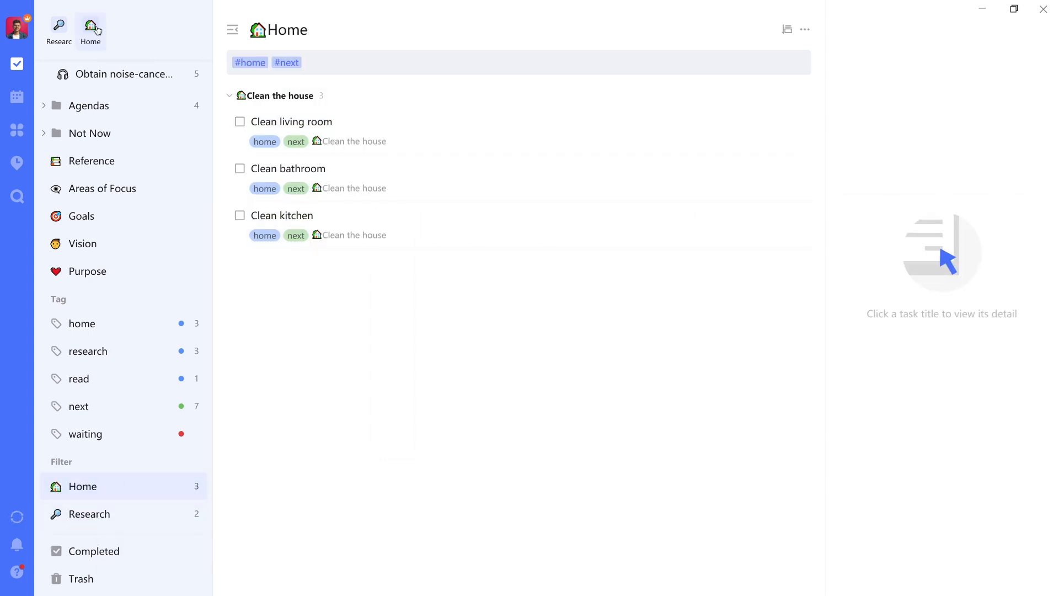
pyautogui.moveTo(74, 25)
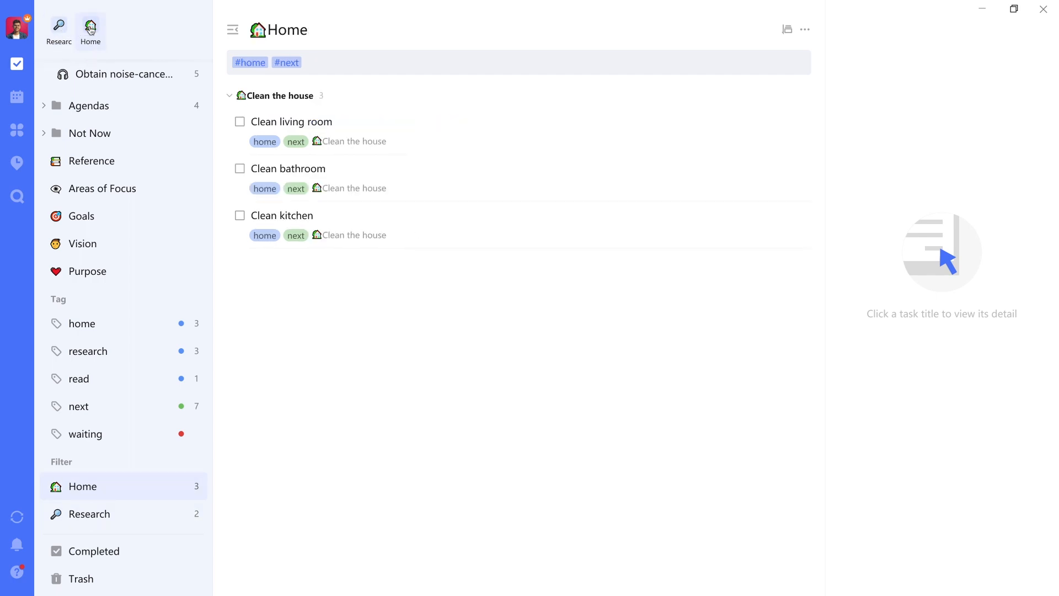
pyautogui.moveTo(395, 116)
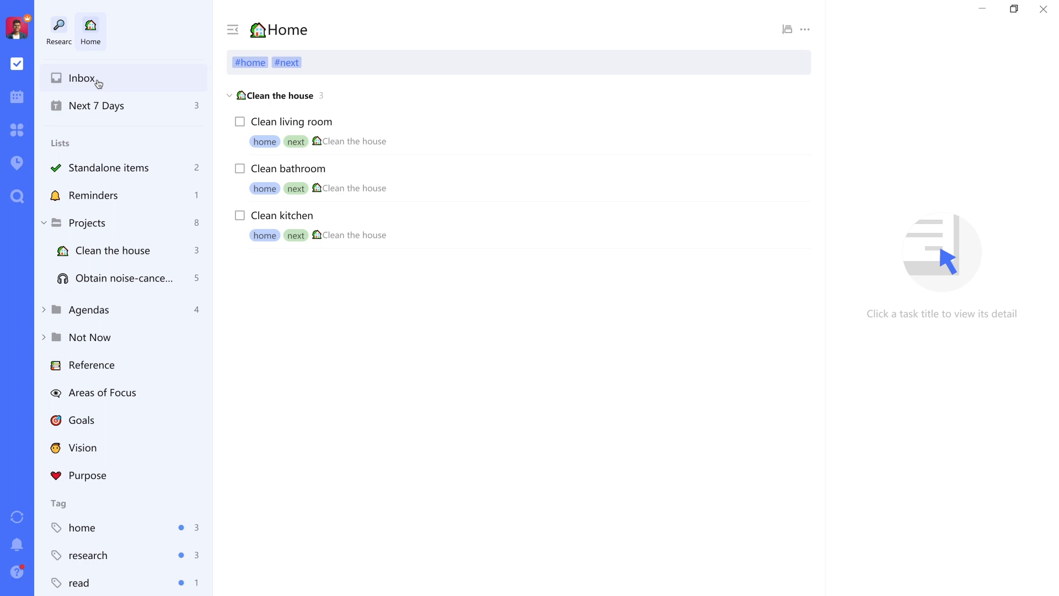
# Open Clean living room from the Home filter and scroll its details to its tags.
pyautogui.click(289, 122)
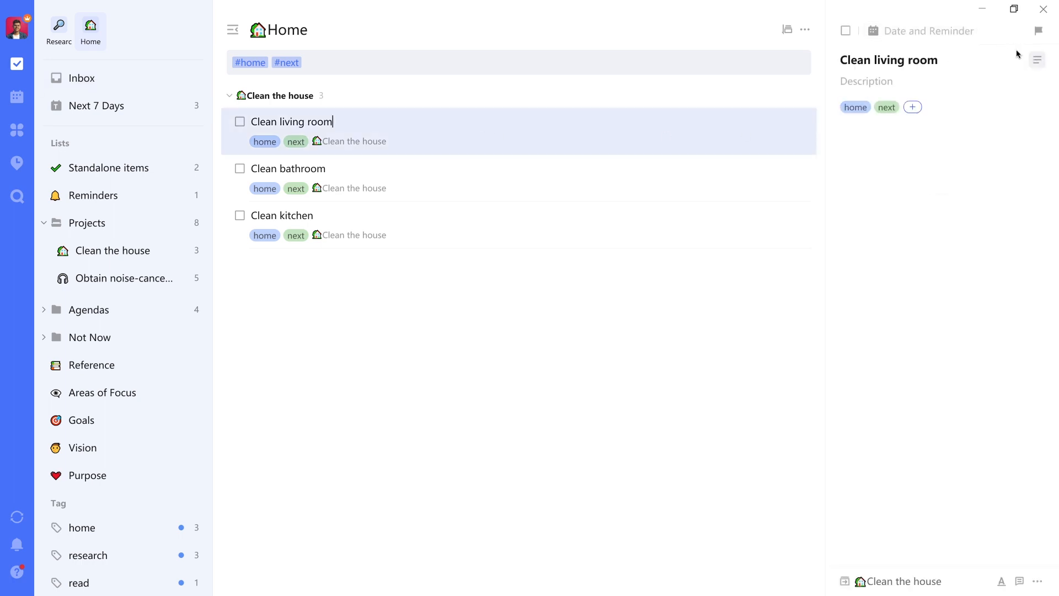
pyautogui.moveTo(978, 37)
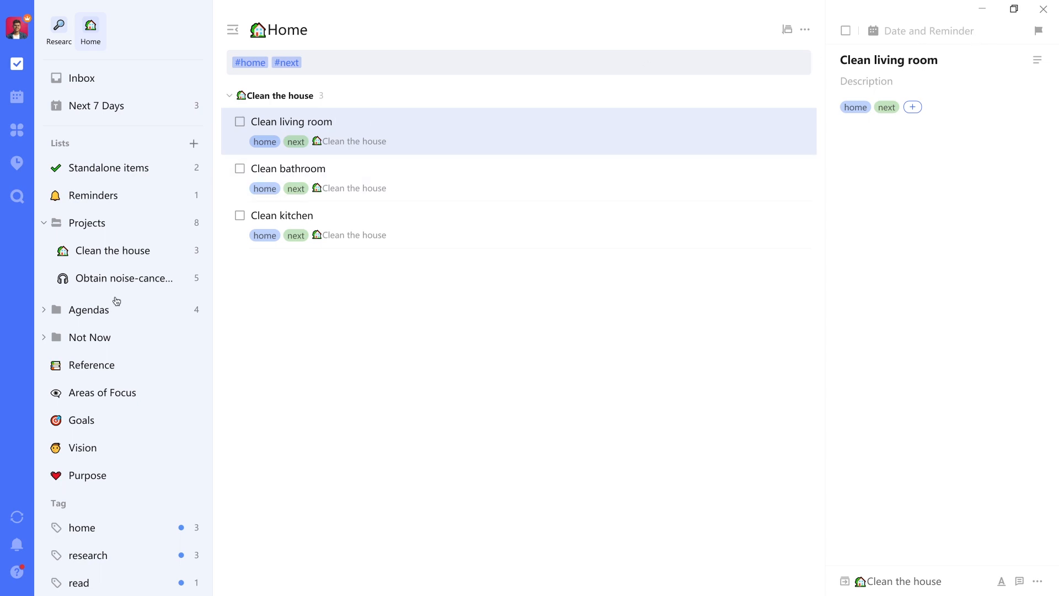
pyautogui.scroll(-3)
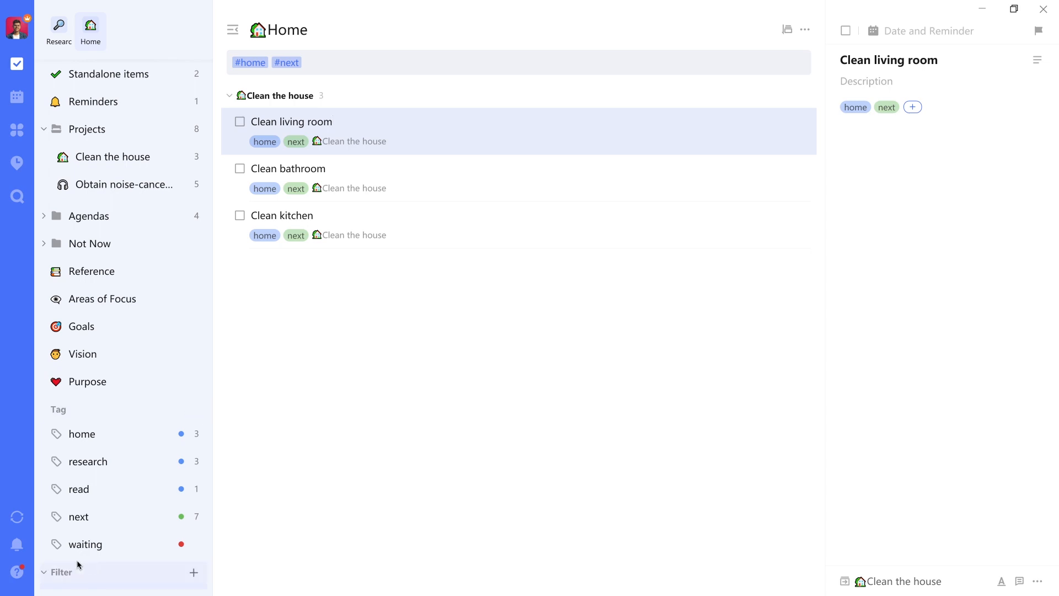
pyautogui.click(194, 573)
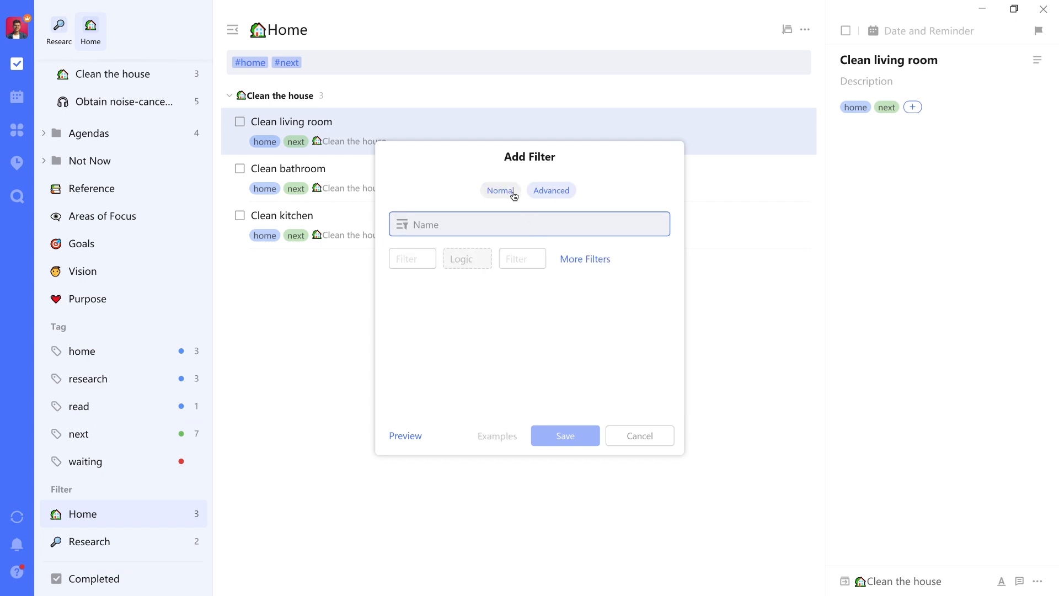
pyautogui.click(501, 190)
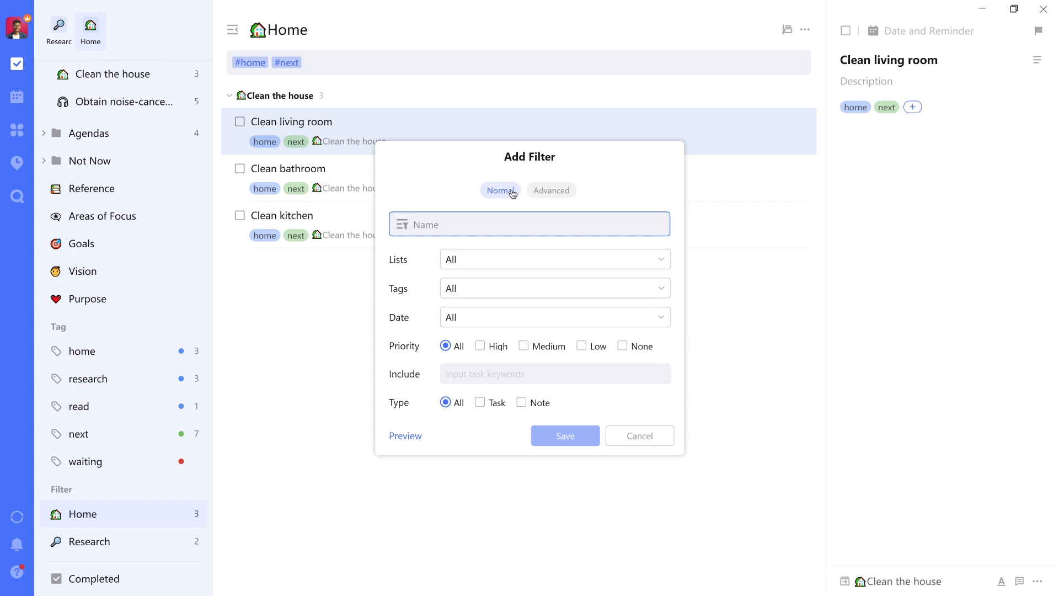
pyautogui.click(640, 435)
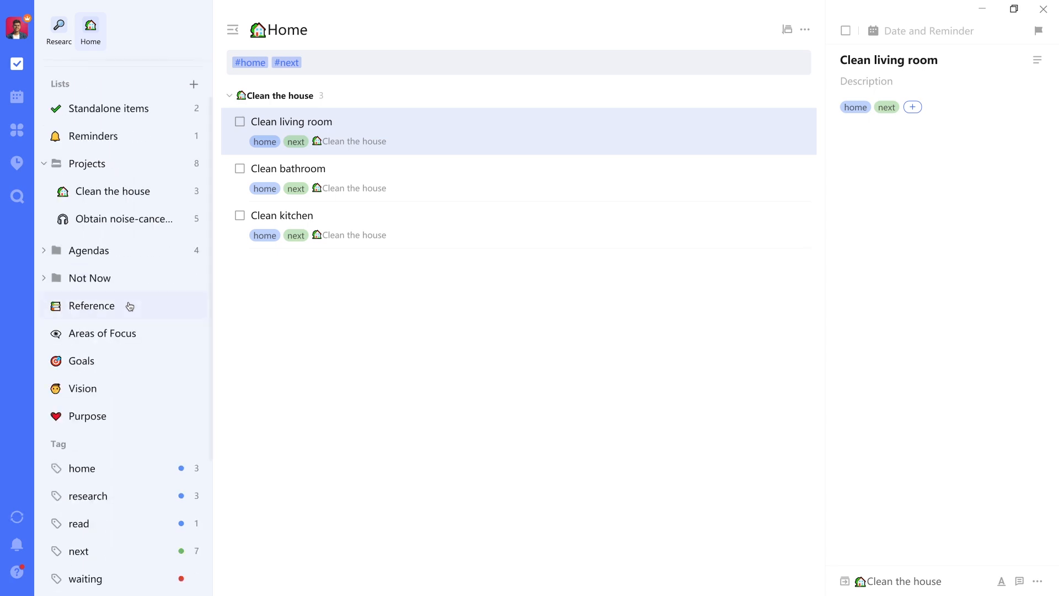
pyautogui.scroll(-3)
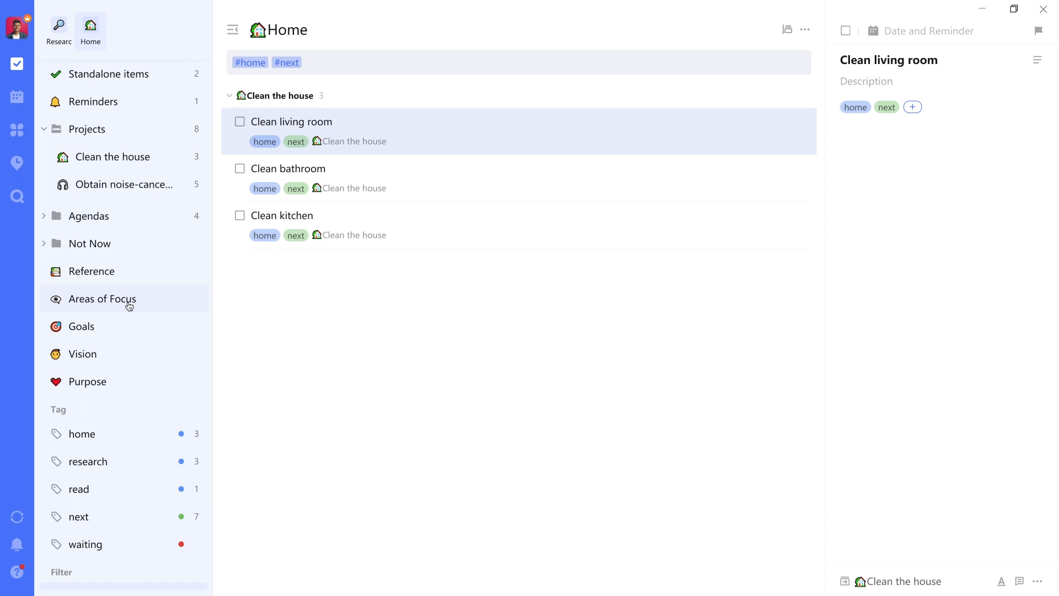